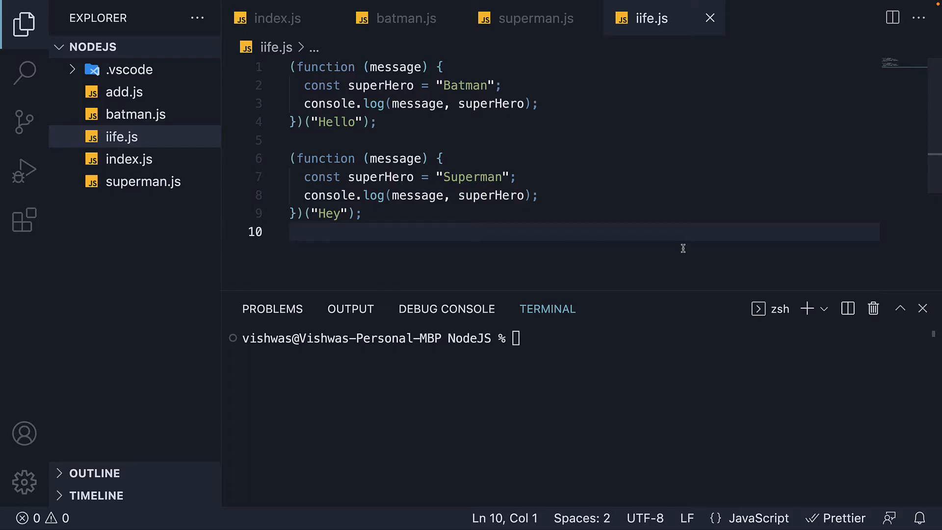
Create a new file named super-hero.js in the NodeJS project.
{"action": "left_click", "coordinate": [291, 231]}
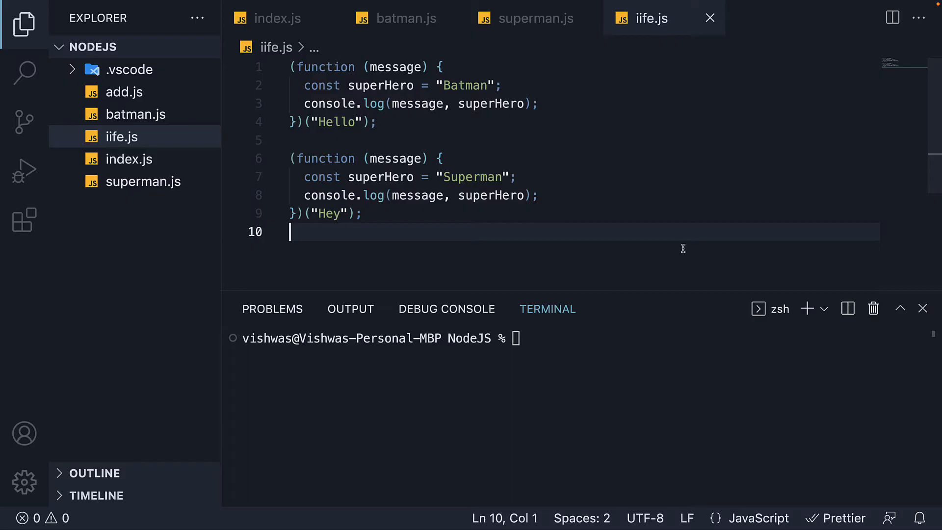
{"action": "mouse_move", "coordinate": [141, 64]}
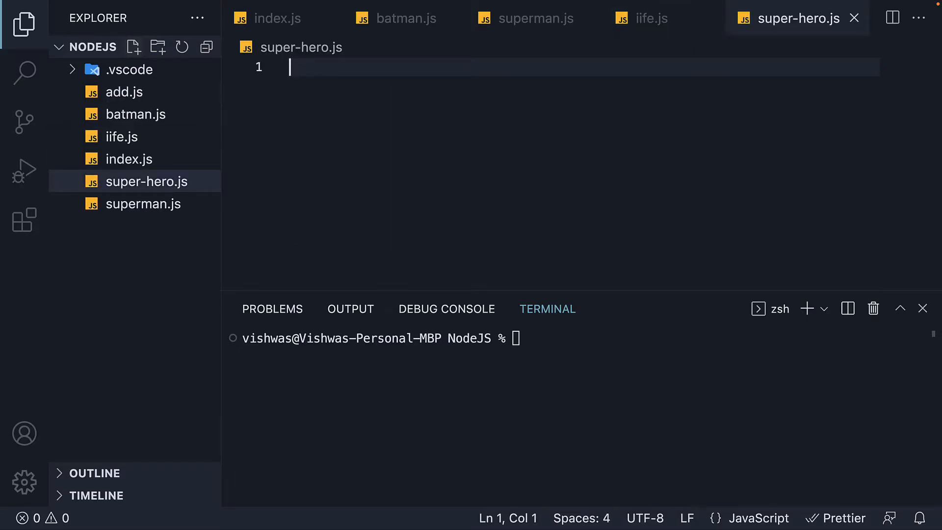
Declare class SuperHero with a constructor(name) that stores this.name.
{"action": "type", "text": "c"}
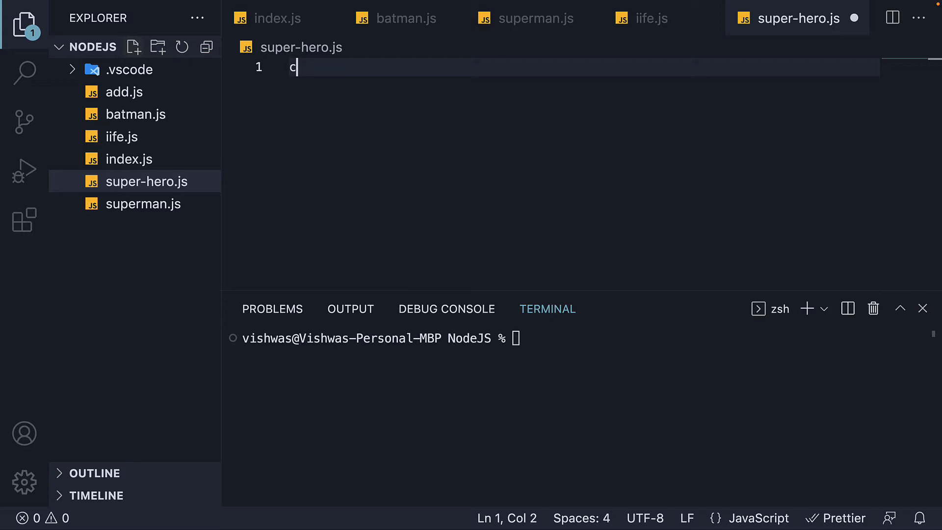
{"action": "type", "text": "lass SuperHero {"}
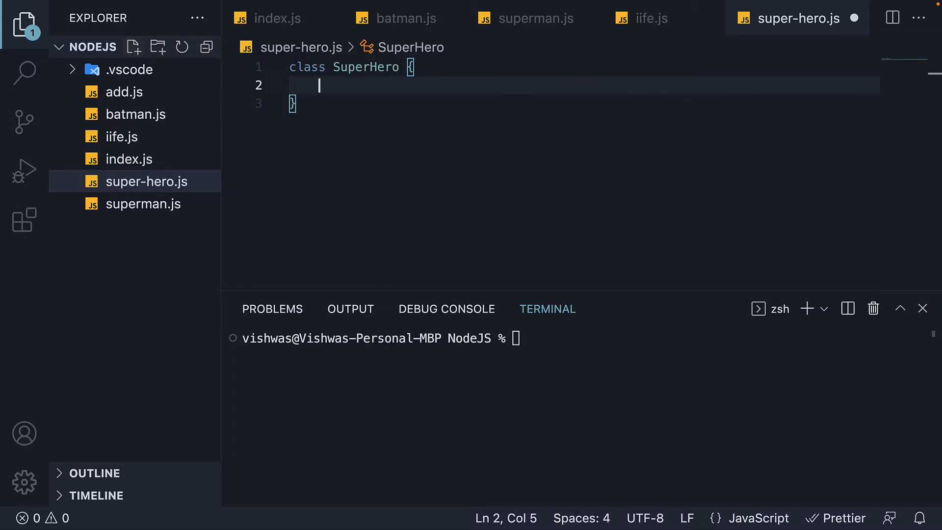
{"action": "type", "text": "constructor(name) {"}
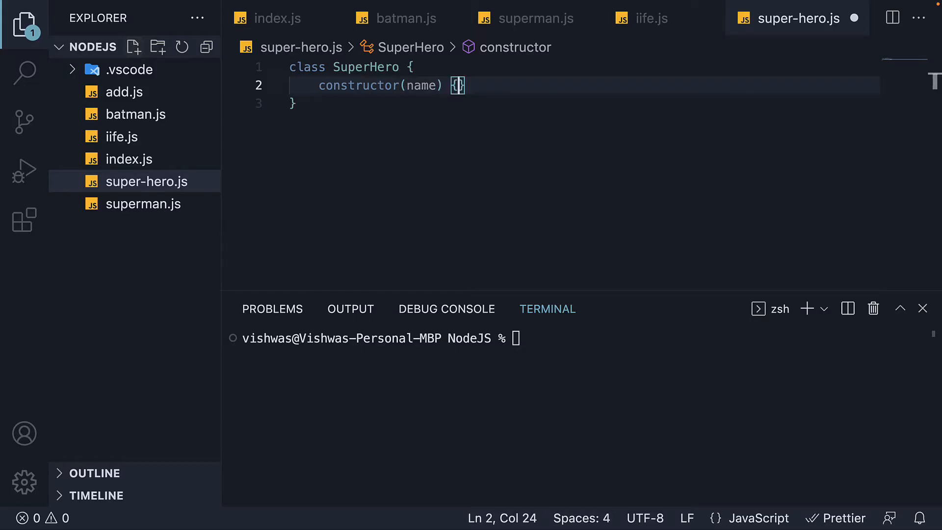
{"action": "type", "text": "this.name = name"}
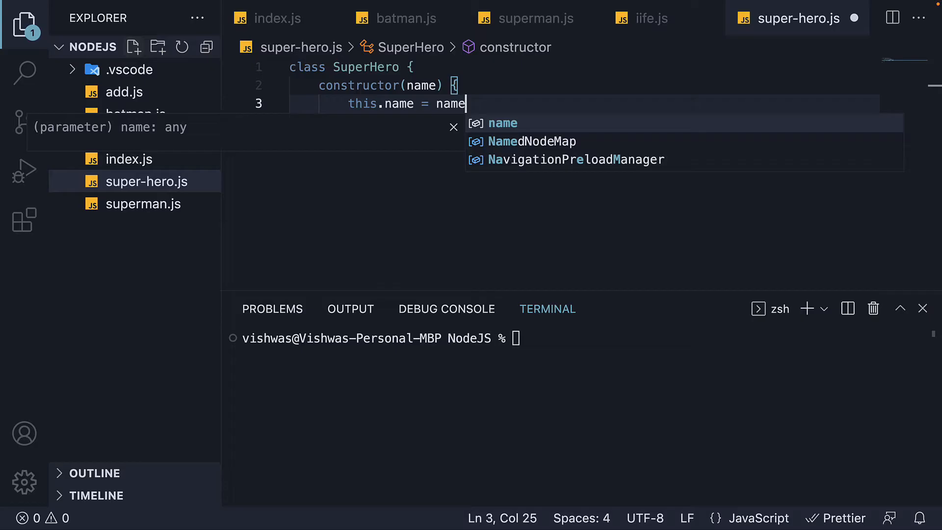
{"action": "key", "text": "Enter"}
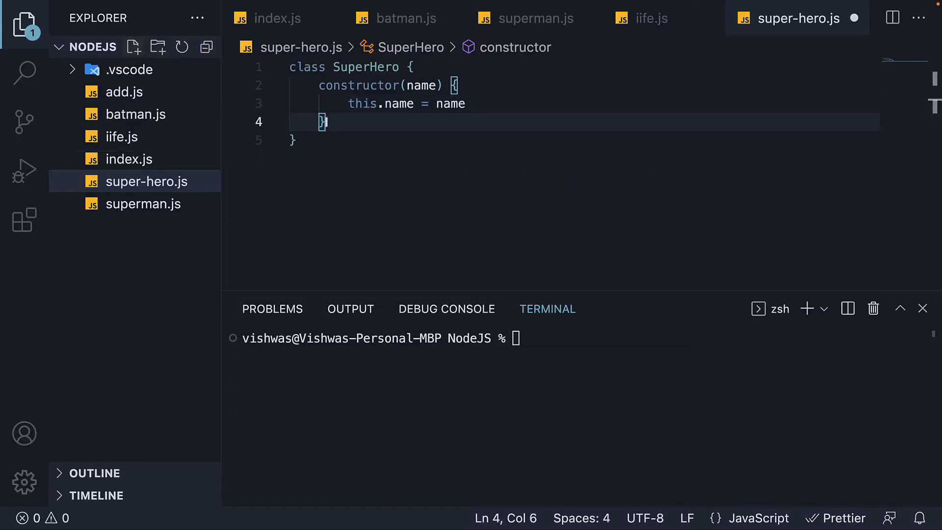
{"action": "key", "text": "Enter"}
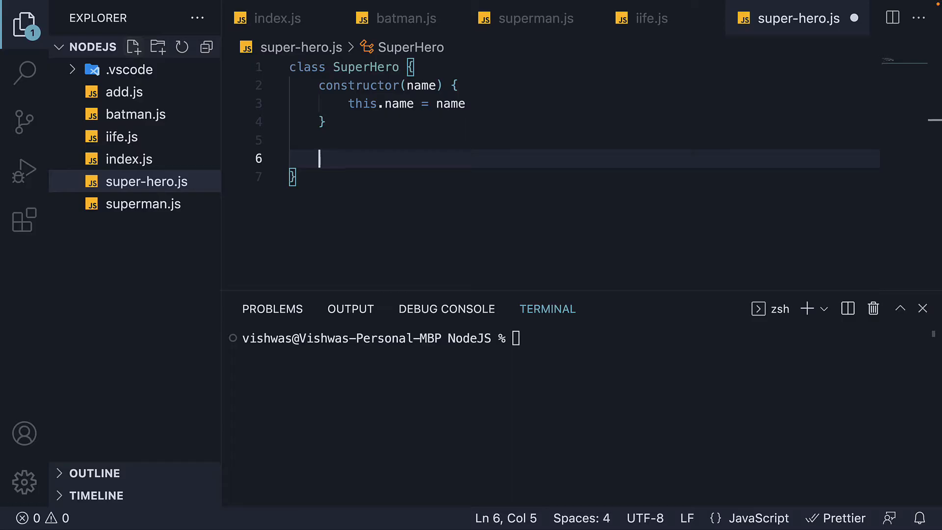
Add getName() returning this.name and setName(name) assigning this.name = name.
{"action": "type", "text": "getName() {"}
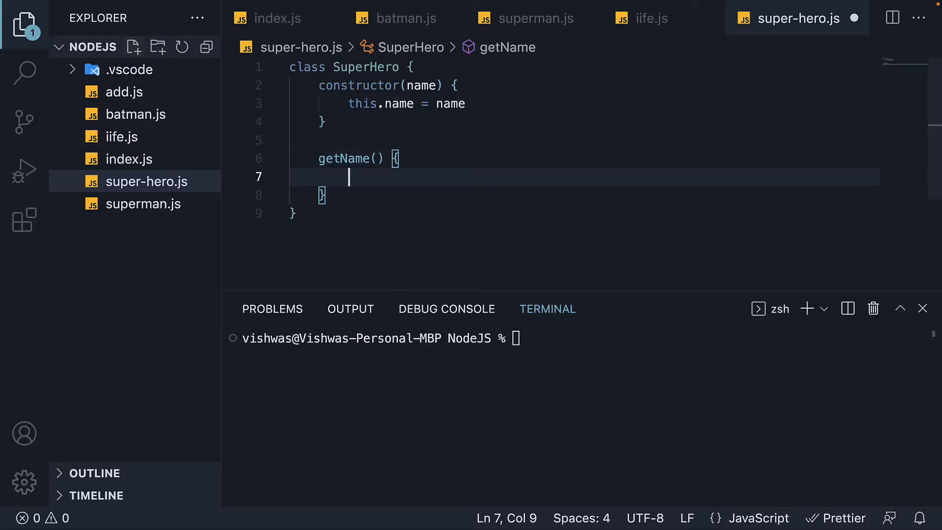
{"action": "type", "text": "return this.nam"}
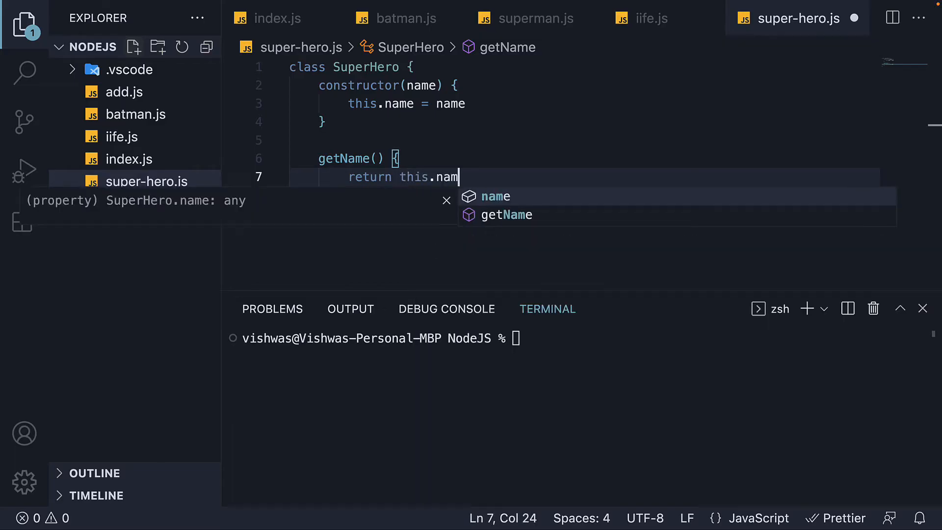
{"action": "type", "text": "setName(name) {"}
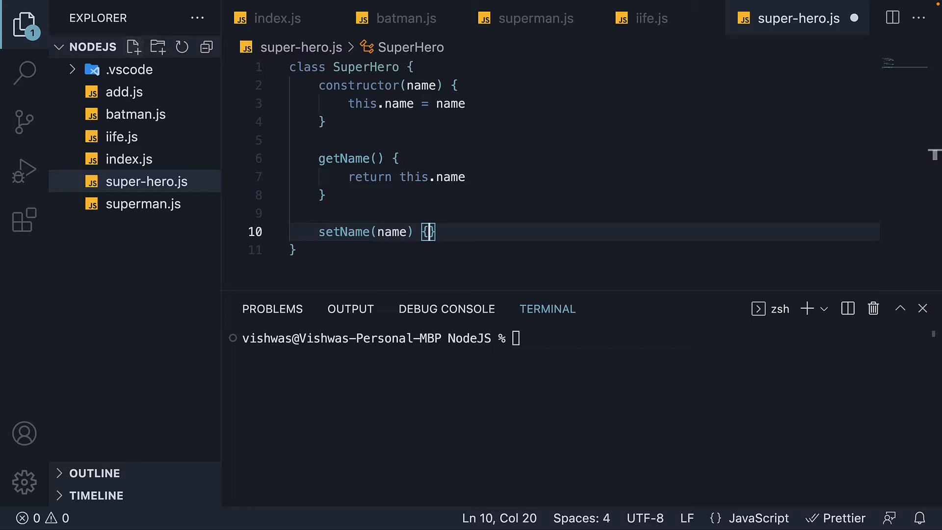
{"action": "key", "text": "Enter"}
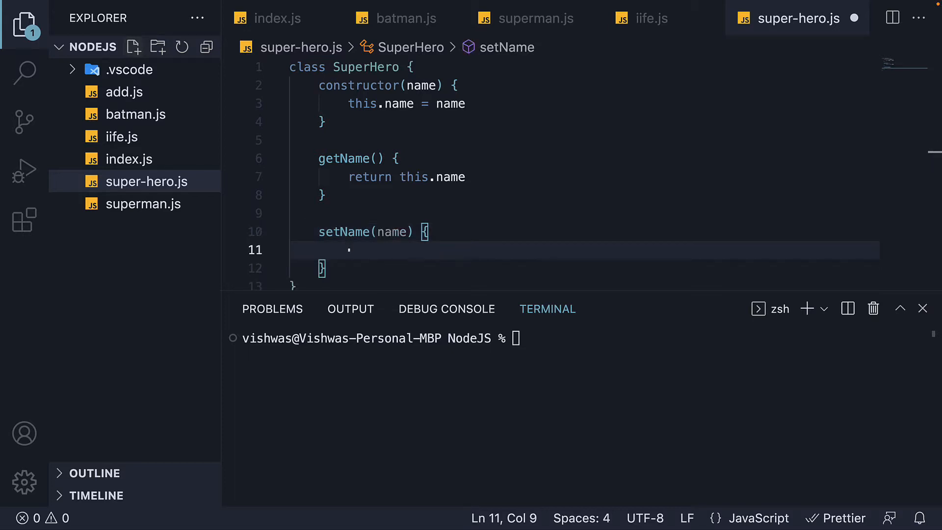
{"action": "type", "text": "this.nam"}
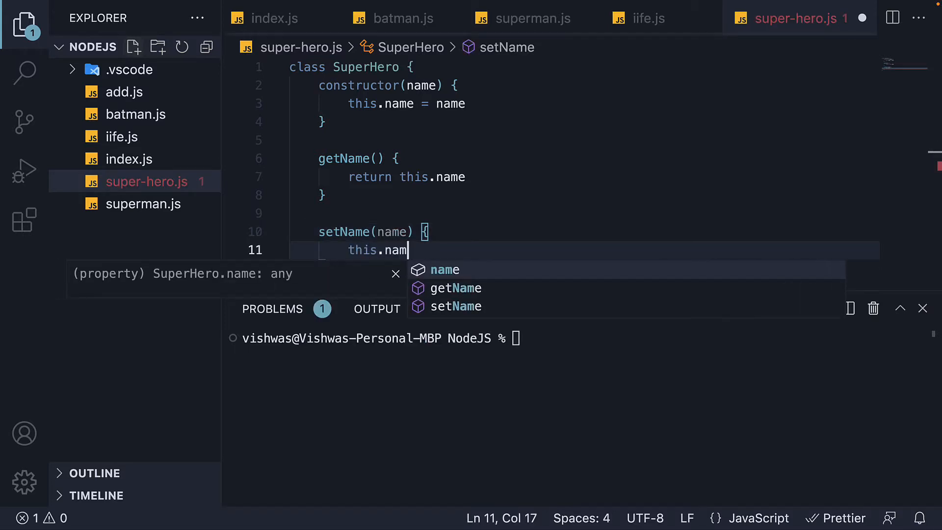
{"action": "type", "text": "e = name;"}
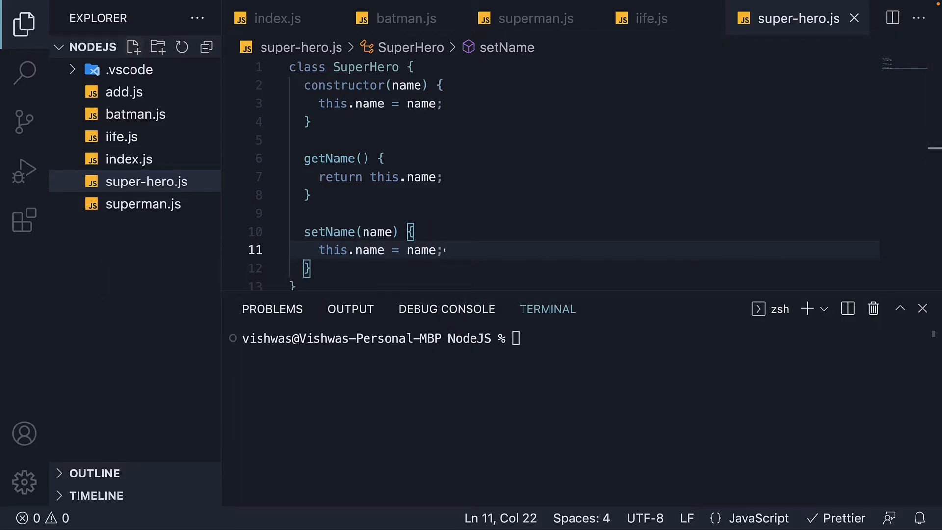
{"action": "mouse_move", "coordinate": [452, 198]}
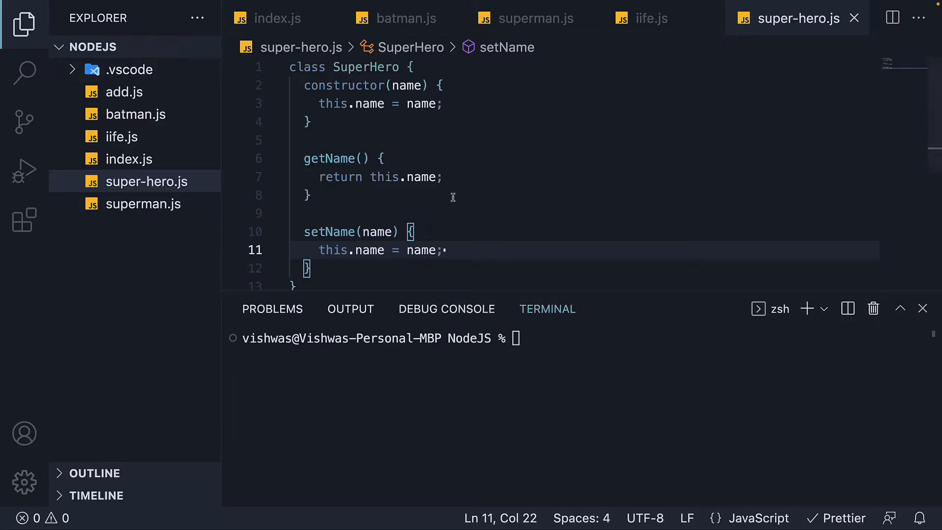
Export a new SuperHero("Batman") instance via module.exports below the class.
{"action": "type", "text": "mod"}
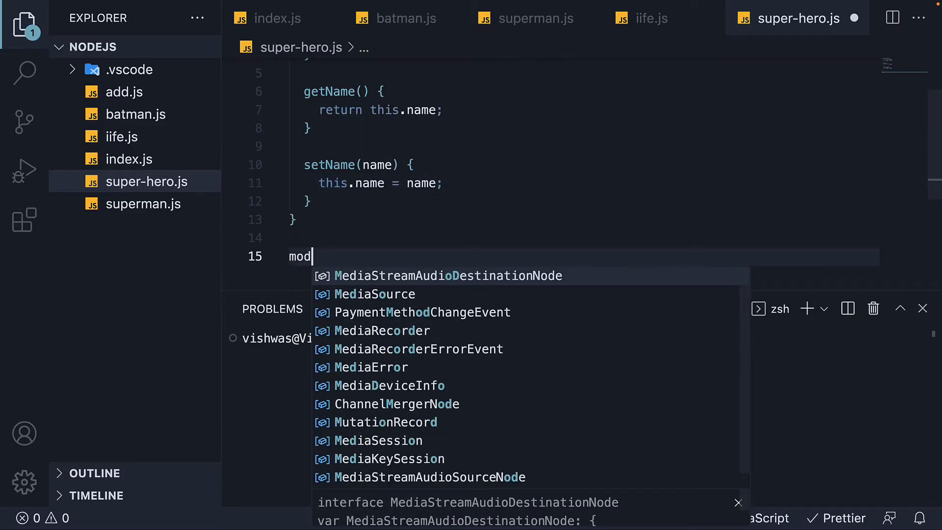
{"action": "type", "text": "ule.expor"}
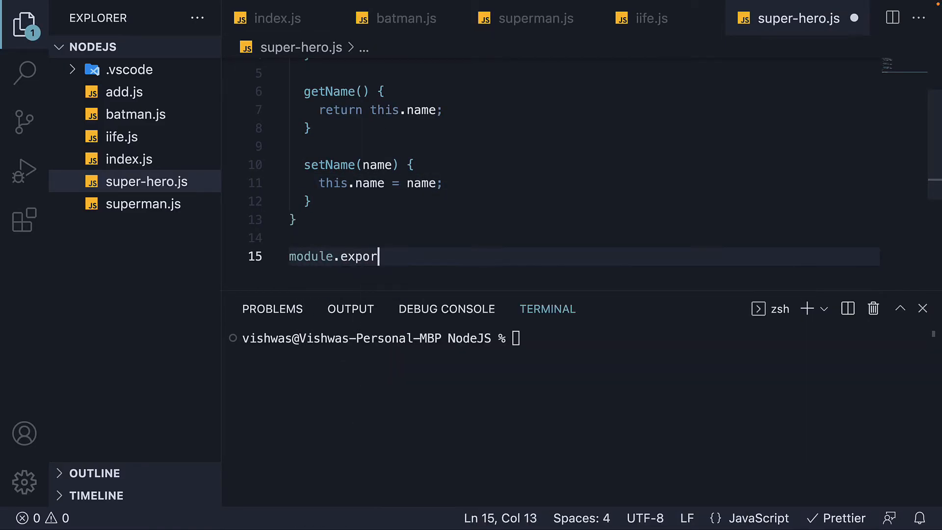
{"action": "type", "text": "ts ="}
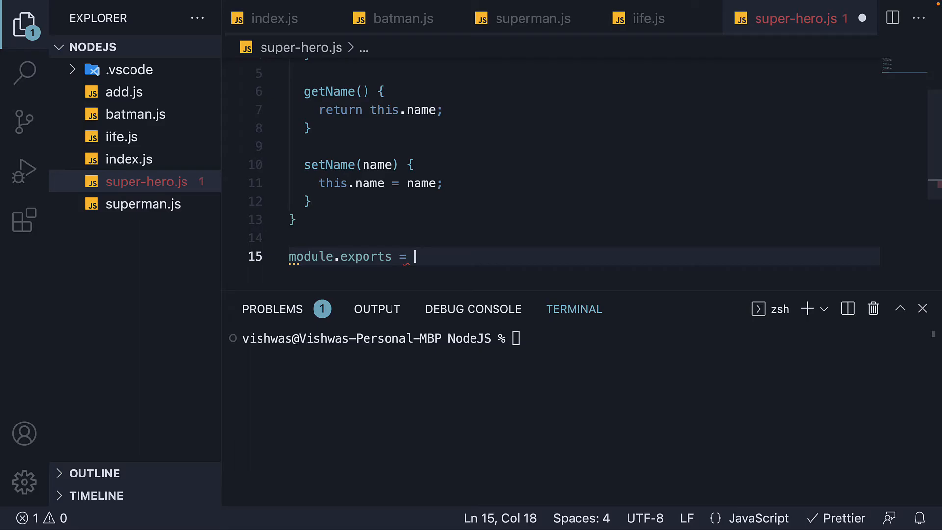
{"action": "type", "text": "new SuperHero("}
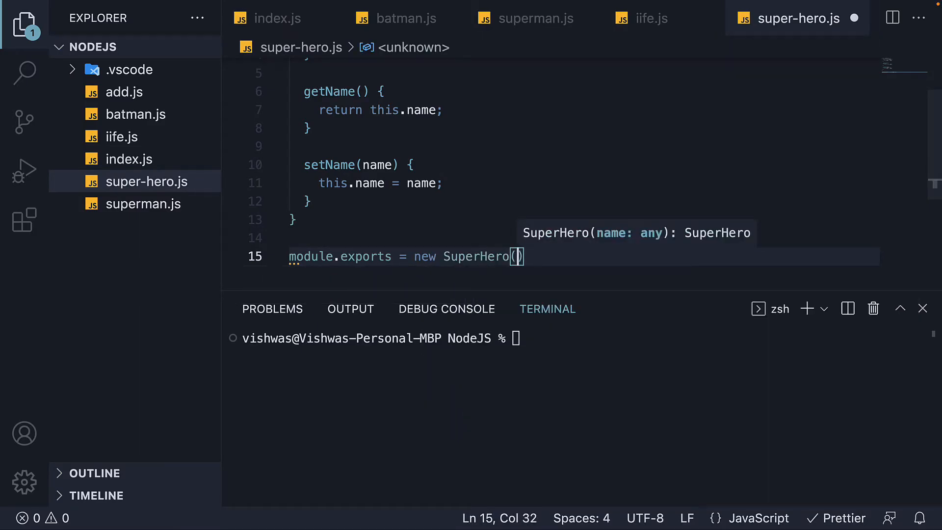
{"action": "type", "text": "\"Batman\""}
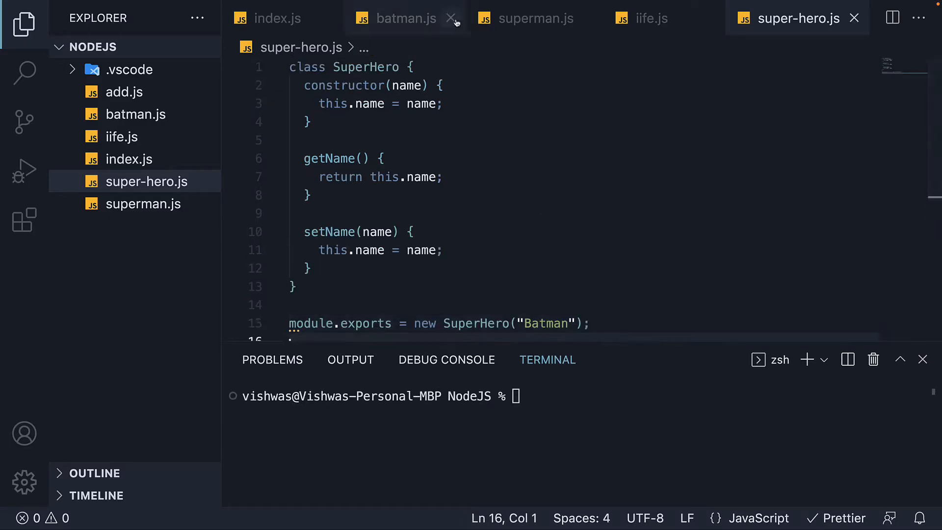
In index.js, replace the old imports with const superHero = require("./super-hero").
{"action": "left_click", "coordinate": [451, 17]}
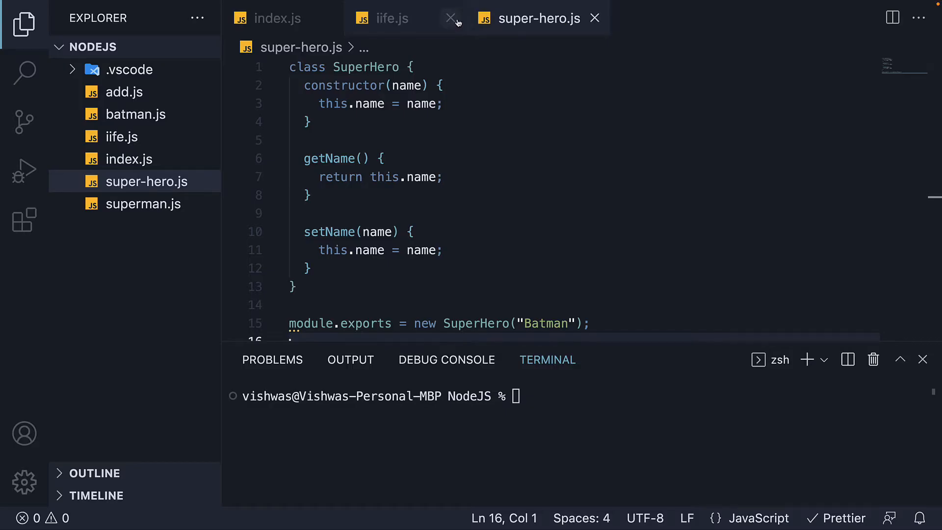
{"action": "left_click", "coordinate": [451, 18]}
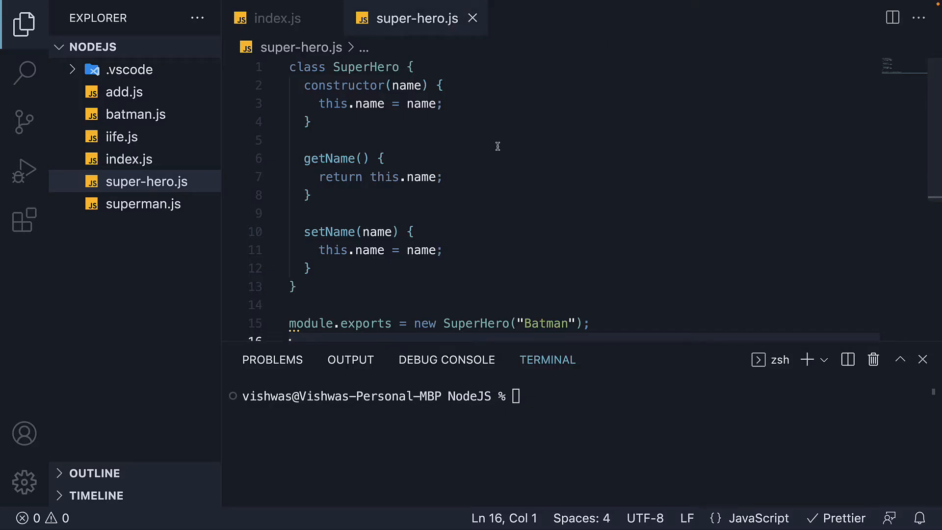
{"action": "left_click", "coordinate": [277, 17]}
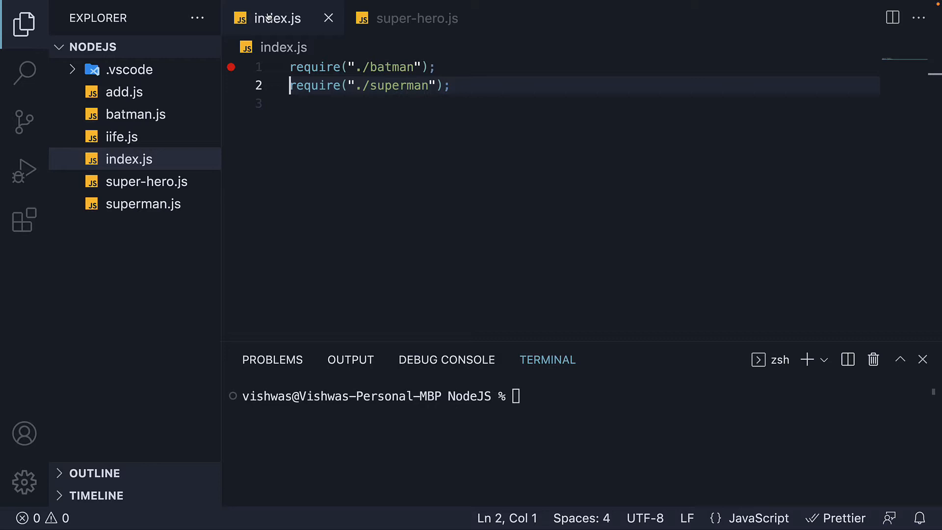
{"action": "left_click", "coordinate": [451, 86]}
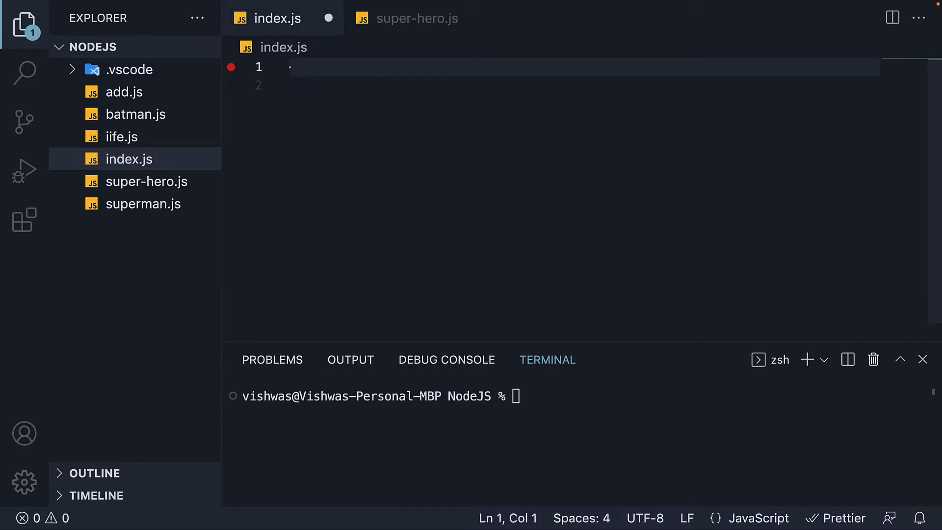
{"action": "type", "text": "require()"}
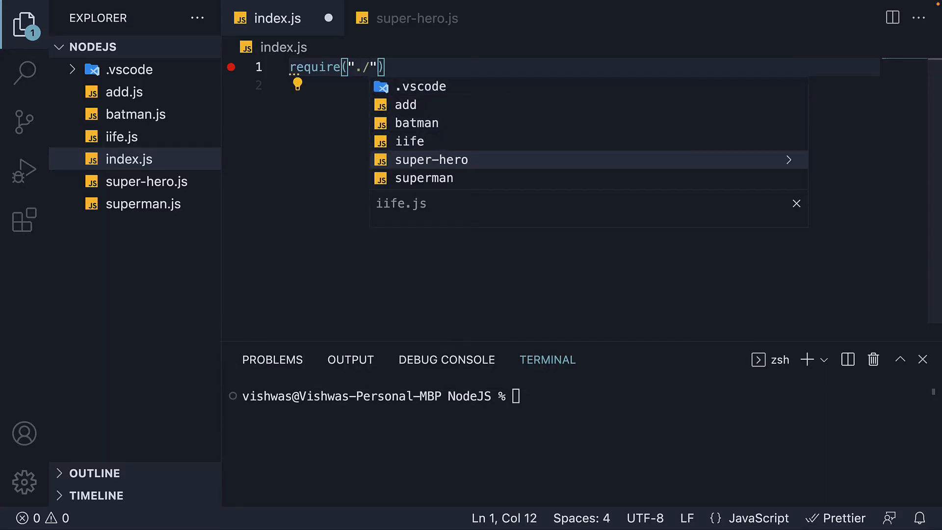
{"action": "left_click", "coordinate": [431, 159]}
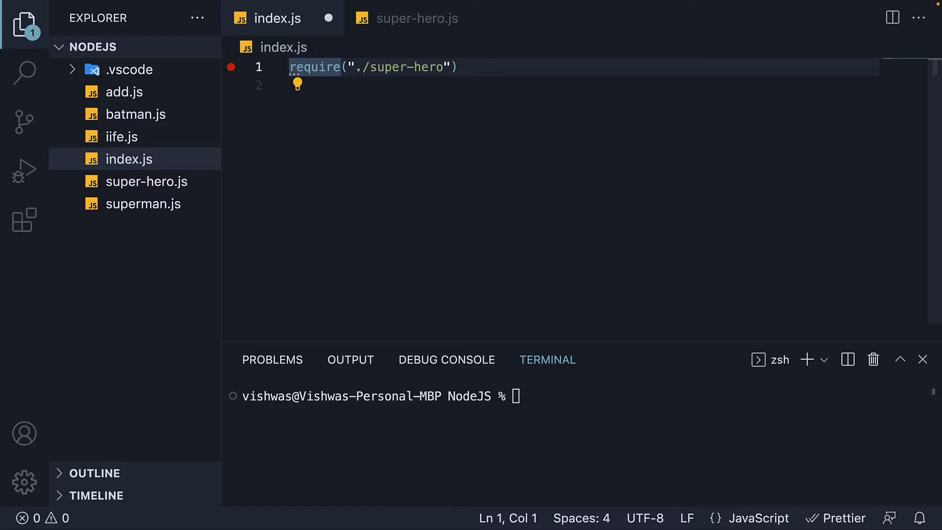
{"action": "type", "text": "const superHero ="}
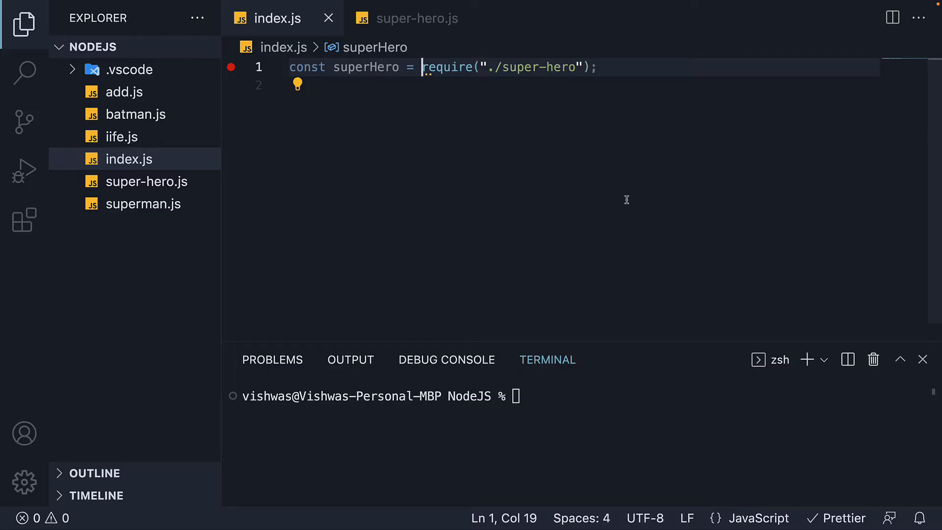
Log superHero.getName() on the line after the require.
{"action": "key", "text": "Enter"}
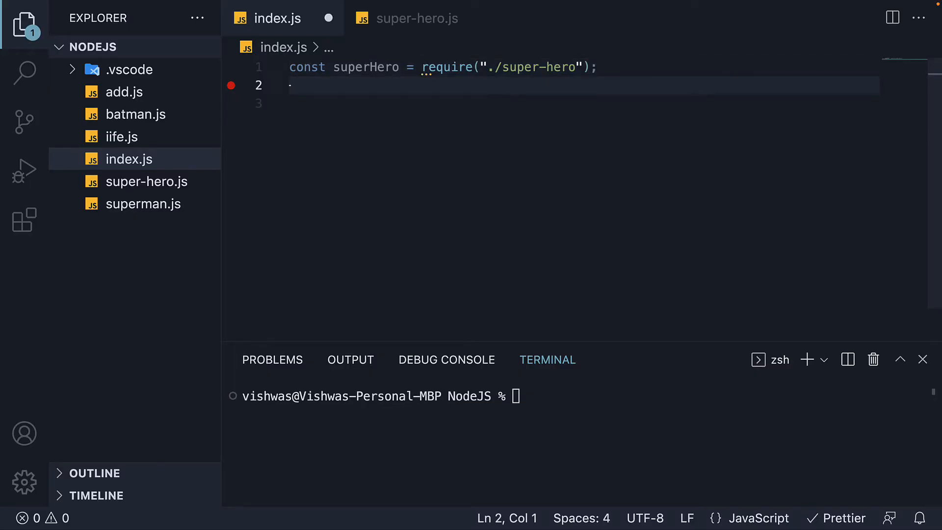
{"action": "type", "text": "console.log(s"}
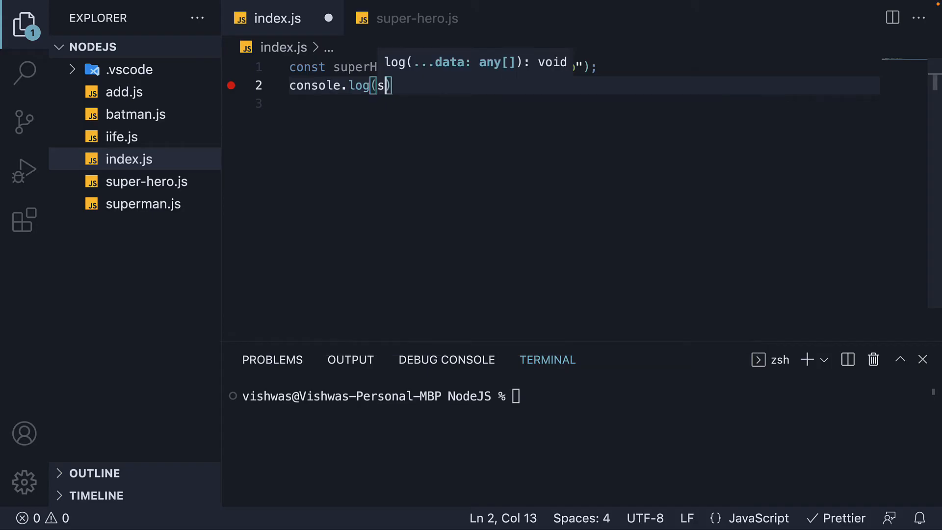
{"action": "type", "text": "uperHero.getName("}
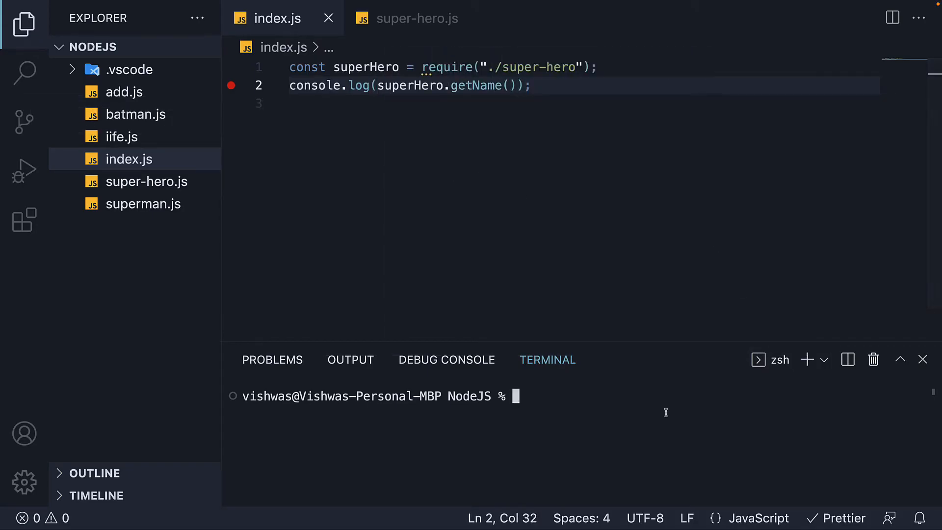
Run node index in the terminal to print Batman.
{"action": "type", "text": "node ind"}
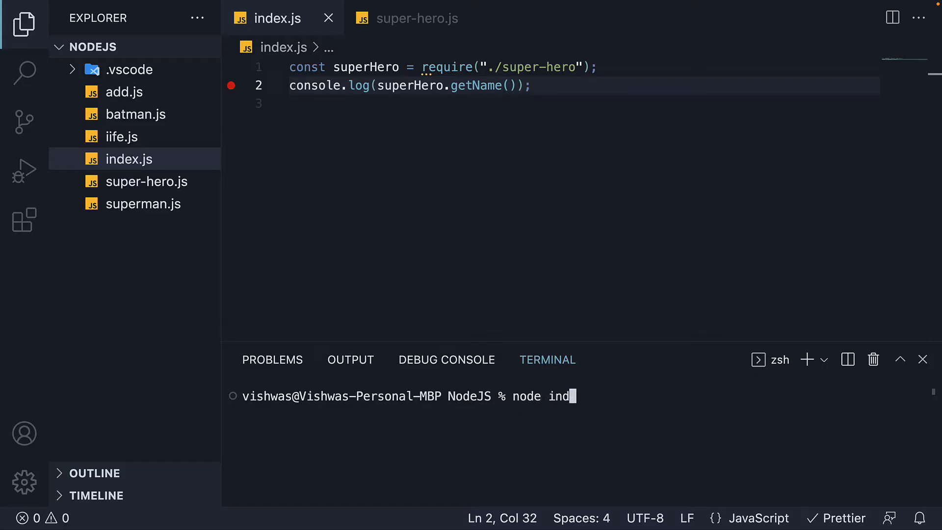
{"action": "key", "text": "Return"}
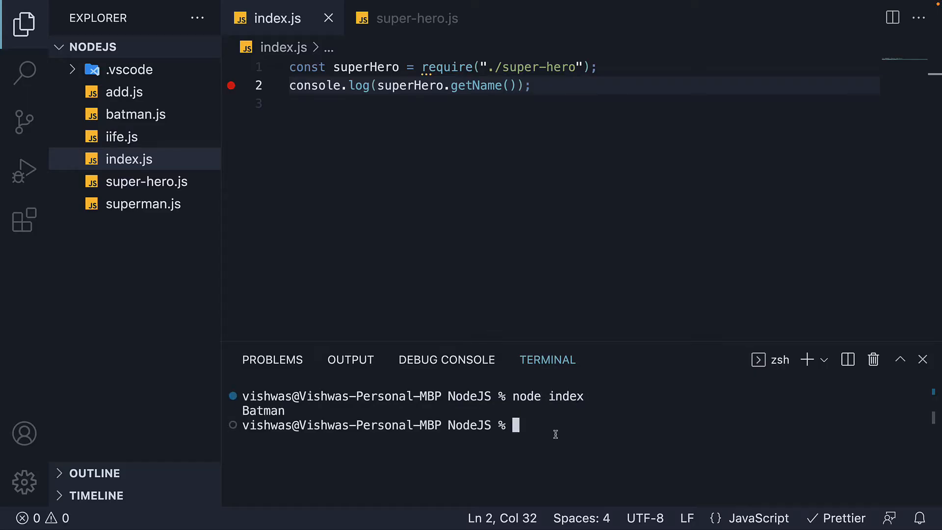
{"action": "mouse_move", "coordinate": [311, 410]}
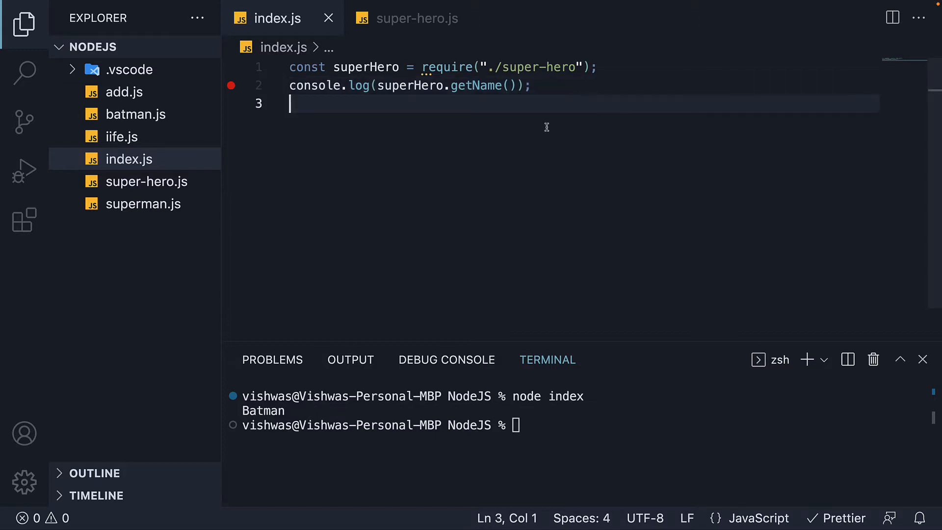
Add superHero.setName("Superman") and a second console.log of getName().
{"action": "type", "text": "sy"}
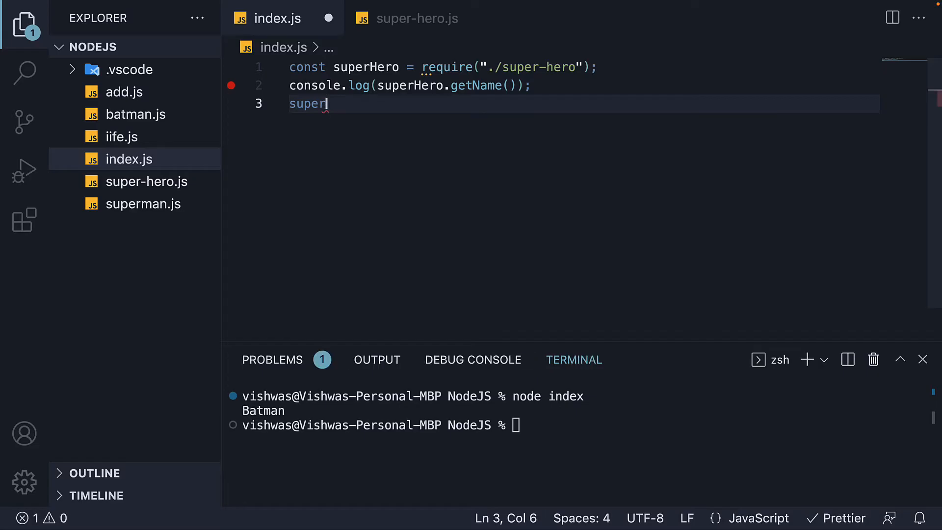
{"action": "type", "text": "Hero.setName"}
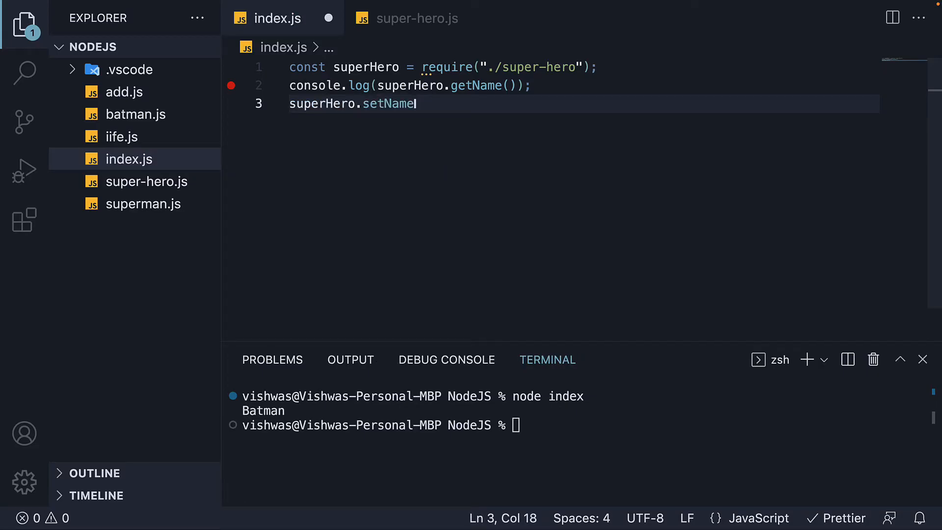
{"action": "type", "text": "(\"\")"}
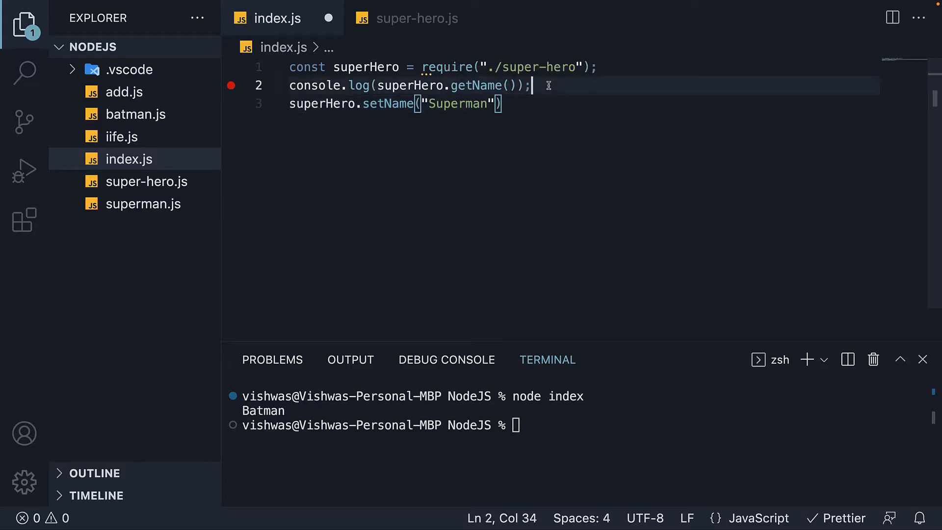
{"action": "left_click", "coordinate": [499, 103]}
{"action": "type", "text": "console.log(superHero.getName());"}
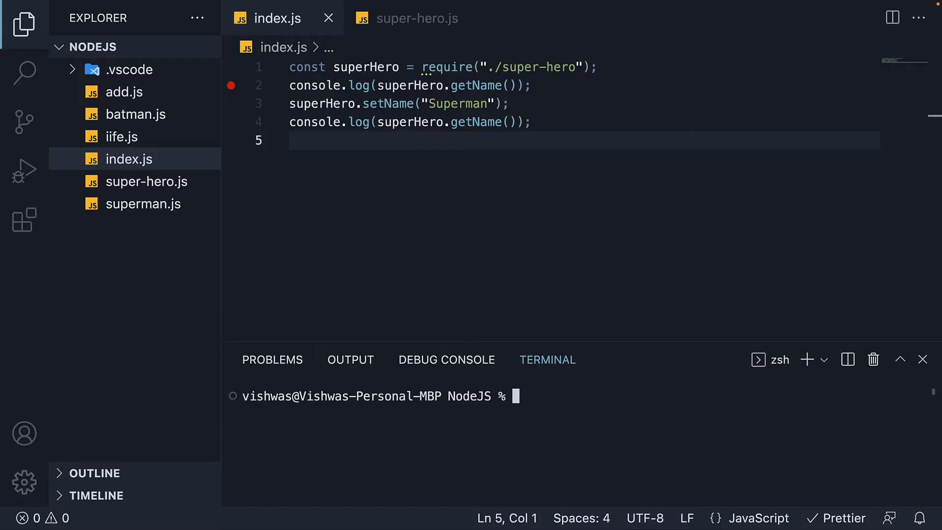
Run node index so the terminal prints Batman then Superman.
{"action": "type", "text": "node index"}
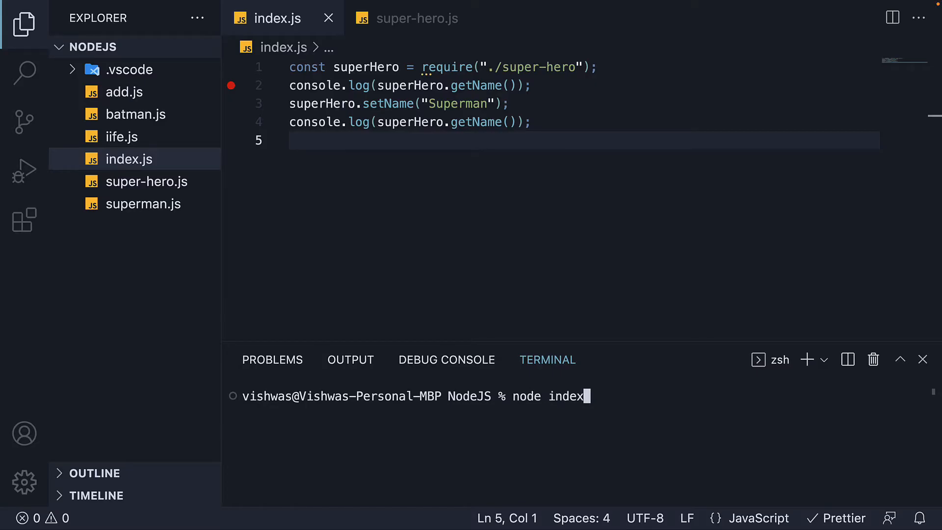
{"action": "key", "text": "Return"}
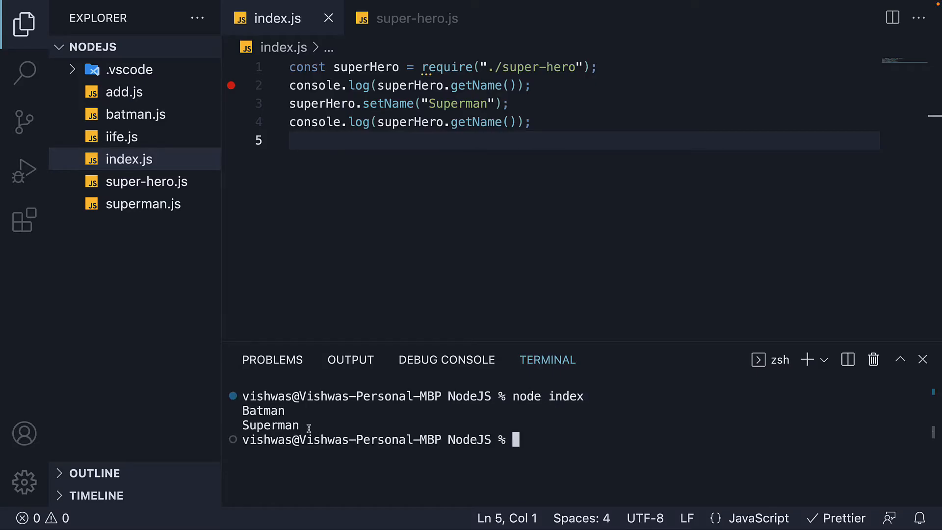
{"action": "mouse_move", "coordinate": [496, 313]}
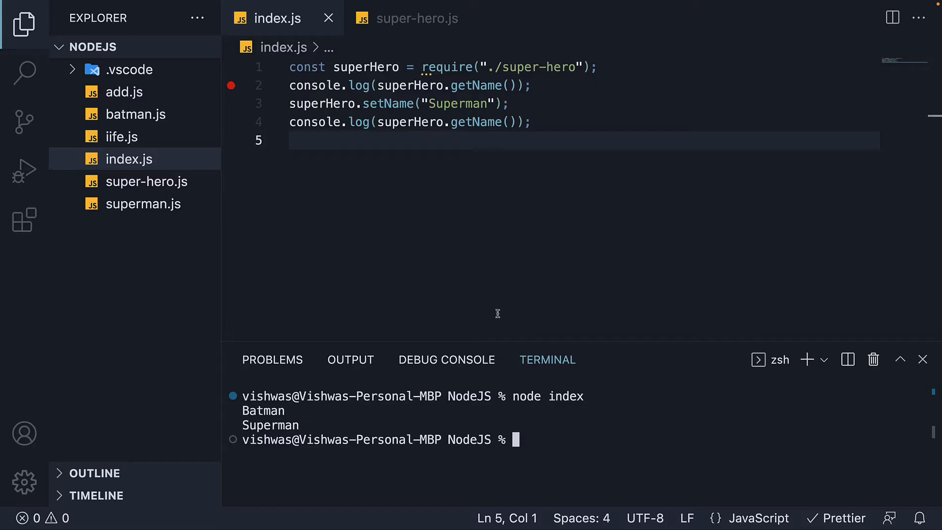
{"action": "mouse_move", "coordinate": [576, 204]}
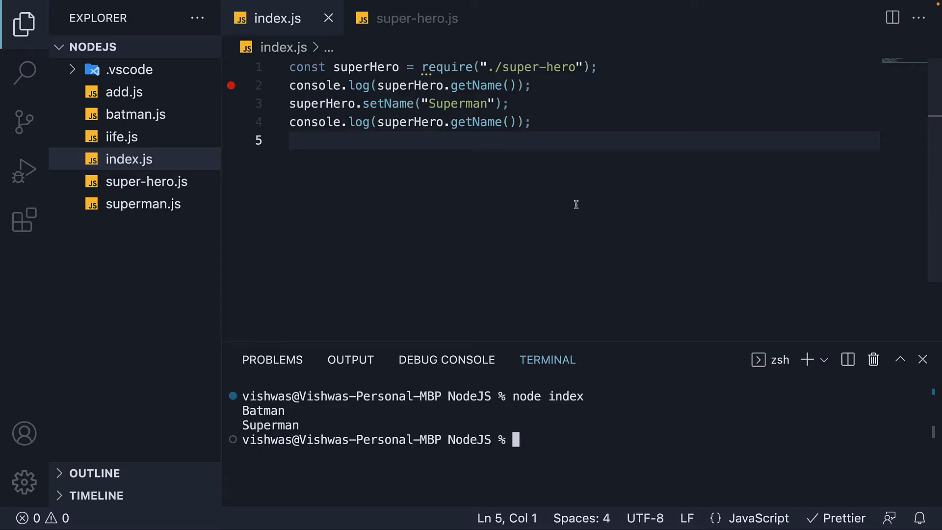
{"action": "mouse_move", "coordinate": [488, 122]}
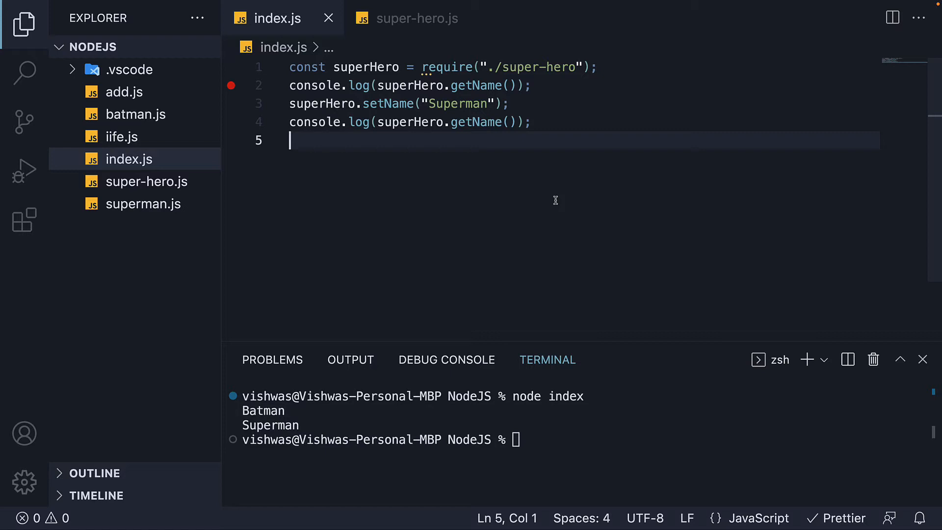
Require ./super-hero again as newSuperHero and log newSuperHero.getName().
{"action": "type", "text": "const newSuperHero"}
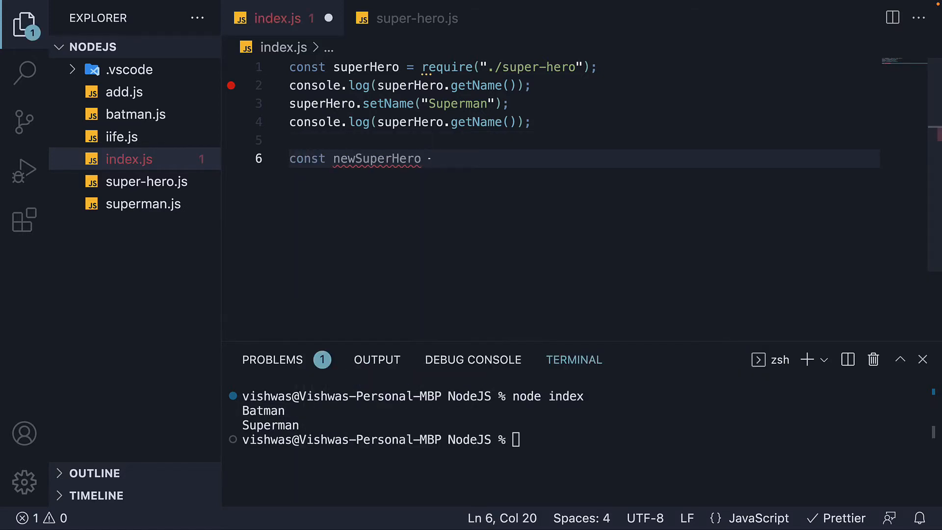
{"action": "type", "text": "= require"}
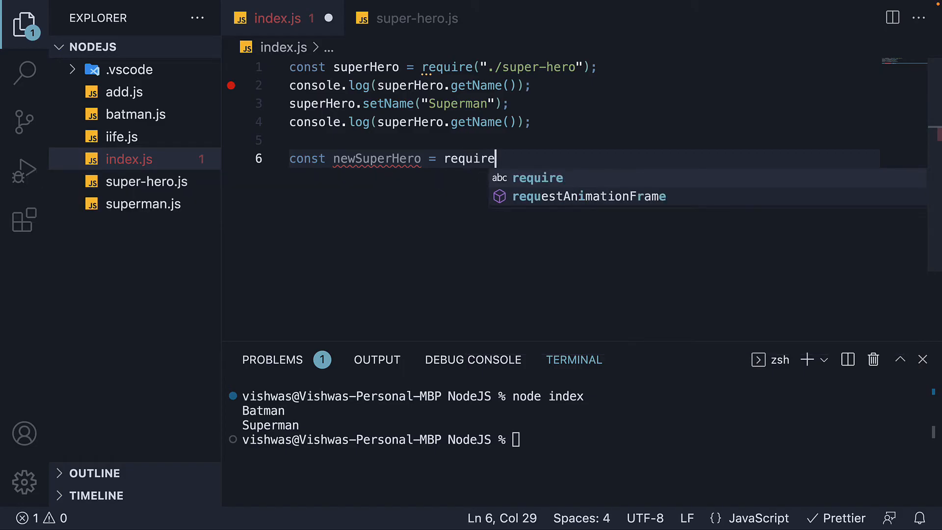
{"action": "type", "text": "(\"./super-hero\")"}
{"action": "type", "text": "console."}
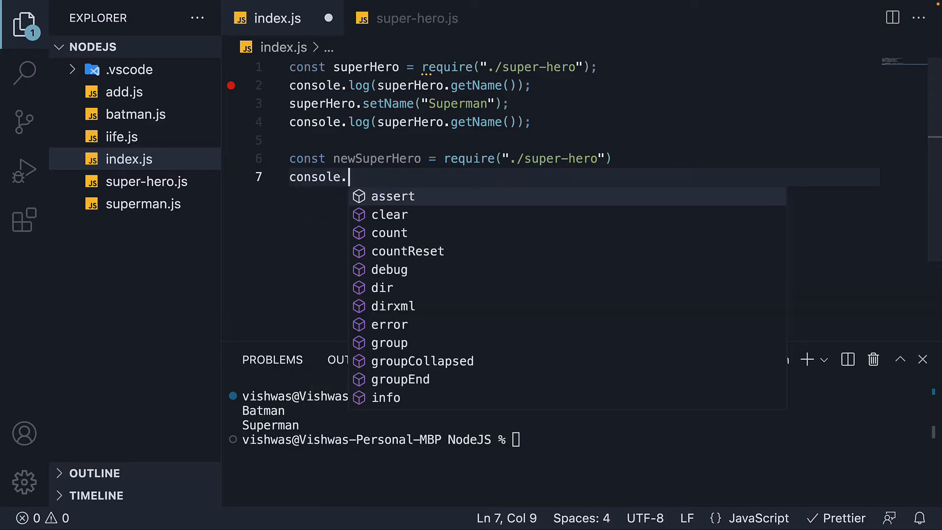
{"action": "type", "text": "log(newSuperHero"}
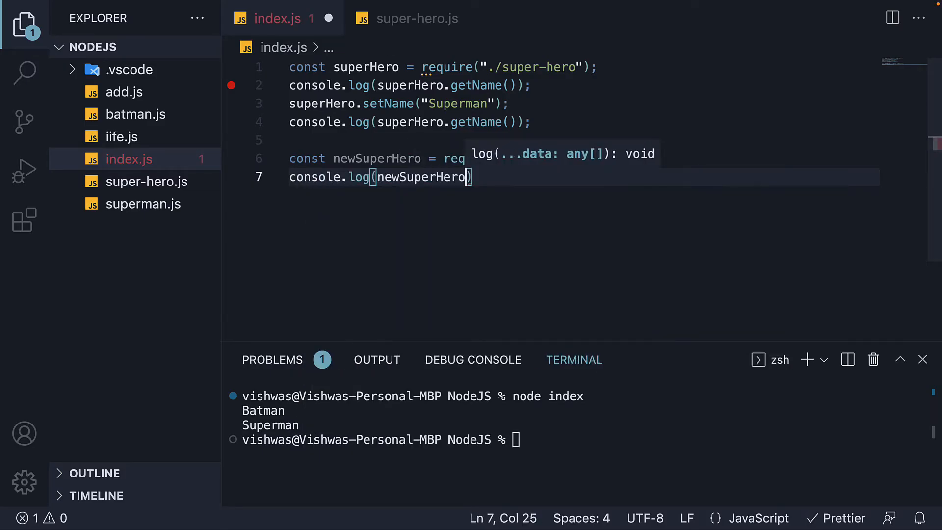
{"action": "type", "text": ".getName("}
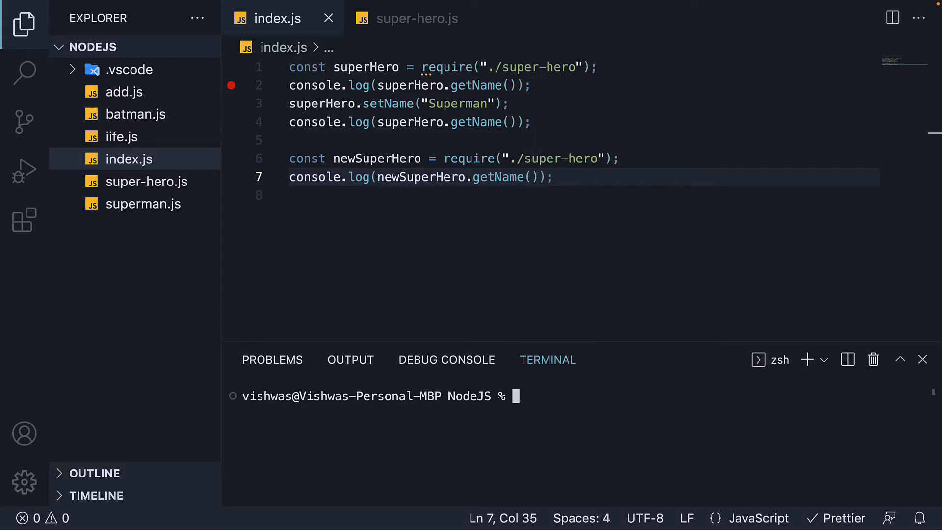
{"action": "mouse_move", "coordinate": [577, 187]}
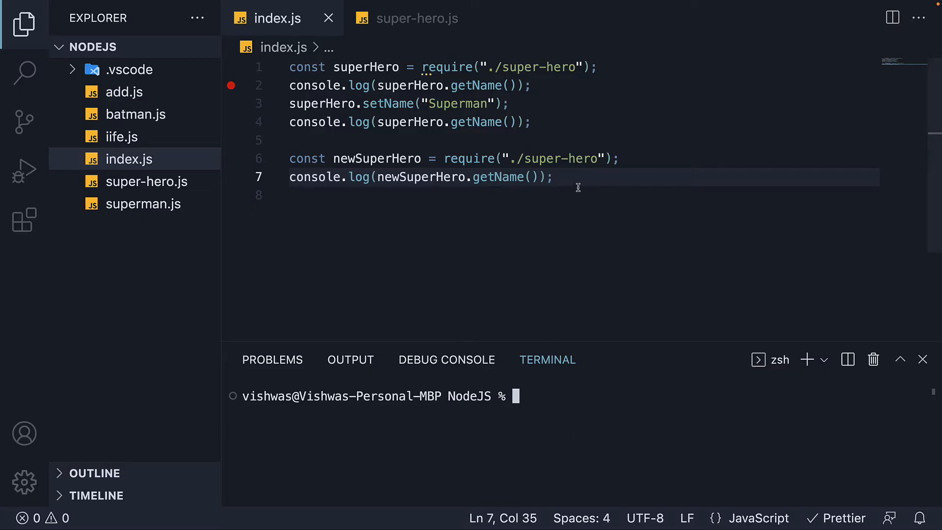
Run node index to print Batman, Superman, Superman from the cached instance.
{"action": "left_click", "coordinate": [550, 177]}
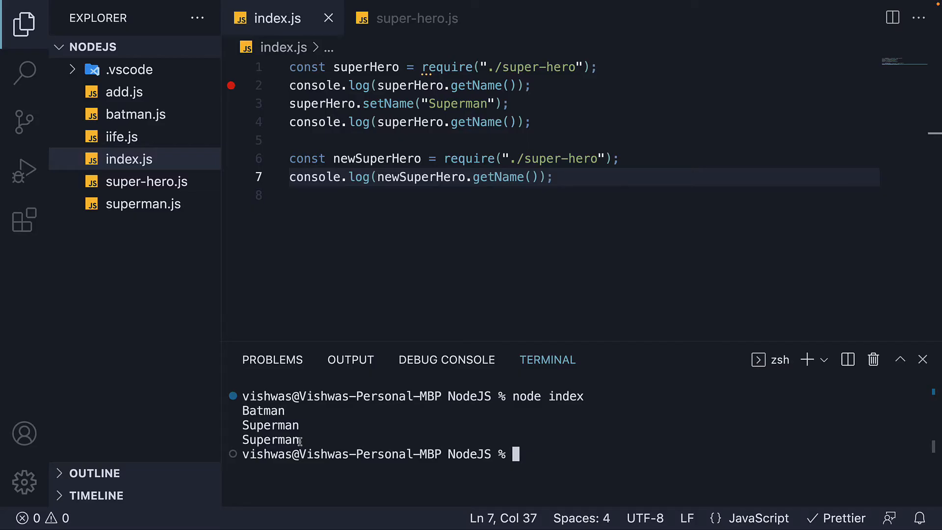
Revisit super-hero.js at the end of the module.exports line, unchanged.
{"action": "left_click", "coordinate": [416, 17]}
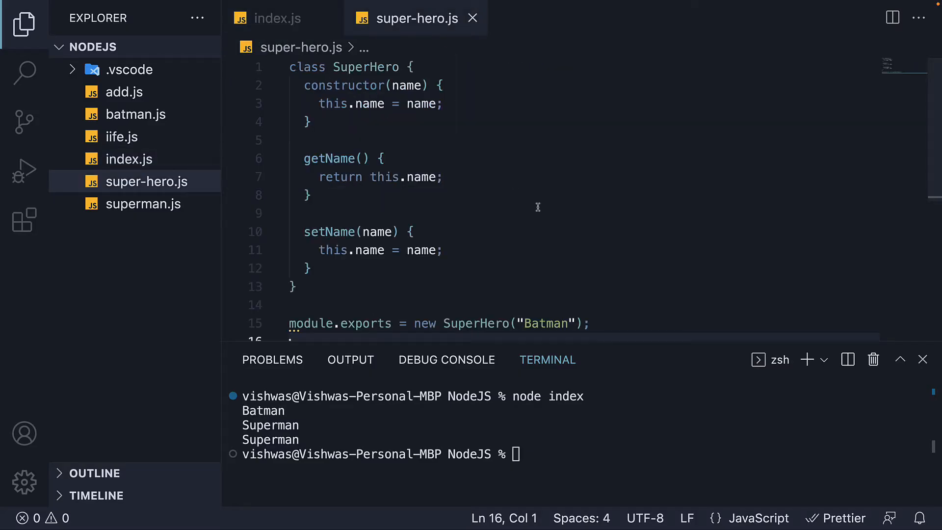
{"action": "mouse_move", "coordinate": [609, 319]}
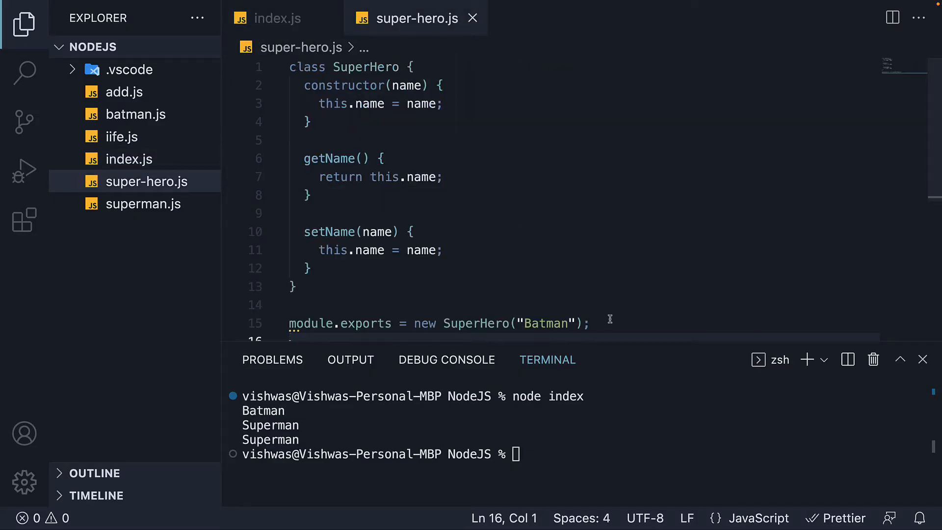
{"action": "left_click", "coordinate": [591, 322]}
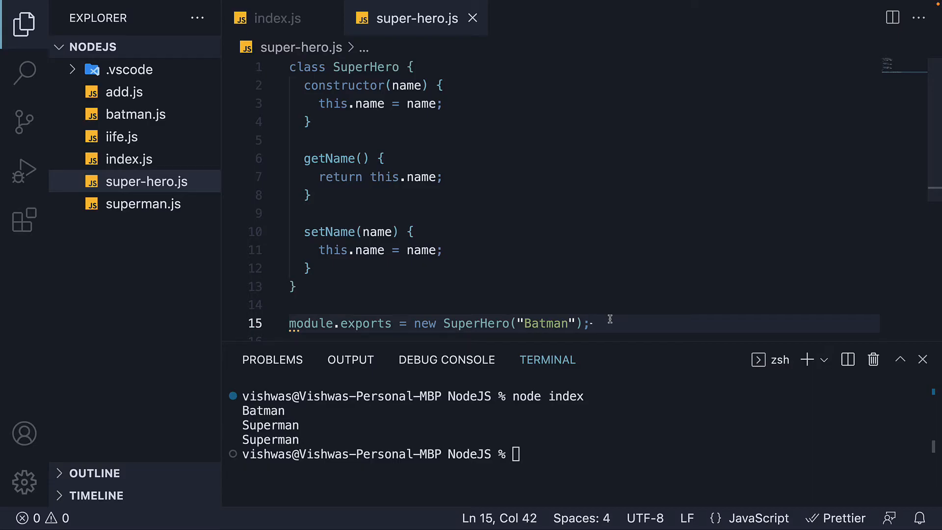
{"action": "mouse_move", "coordinate": [305, 439]}
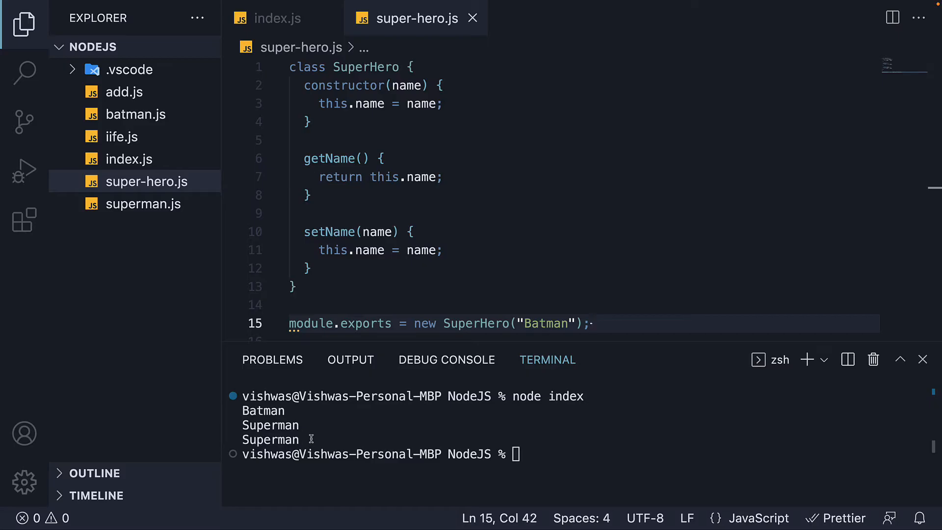
{"action": "left_click", "coordinate": [590, 323]}
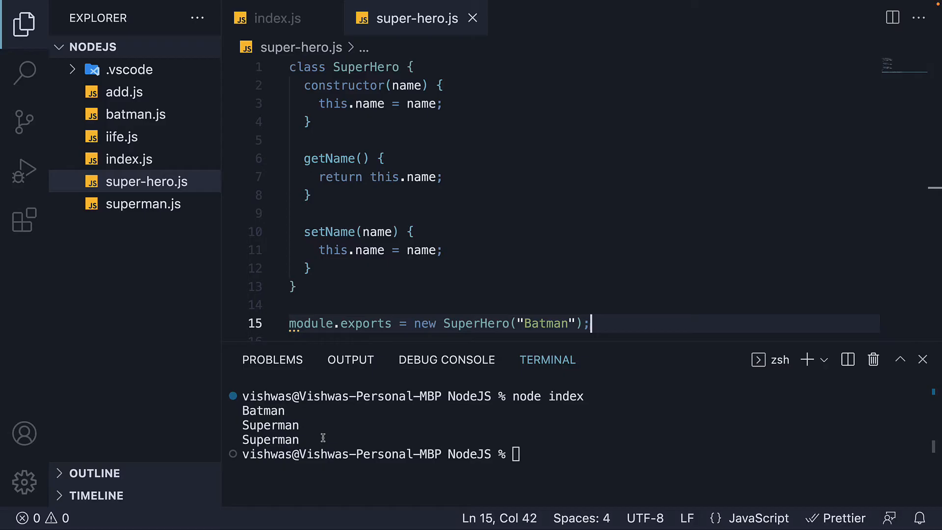
Review both require calls and their logs in index.js without changing the code.
{"action": "left_click", "coordinate": [277, 17]}
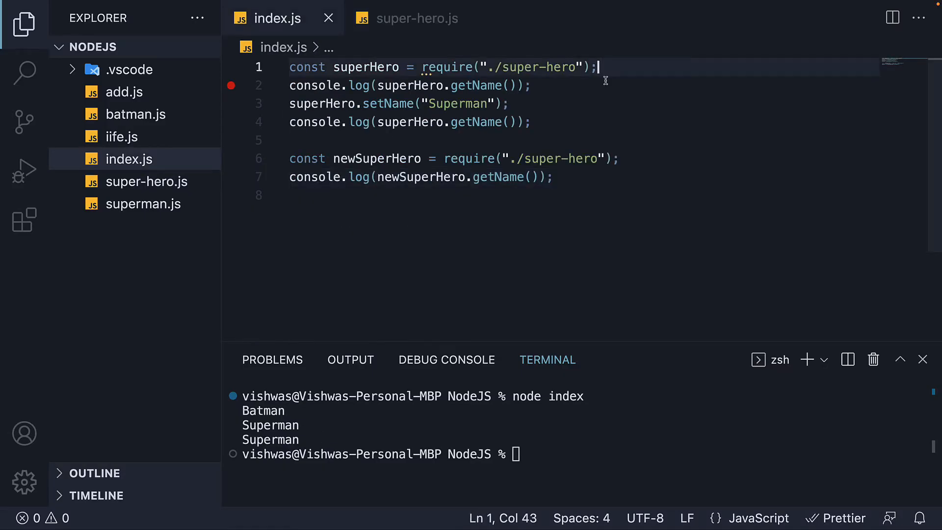
{"action": "mouse_move", "coordinate": [611, 74]}
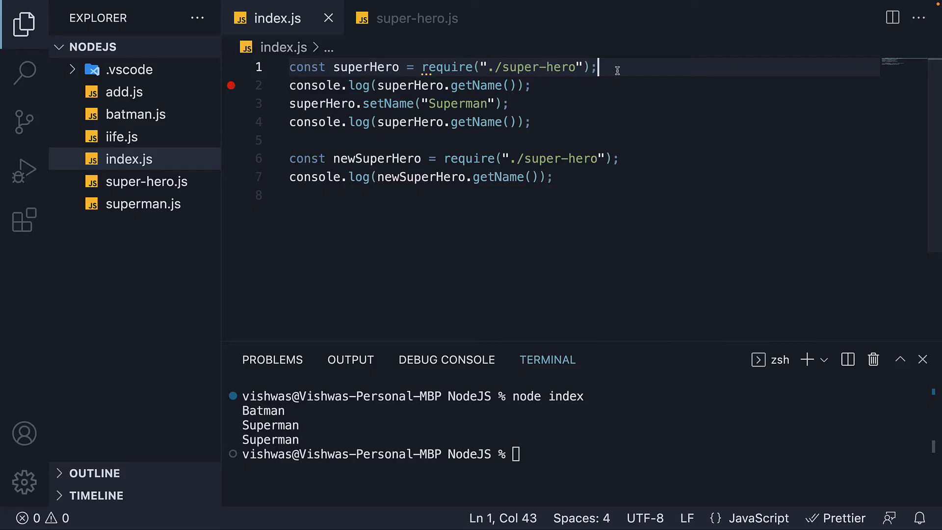
{"action": "left_click", "coordinate": [619, 159]}
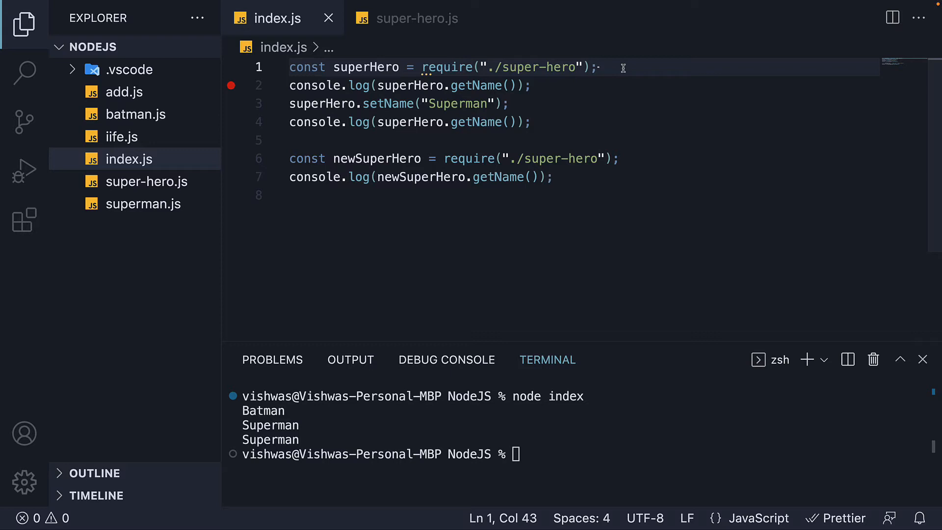
{"action": "left_click", "coordinate": [548, 85]}
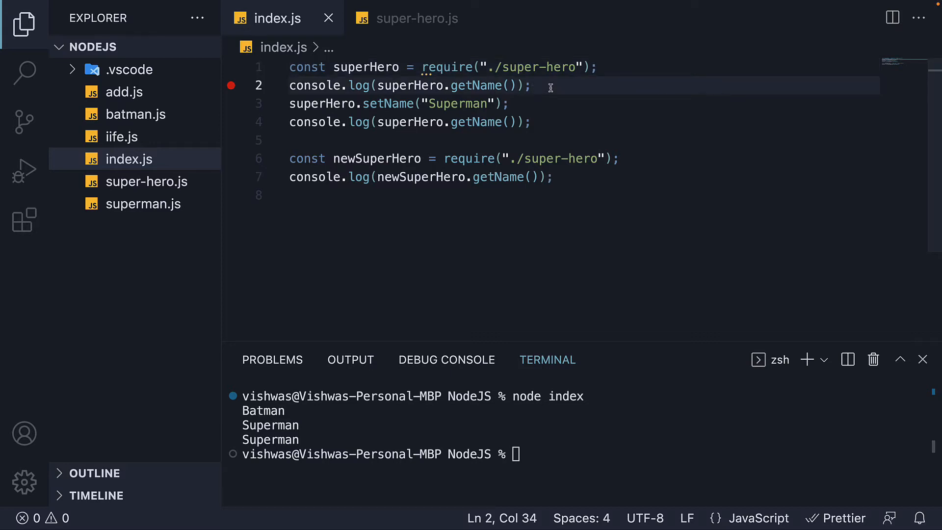
{"action": "mouse_move", "coordinate": [536, 104]}
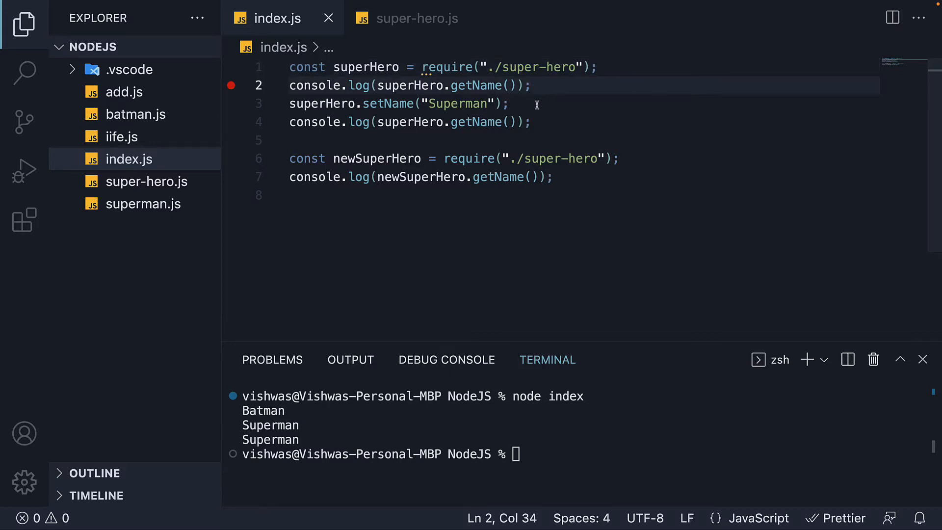
{"action": "left_click", "coordinate": [507, 103]}
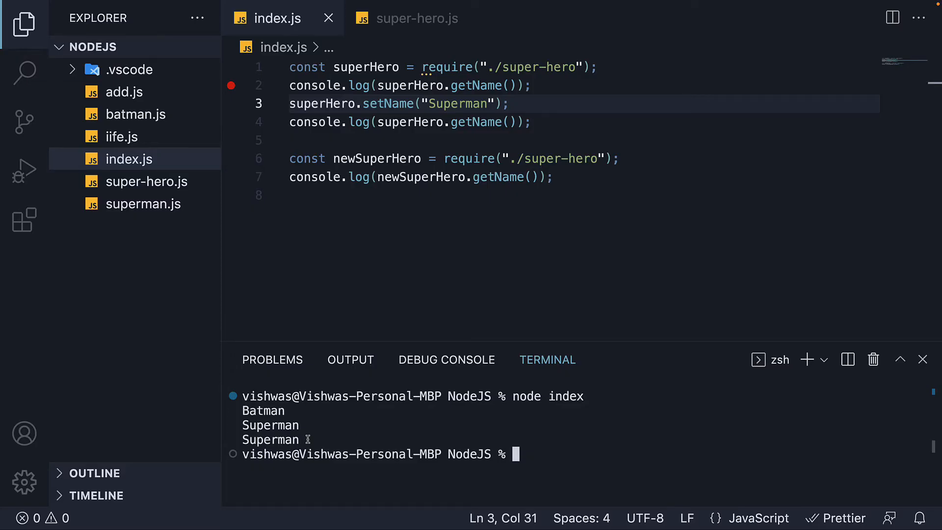
{"action": "left_click", "coordinate": [300, 195]}
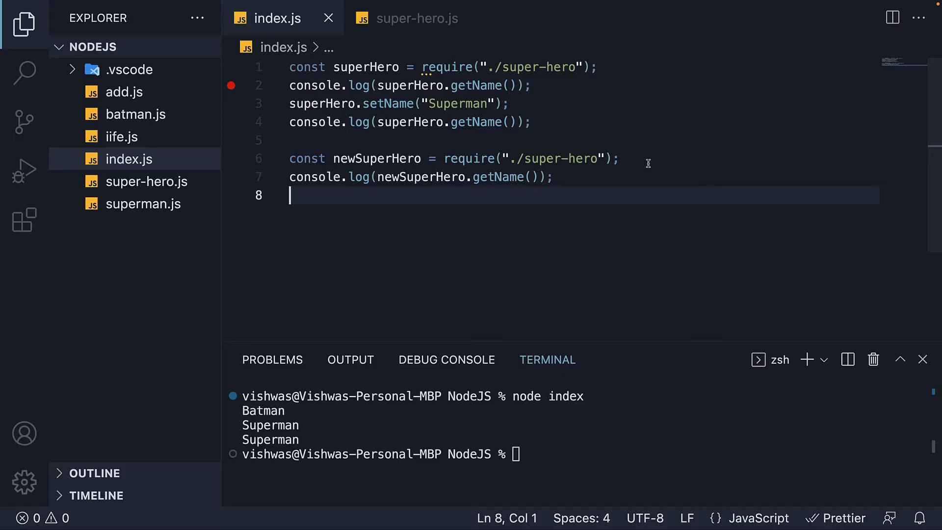
{"action": "left_click", "coordinate": [619, 159]}
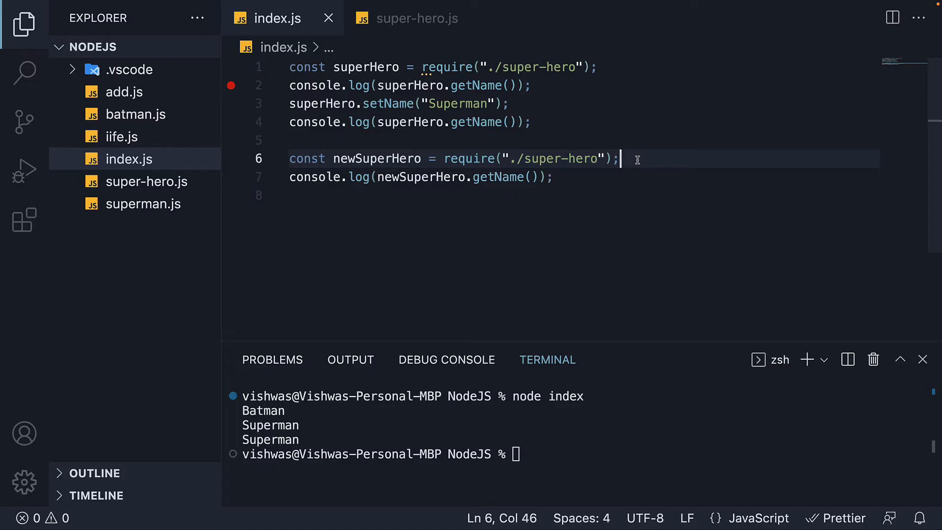
{"action": "mouse_move", "coordinate": [634, 161]}
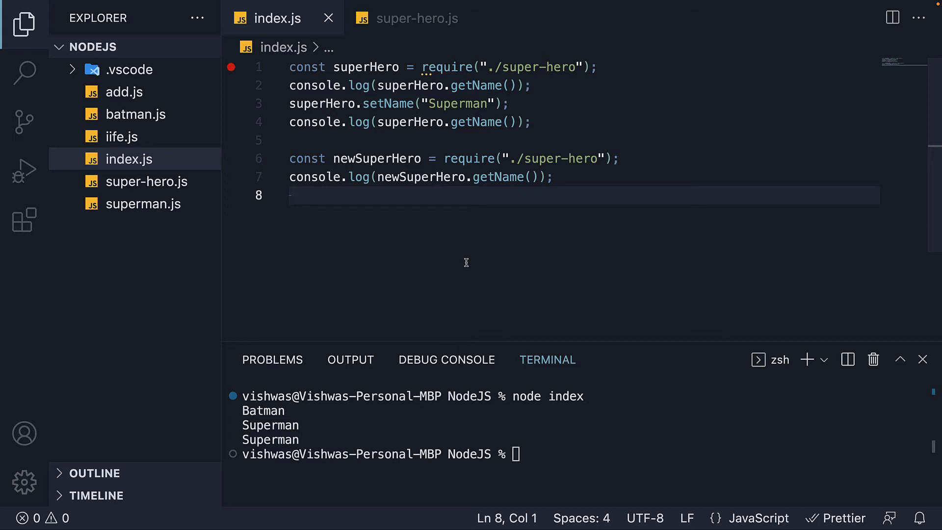
Start a Run and Debug session on index.js, pausing at line 1.
{"action": "left_click", "coordinate": [23, 171]}
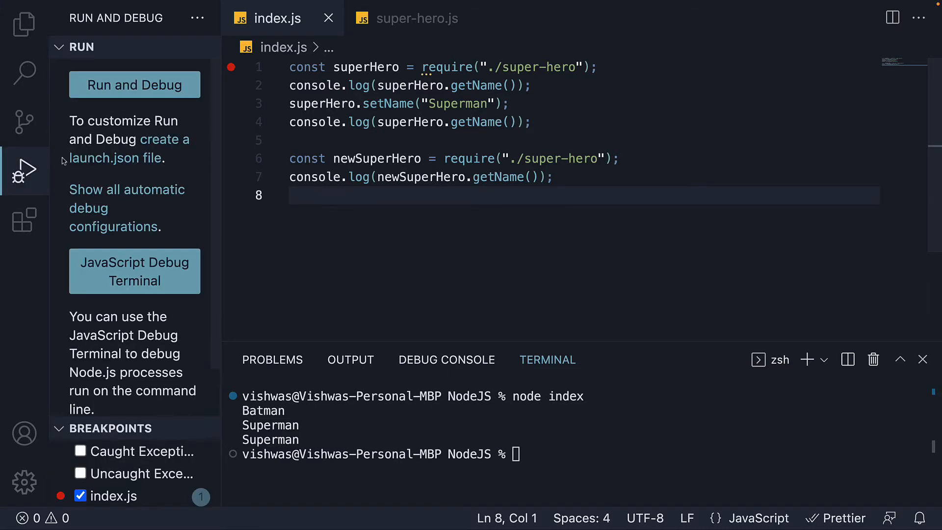
{"action": "mouse_move", "coordinate": [135, 84]}
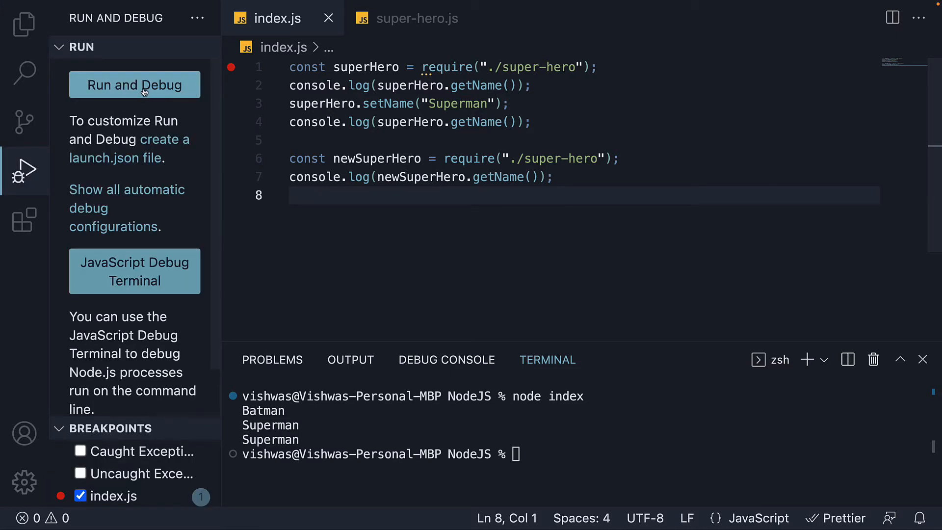
{"action": "left_click", "coordinate": [135, 84]}
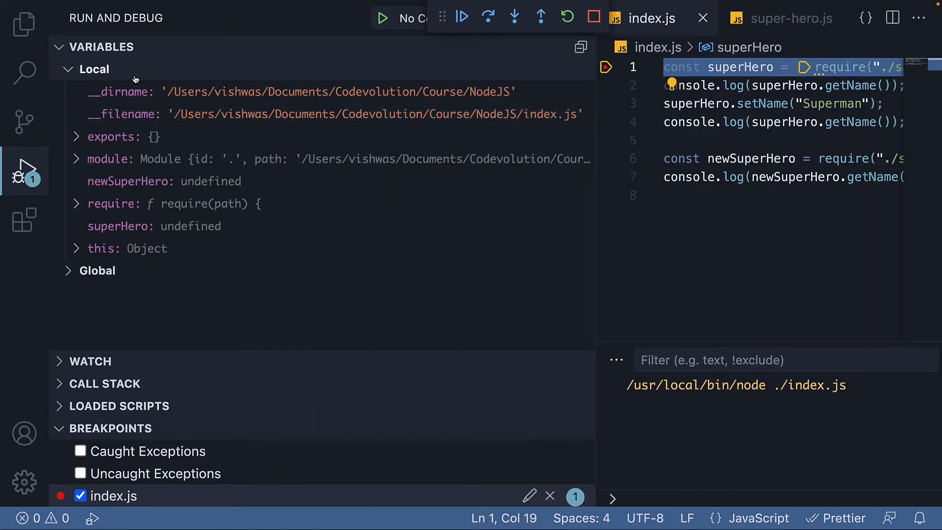
{"action": "mouse_move", "coordinate": [156, 248]}
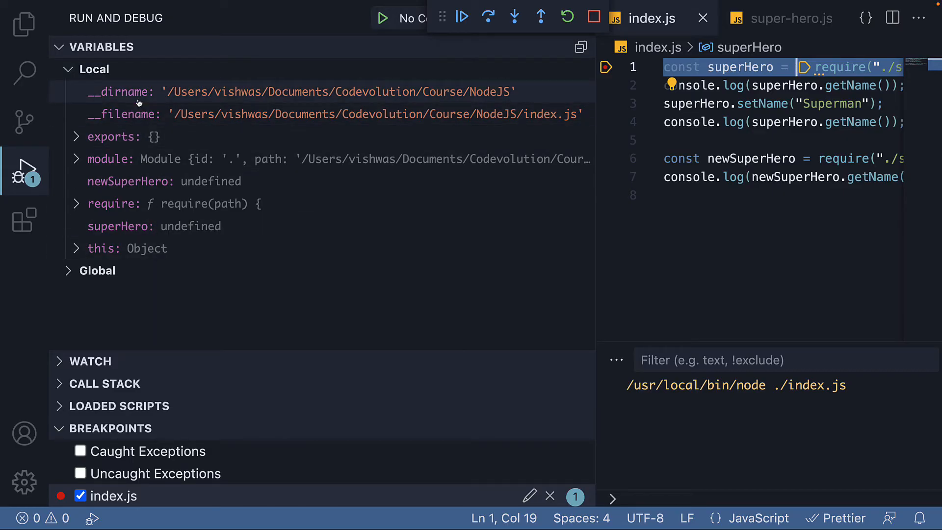
{"action": "mouse_move", "coordinate": [496, 100]}
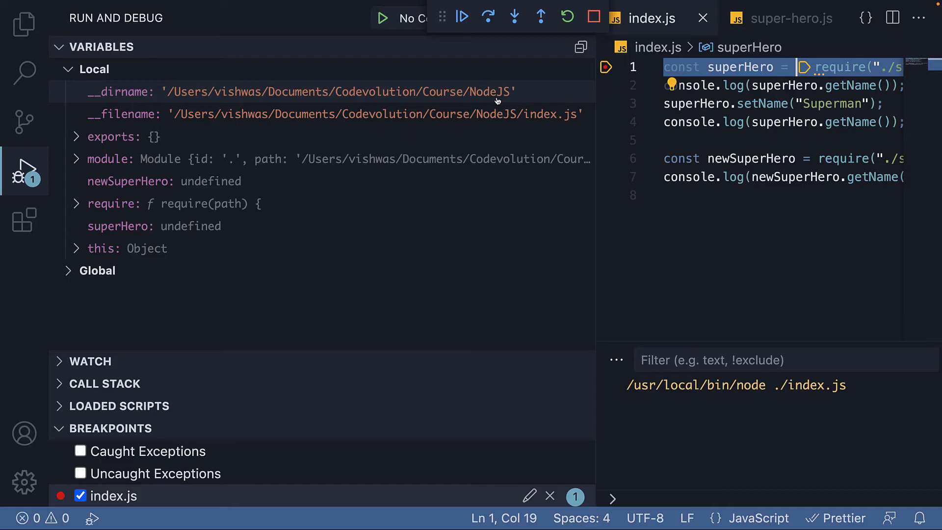
{"action": "mouse_move", "coordinate": [470, 127]}
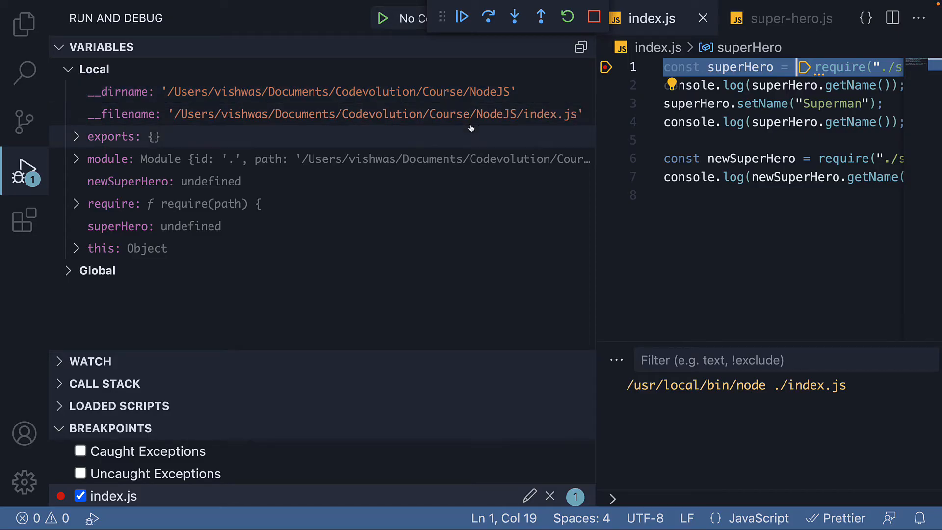
{"action": "mouse_move", "coordinate": [535, 120]}
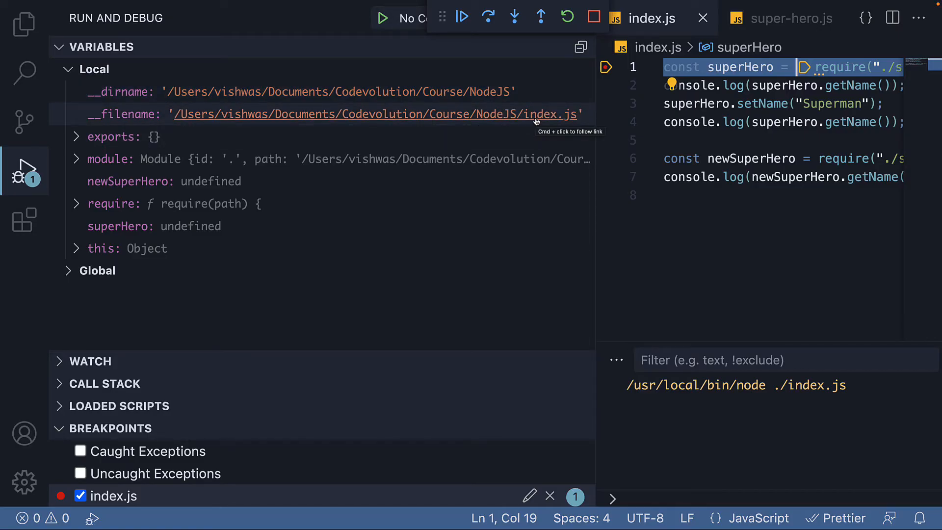
Expand module, require and require.cache in Variables to reveal the cached index.js entry.
{"action": "left_click", "coordinate": [76, 159]}
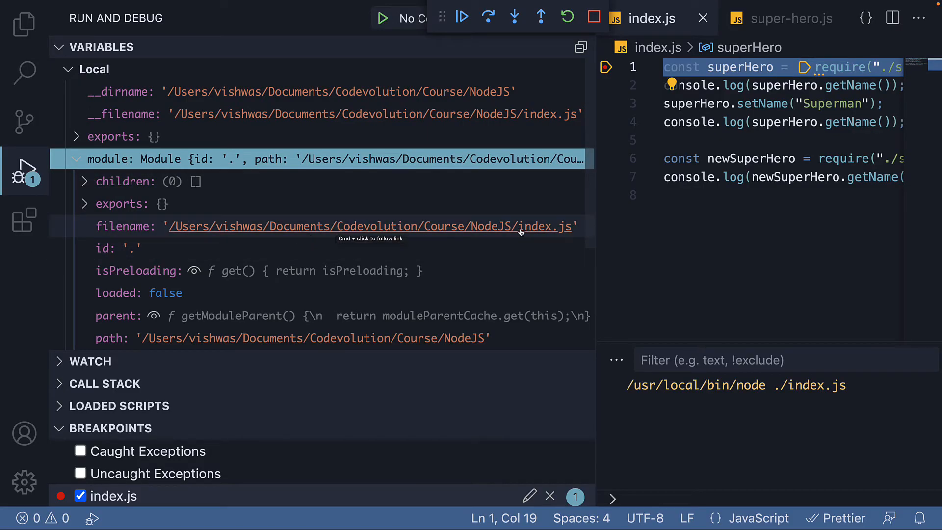
{"action": "mouse_move", "coordinate": [540, 232]}
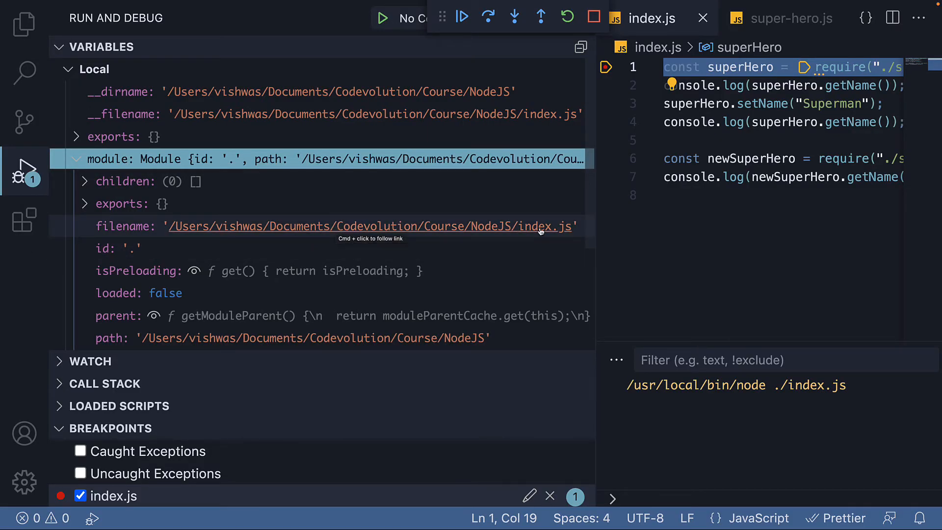
{"action": "mouse_move", "coordinate": [170, 210]}
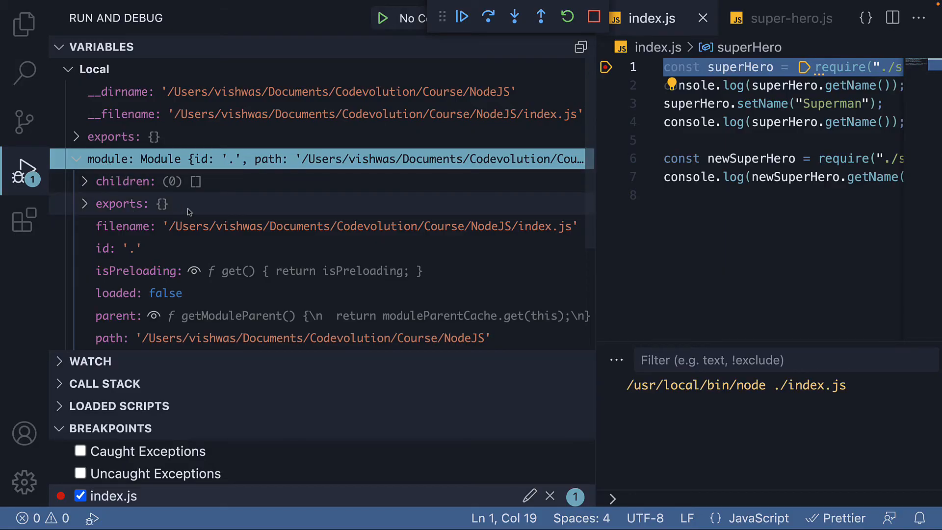
{"action": "scroll", "scroll_direction": "down", "scroll_amount": 3}
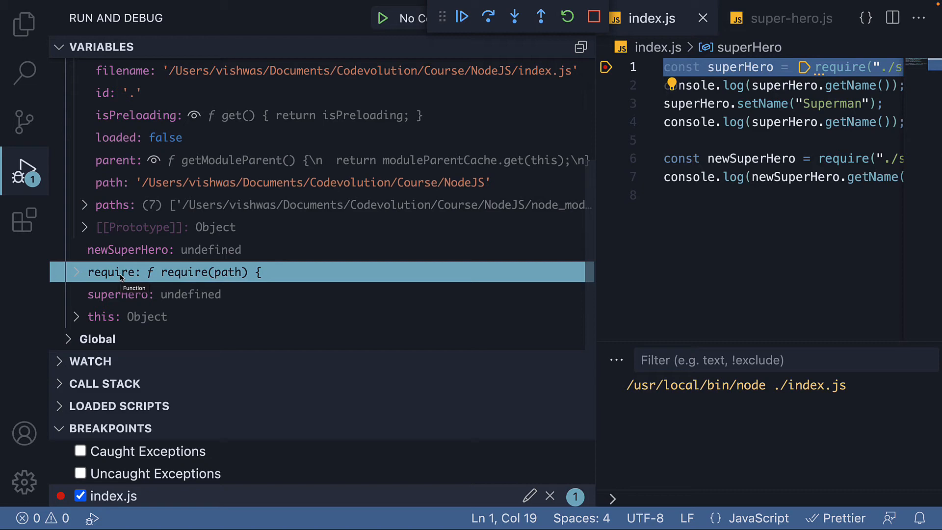
{"action": "left_click", "coordinate": [77, 272]}
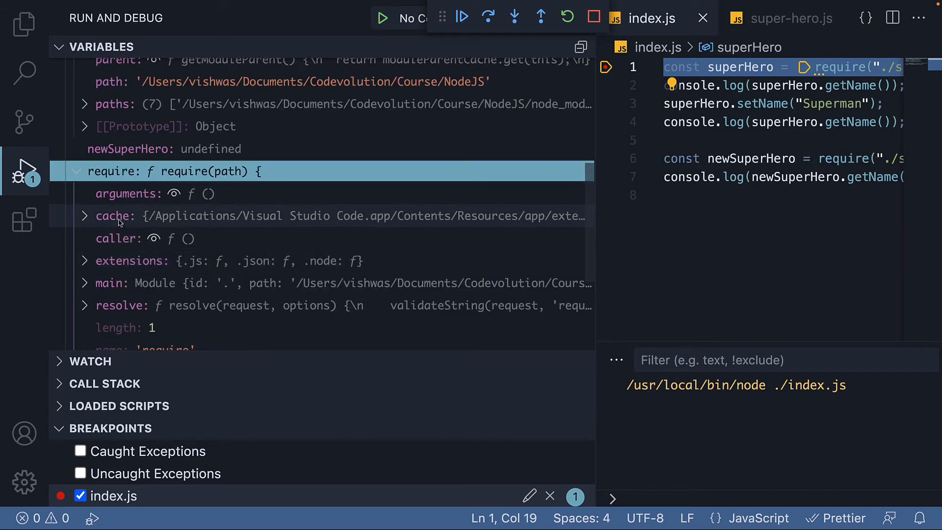
{"action": "left_click", "coordinate": [85, 216]}
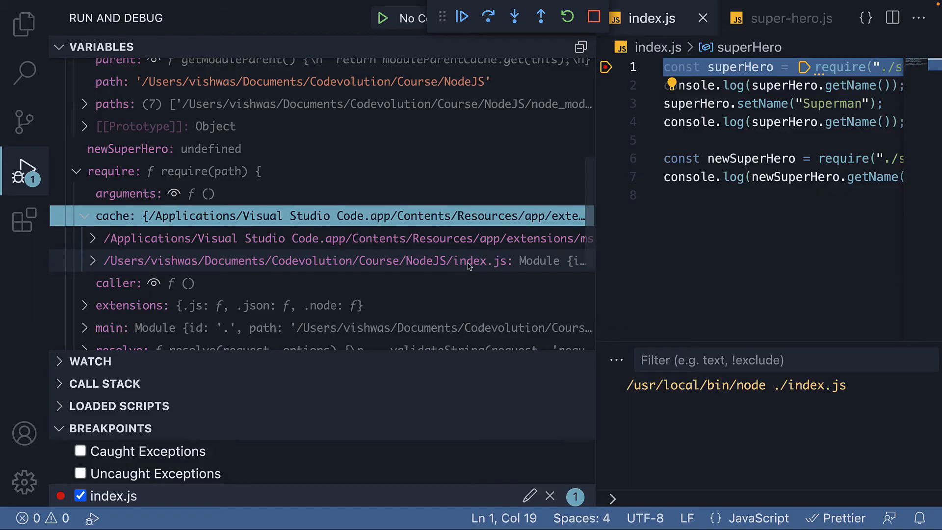
{"action": "mouse_move", "coordinate": [467, 261]}
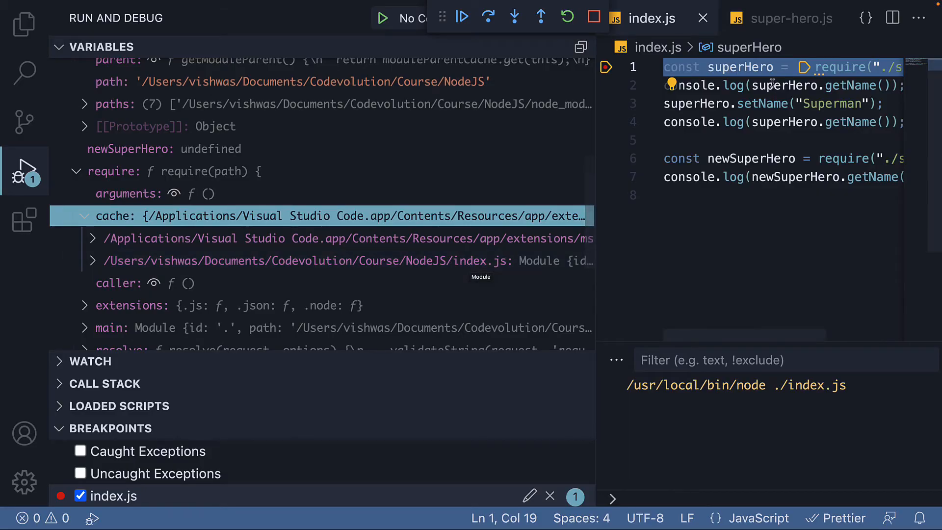
Step into super-hero.js, see exports become SuperHero {name: 'Batman'}, and step back to index.js line 2.
{"action": "left_click", "coordinate": [461, 17]}
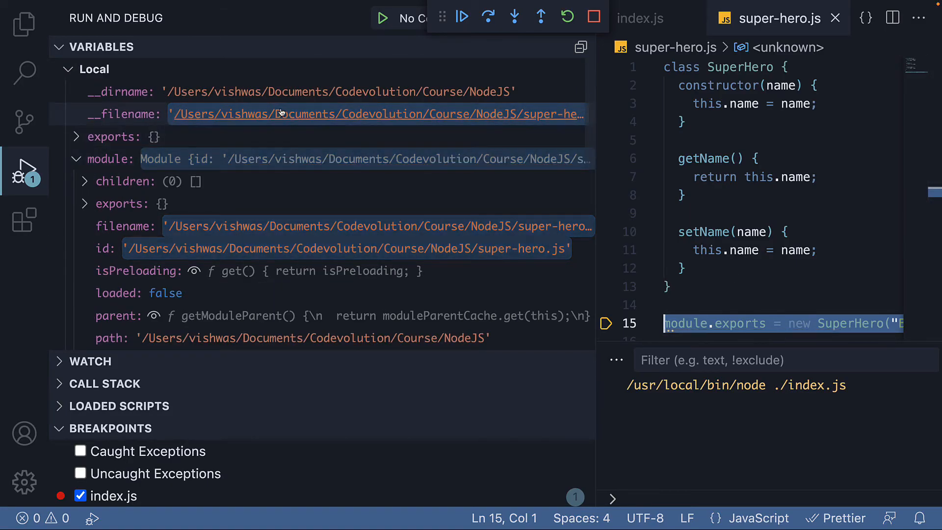
{"action": "mouse_move", "coordinate": [535, 114]}
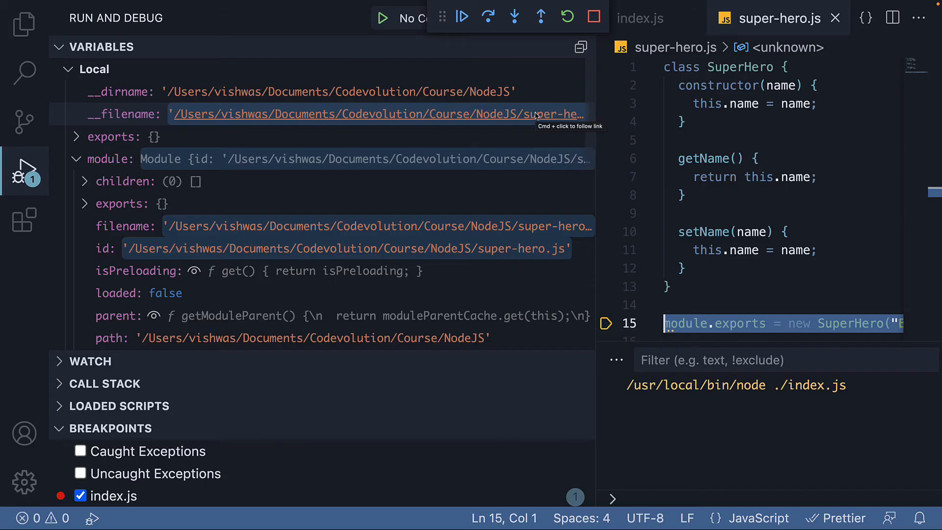
{"action": "scroll", "scroll_direction": "down", "scroll_amount": 3}
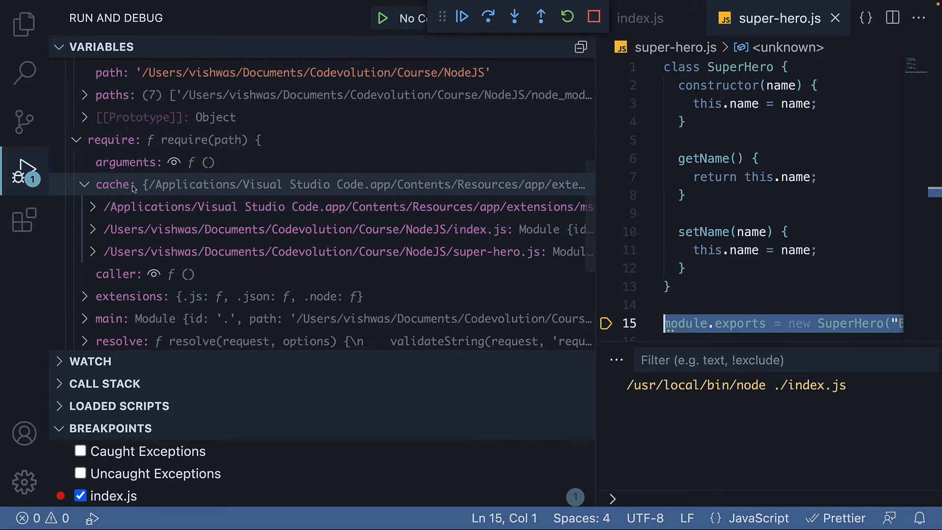
{"action": "mouse_move", "coordinate": [480, 252]}
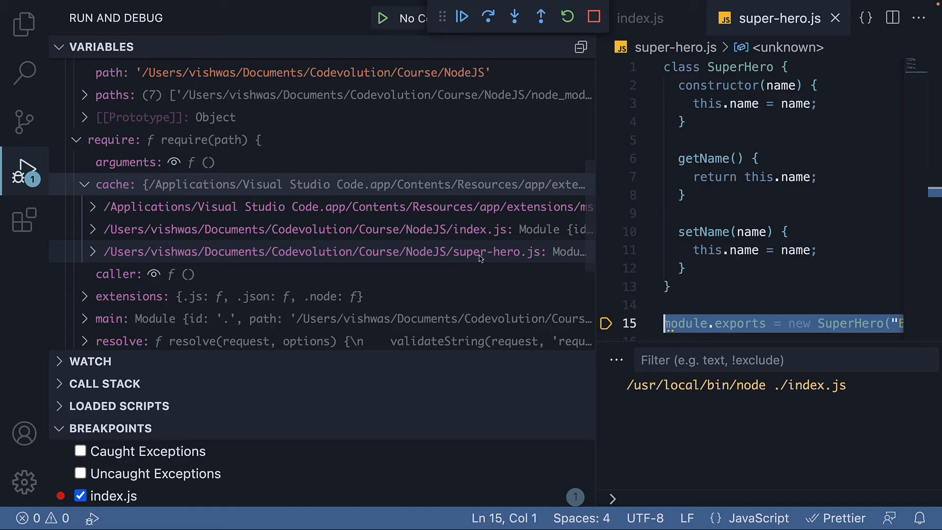
{"action": "mouse_move", "coordinate": [513, 258]}
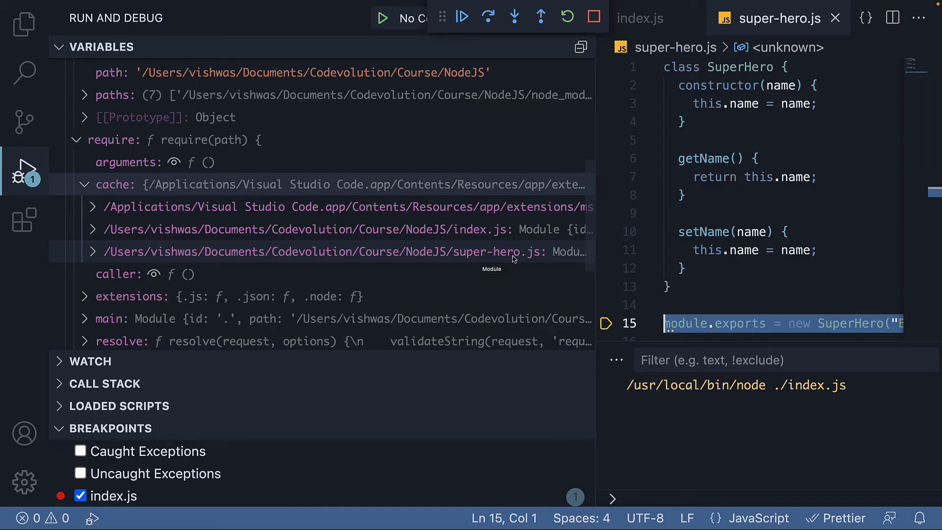
{"action": "mouse_move", "coordinate": [514, 16]}
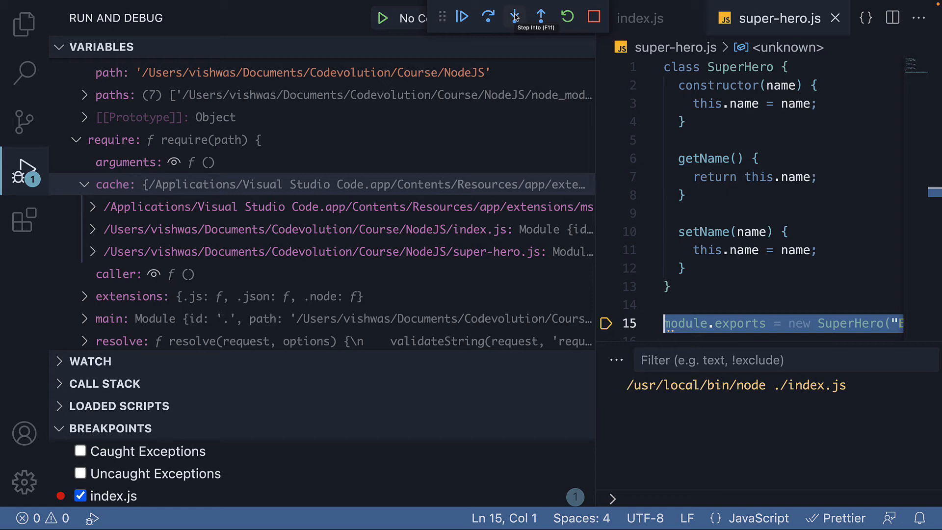
{"action": "scroll", "scroll_direction": "up", "scroll_amount": 3}
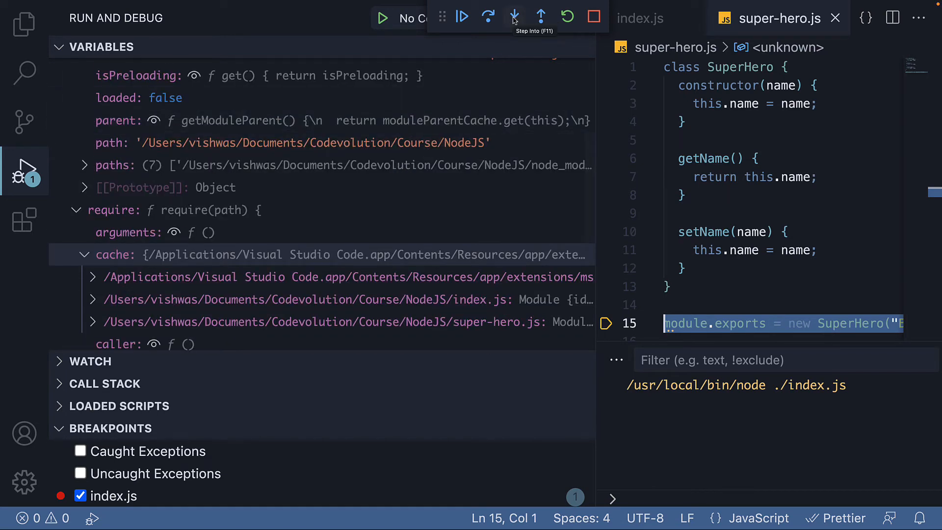
{"action": "left_click", "coordinate": [488, 16]}
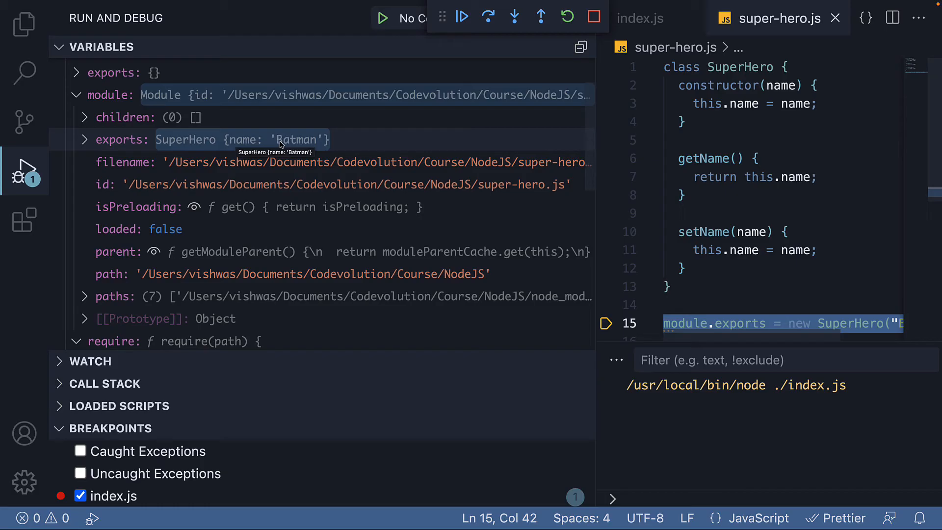
{"action": "mouse_move", "coordinate": [278, 144]}
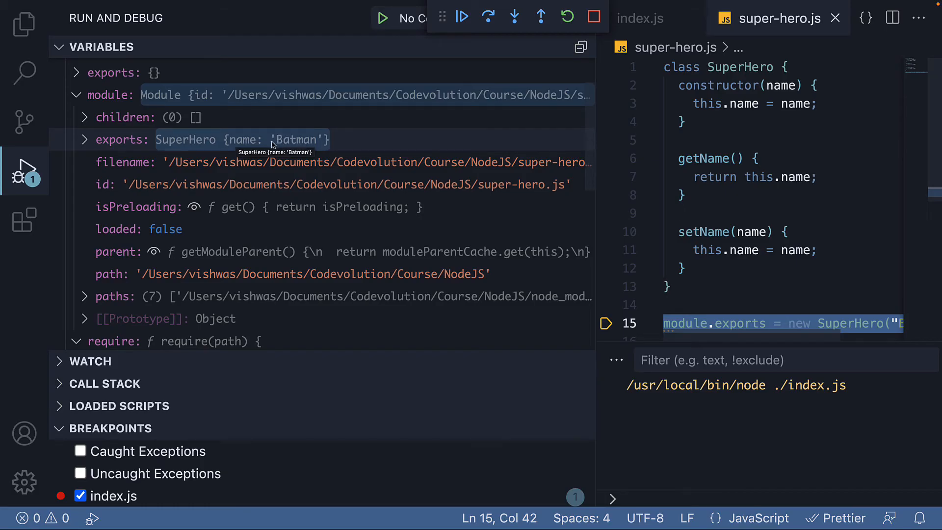
{"action": "mouse_move", "coordinate": [298, 148]}
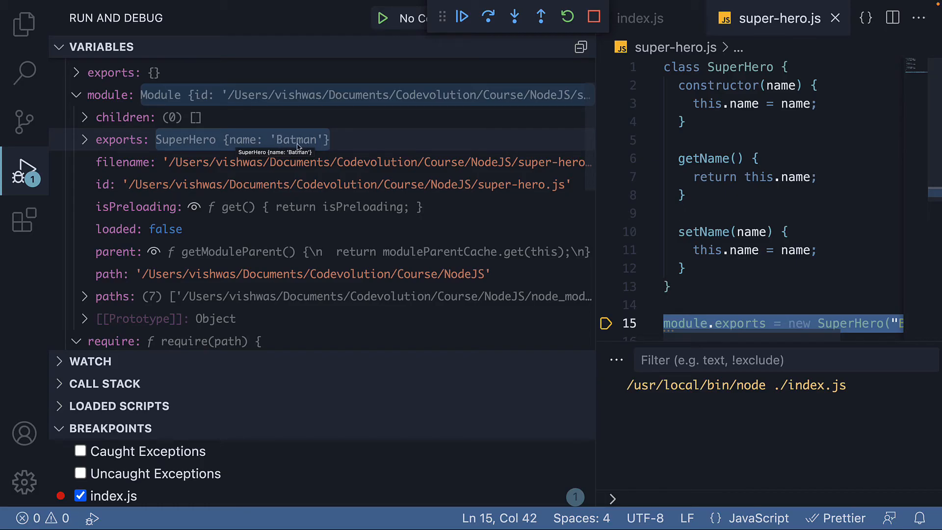
{"action": "left_click", "coordinate": [488, 17]}
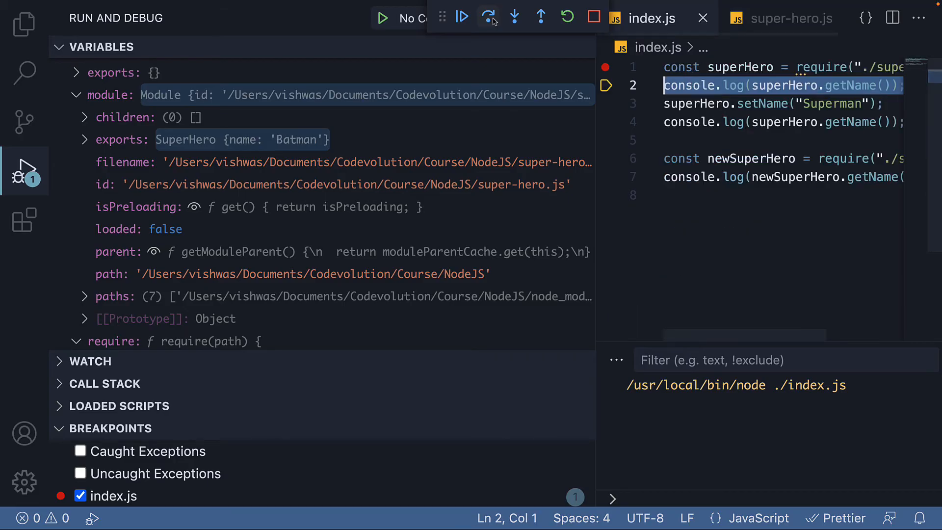
Step over line 2 to print Batman, then step into setName and return to index.js.
{"action": "scroll", "scroll_direction": "down", "scroll_amount": 3}
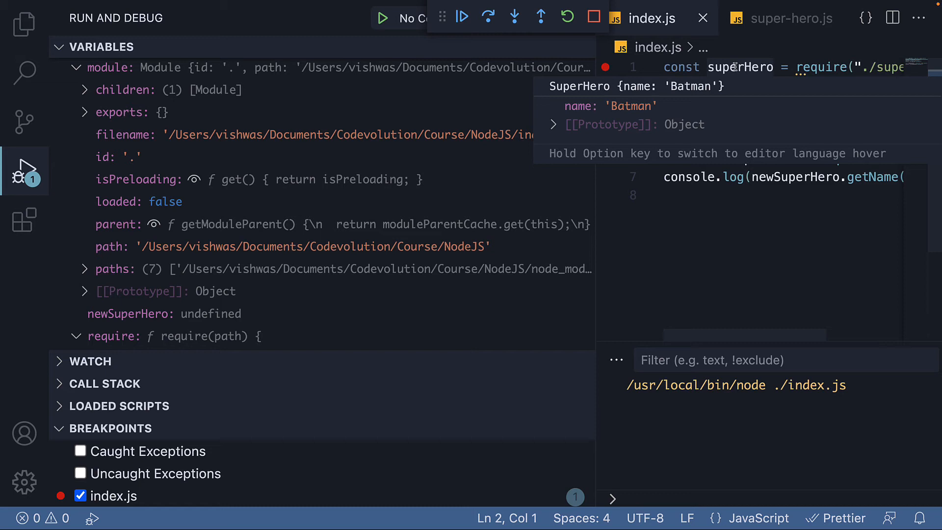
{"action": "left_click", "coordinate": [488, 16]}
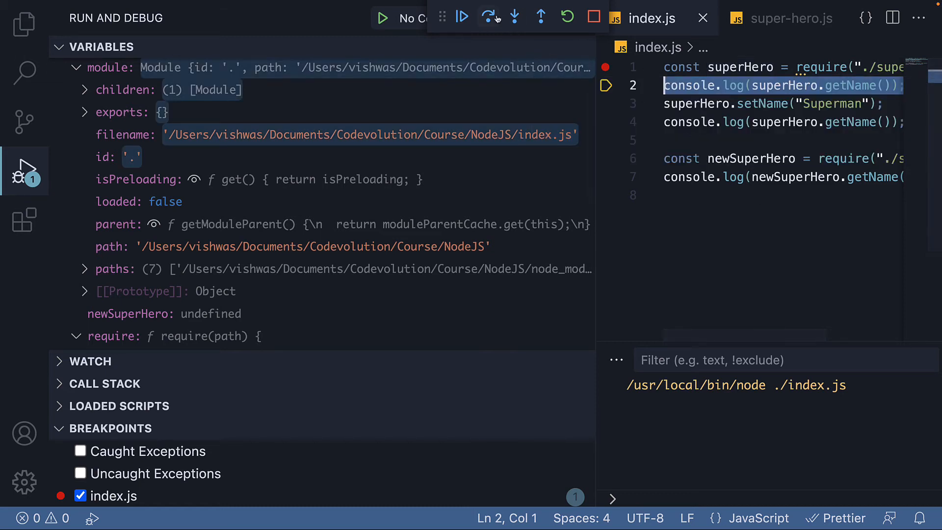
{"action": "left_click", "coordinate": [515, 16]}
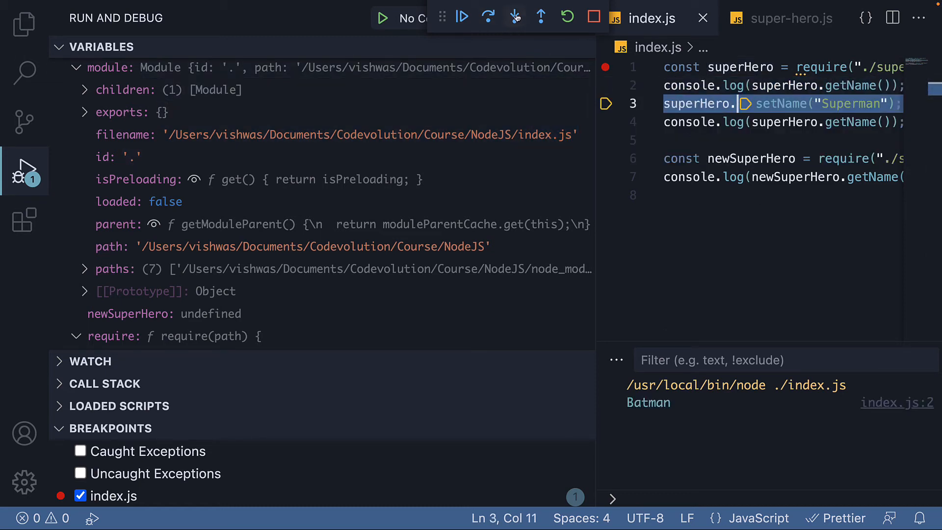
{"action": "left_click", "coordinate": [514, 17]}
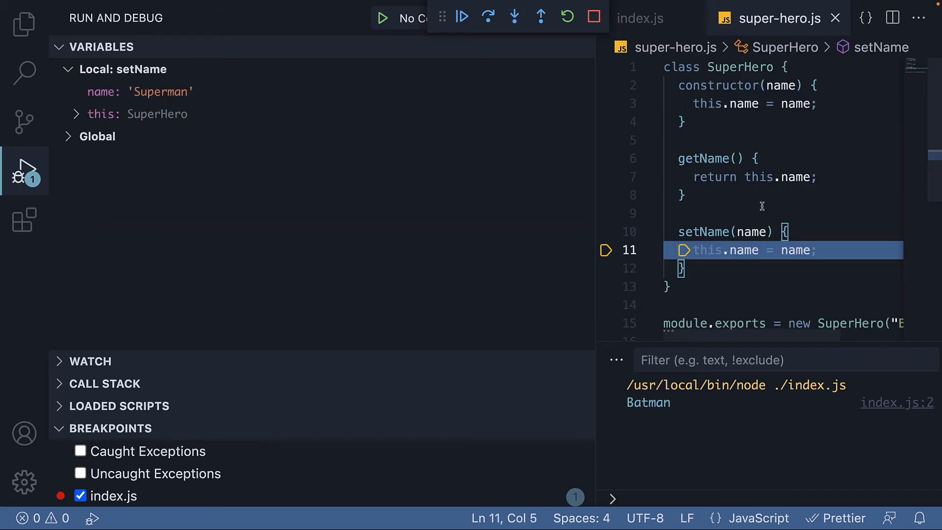
{"action": "mouse_move", "coordinate": [785, 288]}
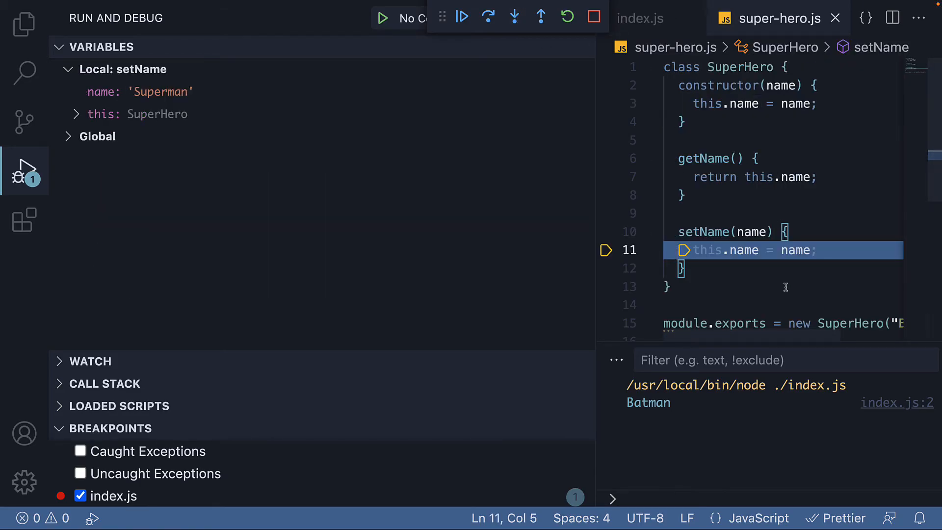
{"action": "mouse_move", "coordinate": [740, 231]}
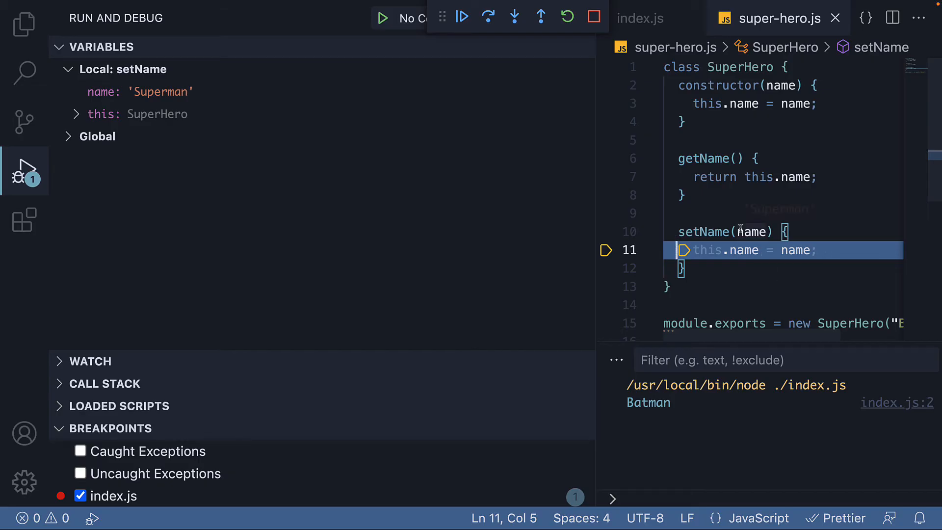
{"action": "left_click", "coordinate": [488, 17]}
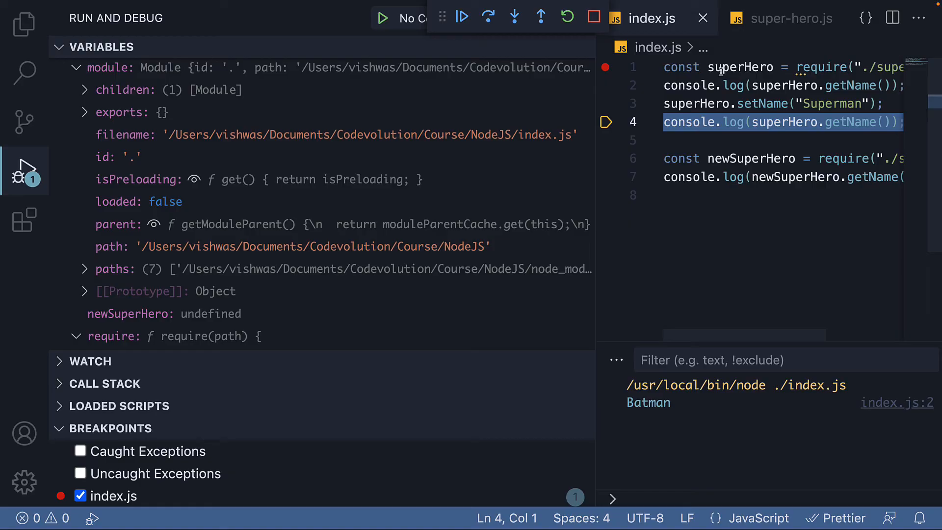
{"action": "mouse_move", "coordinate": [740, 66]}
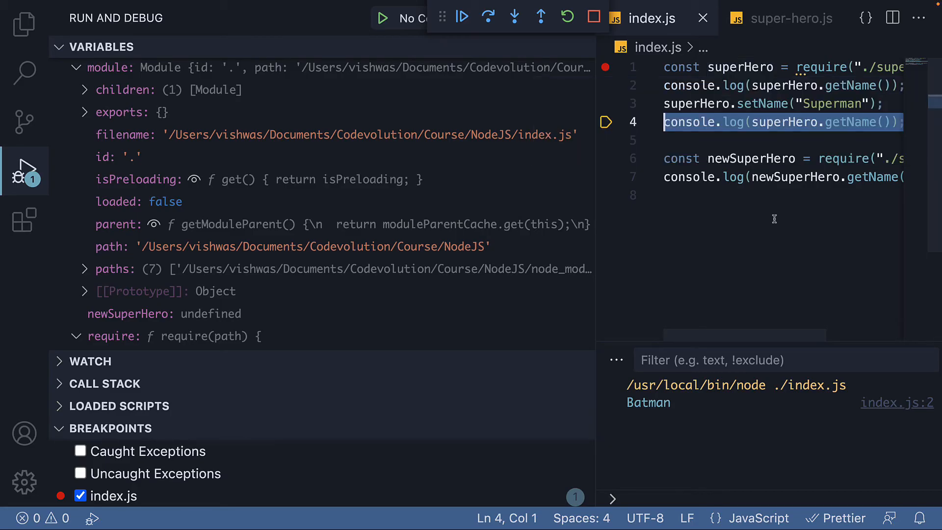
{"action": "mouse_move", "coordinate": [664, 162]}
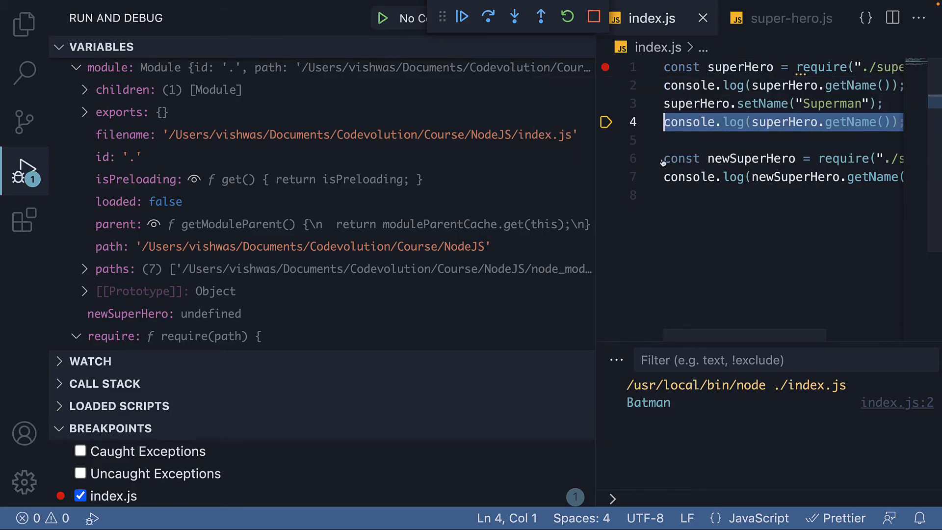
Step over lines 4–6 so Superman prints and newSuperHero holds the cached Superman instance.
{"action": "left_click", "coordinate": [488, 17]}
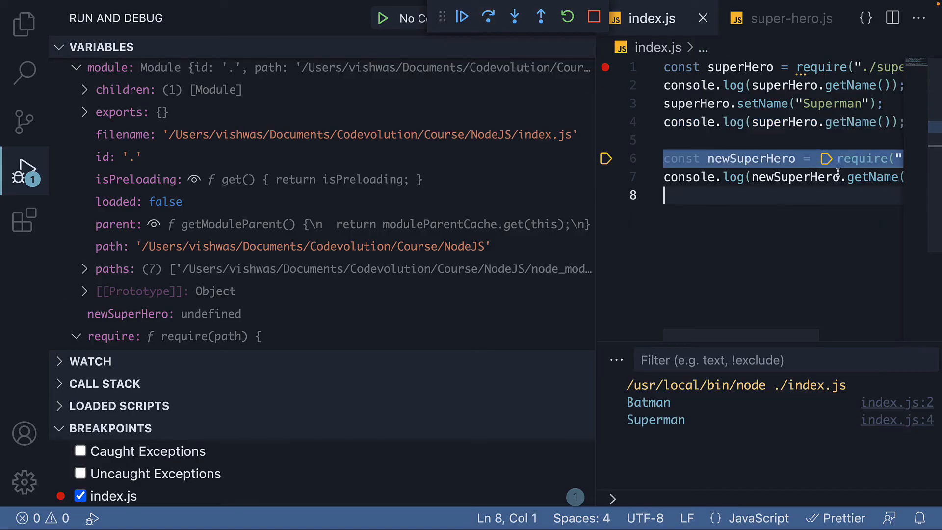
{"action": "mouse_move", "coordinate": [758, 229]}
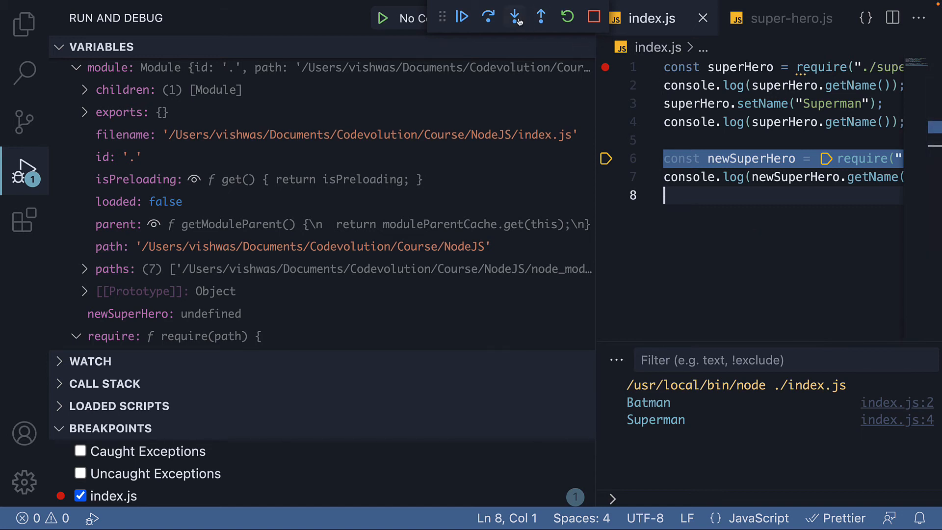
{"action": "left_click", "coordinate": [513, 17]}
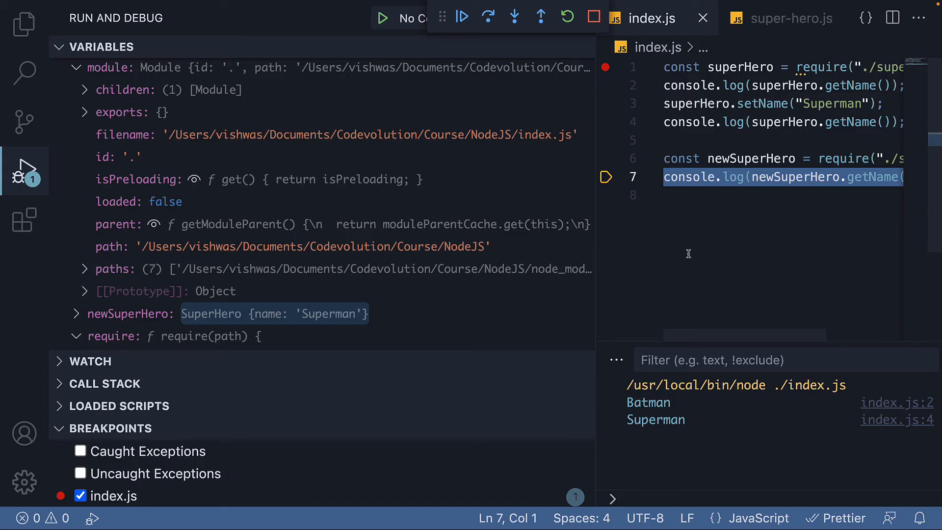
{"action": "mouse_move", "coordinate": [755, 188]}
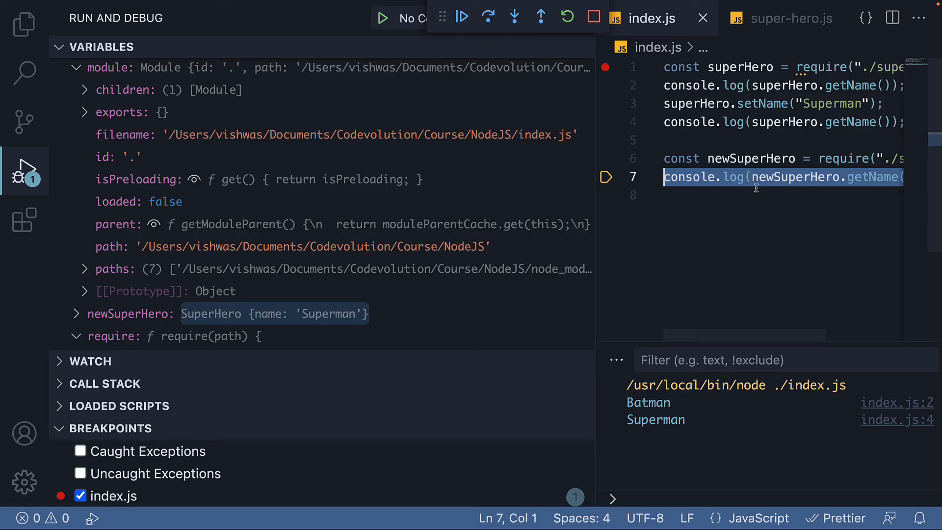
{"action": "mouse_move", "coordinate": [783, 210]}
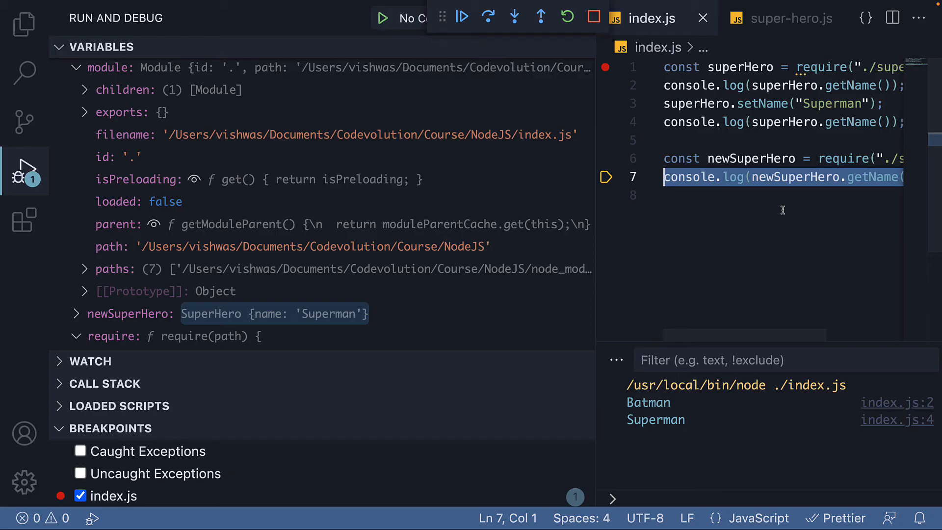
Inspect the cached super-hero.js entry, then continue to completion printing Batman, Superman, Superman.
{"action": "left_click", "coordinate": [77, 335]}
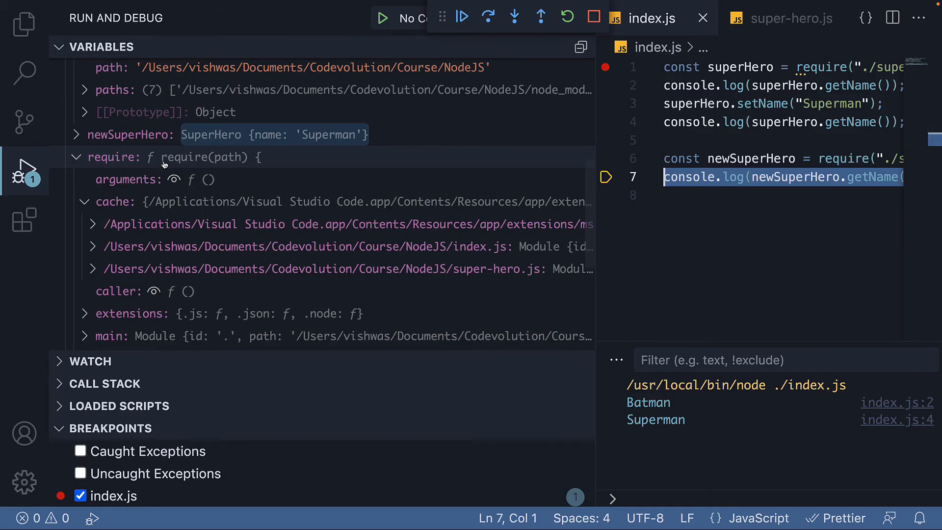
{"action": "mouse_move", "coordinate": [193, 266]}
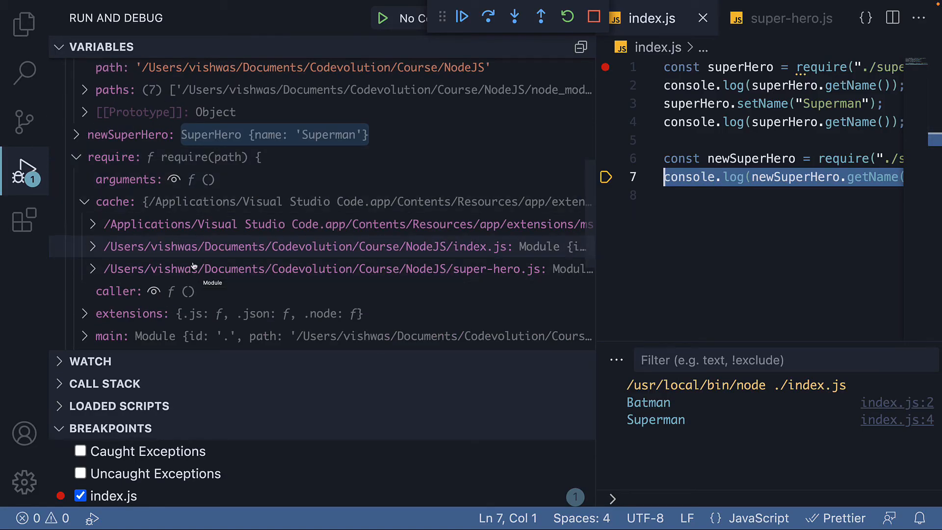
{"action": "mouse_move", "coordinate": [487, 269]}
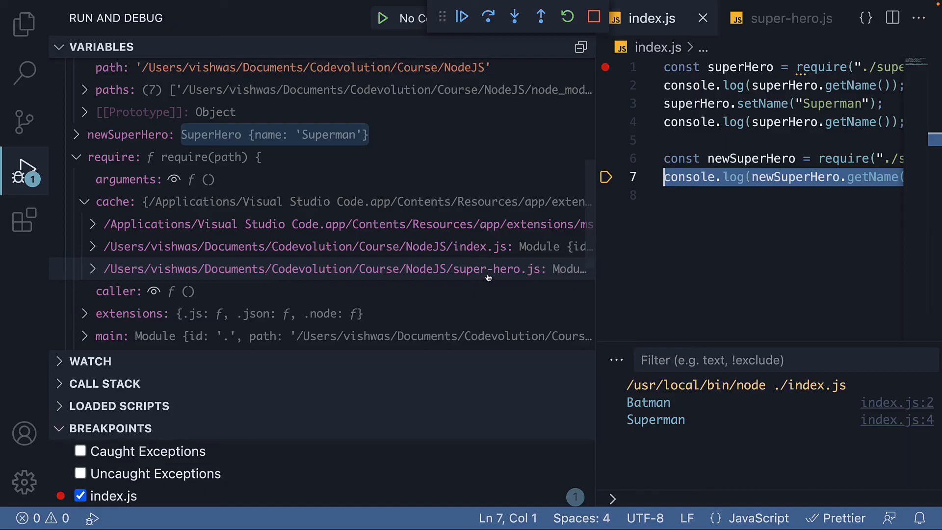
{"action": "mouse_move", "coordinate": [457, 270]}
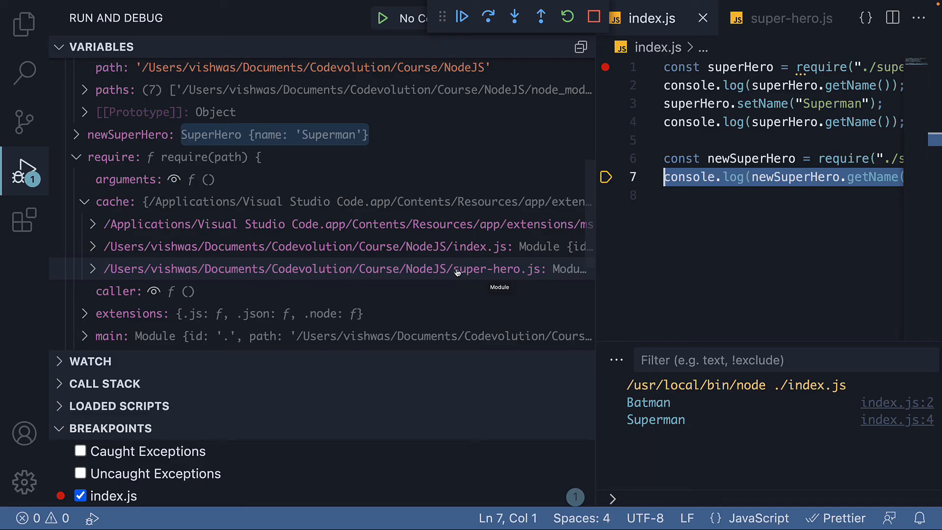
{"action": "left_click", "coordinate": [787, 18]}
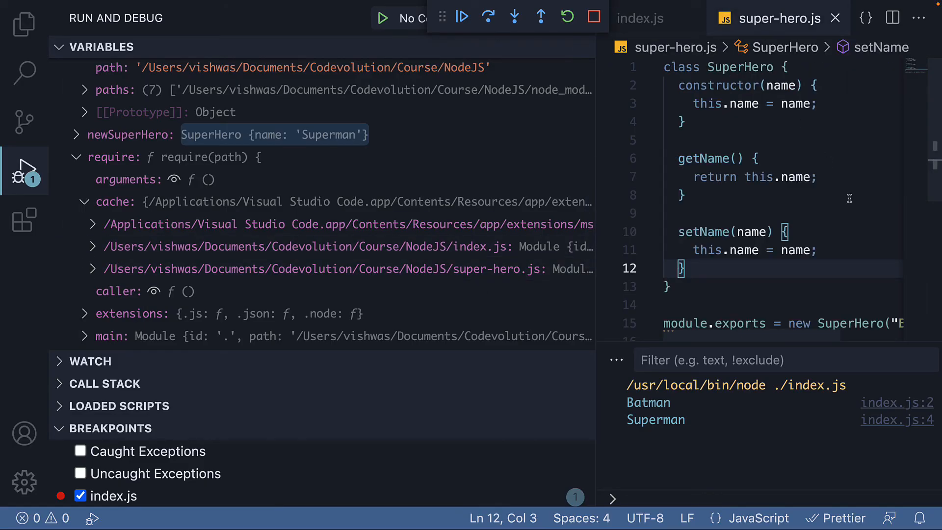
{"action": "mouse_move", "coordinate": [840, 201]}
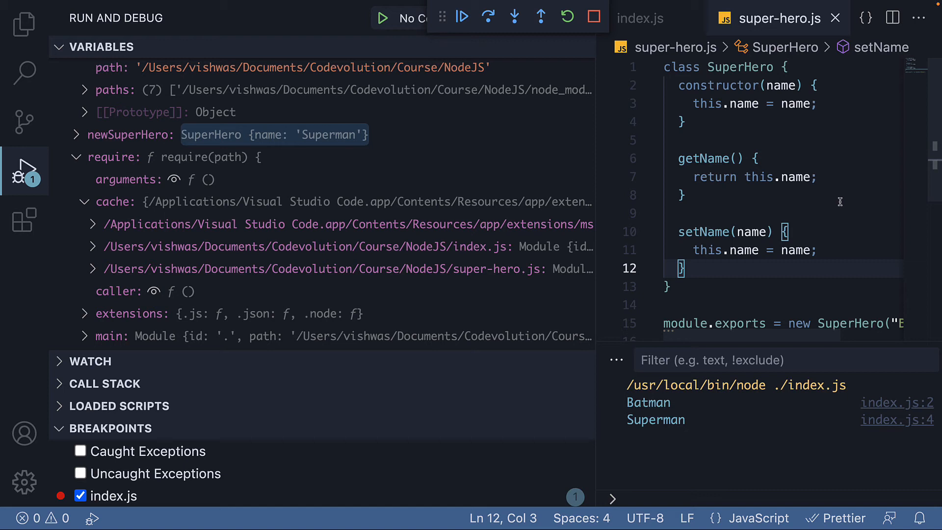
{"action": "left_click", "coordinate": [640, 18]}
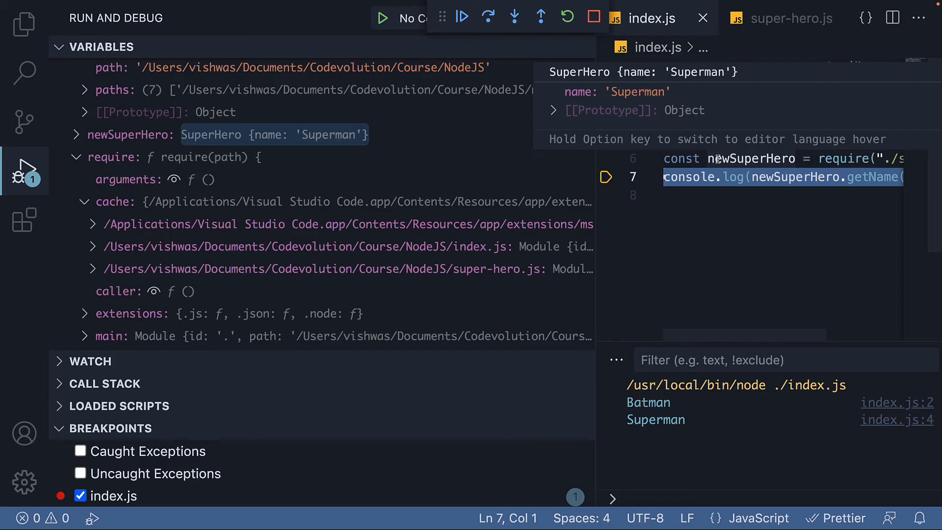
{"action": "left_click", "coordinate": [593, 17]}
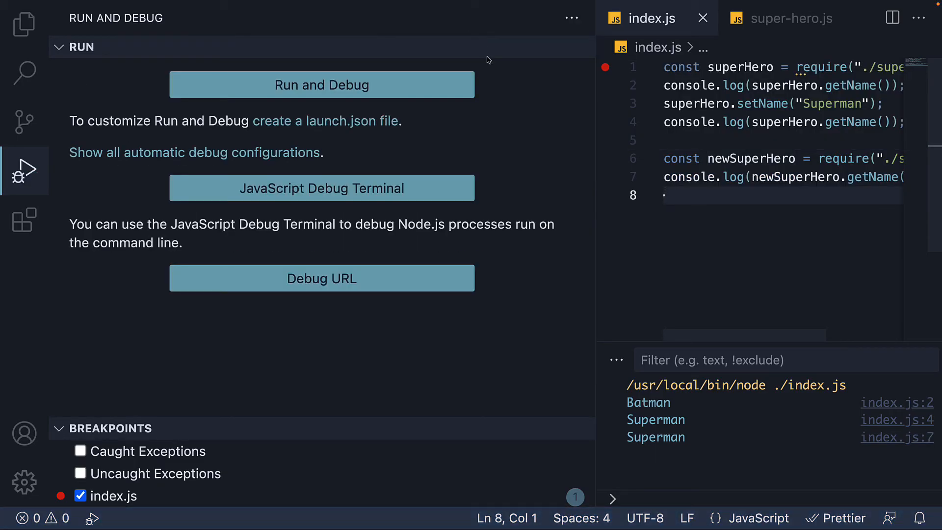
Change super-hero.js to export the SuperHero class instead of new SuperHero("Batman").
{"action": "left_click", "coordinate": [22, 23]}
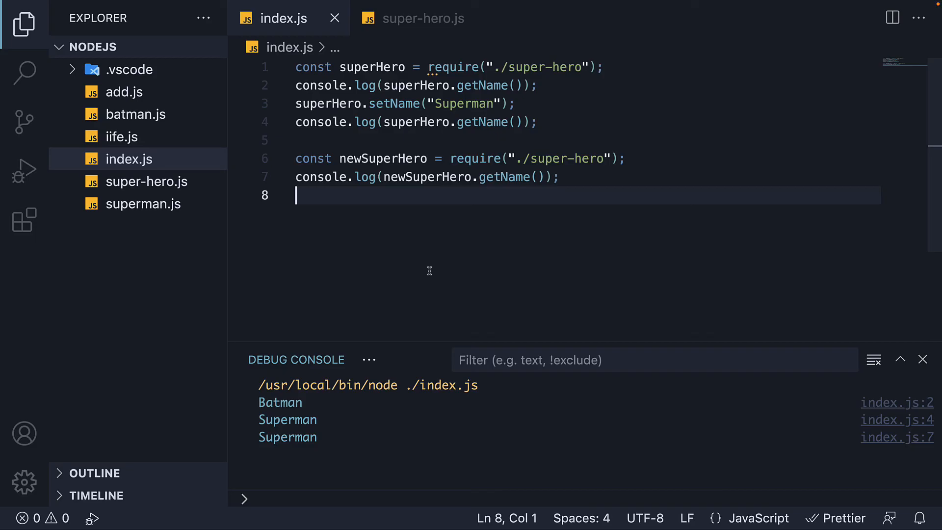
{"action": "left_click", "coordinate": [420, 17]}
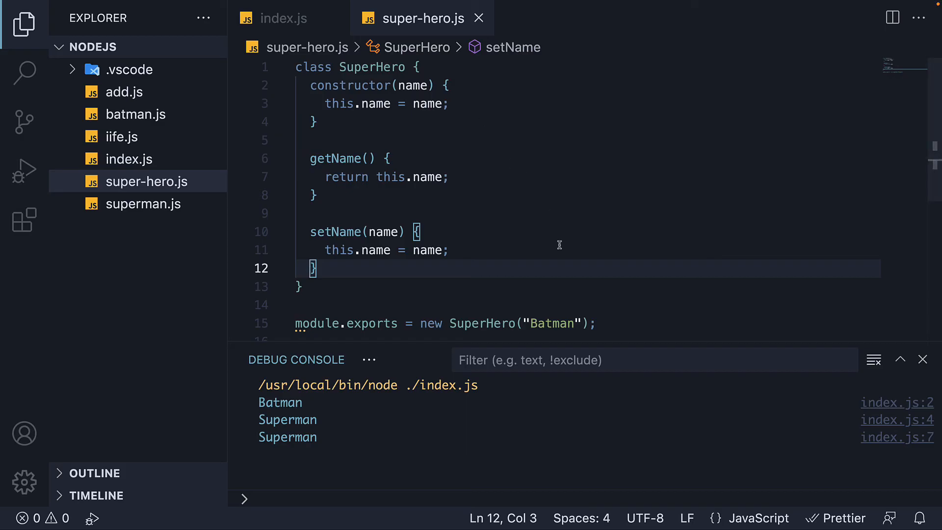
{"action": "mouse_move", "coordinate": [606, 320]}
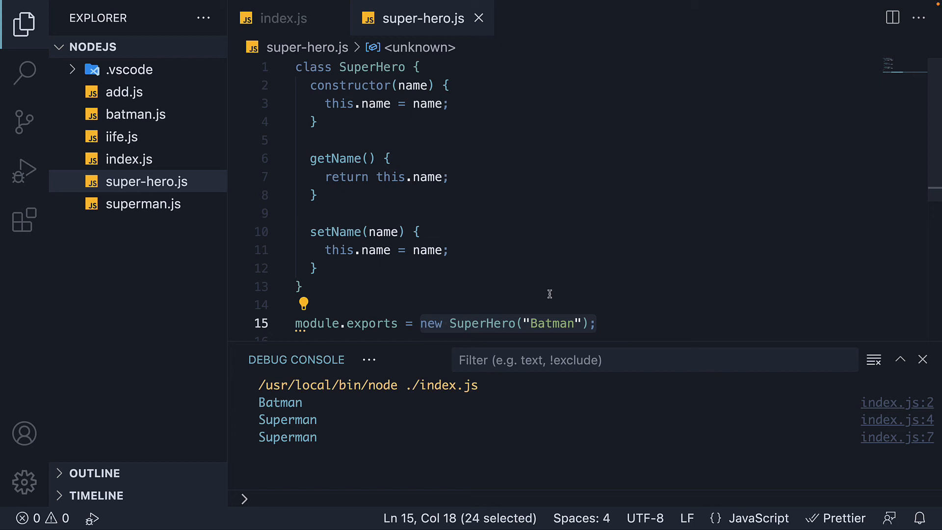
{"action": "type", "text": "Super"}
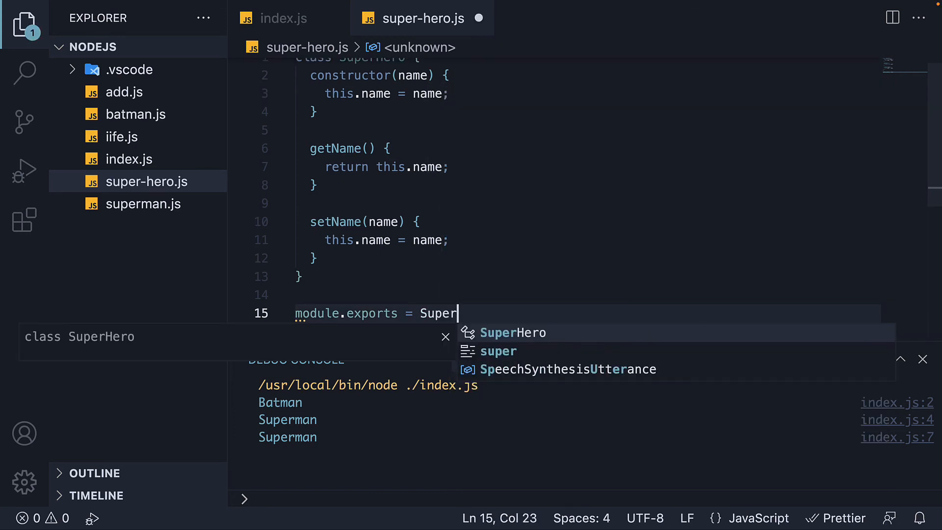
{"action": "left_click", "coordinate": [513, 332]}
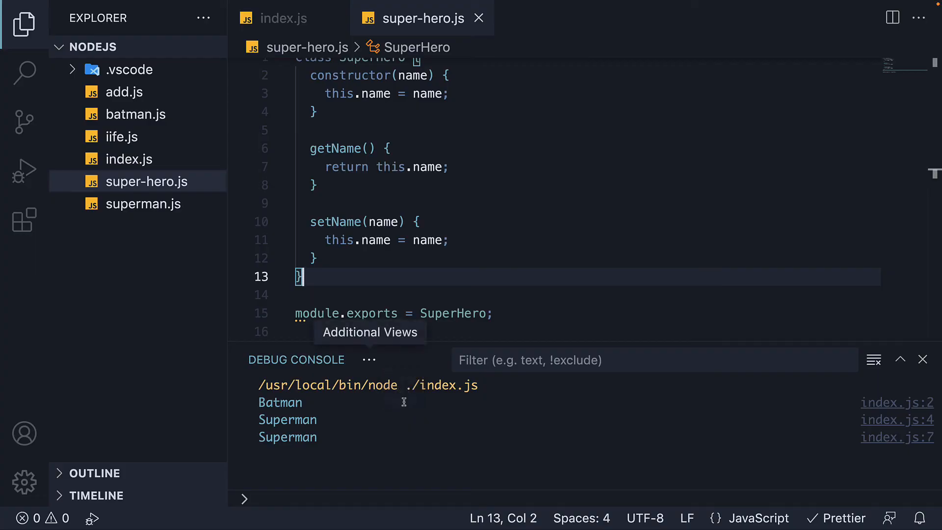
{"action": "left_click", "coordinate": [553, 359]}
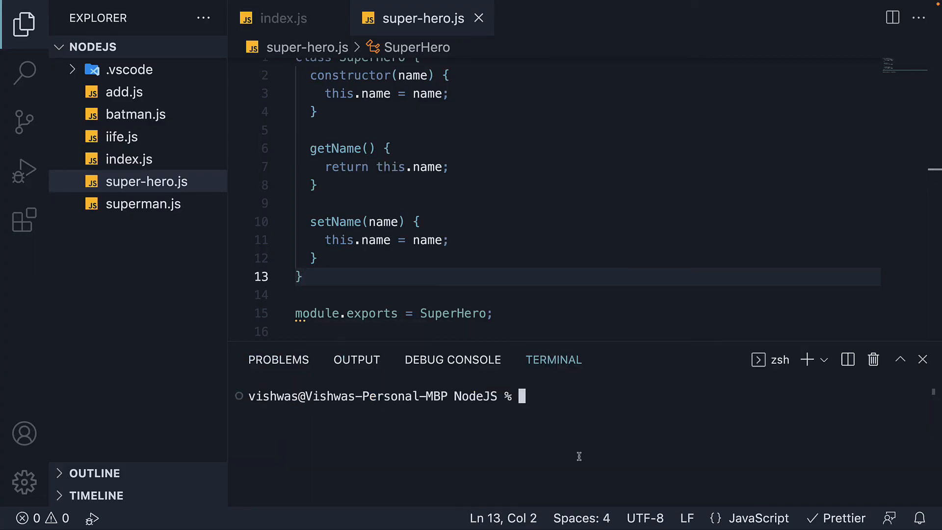
Rewrite index.js to require SuperHero and create batman with new SuperHero("Batman").
{"action": "left_click", "coordinate": [284, 18]}
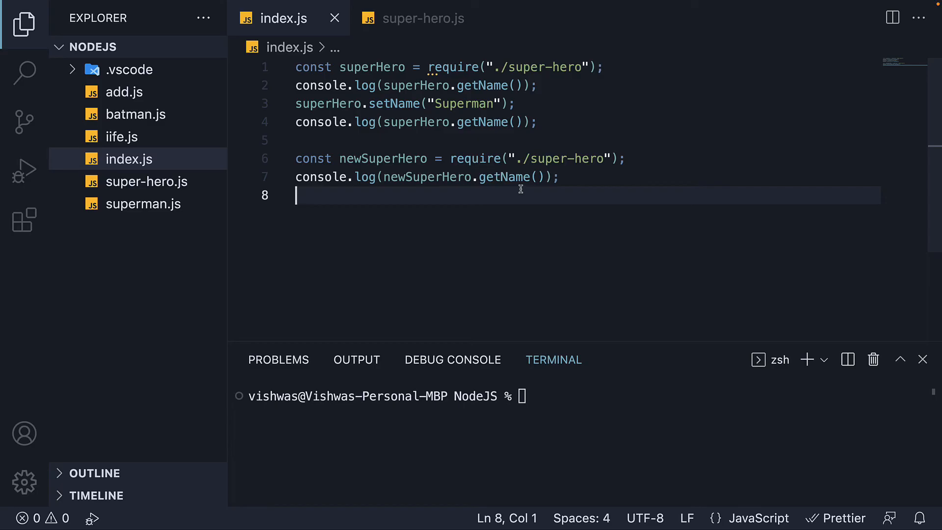
{"action": "left_click_drag", "start_coordinate": [296, 196], "coordinate": [343, 103]}
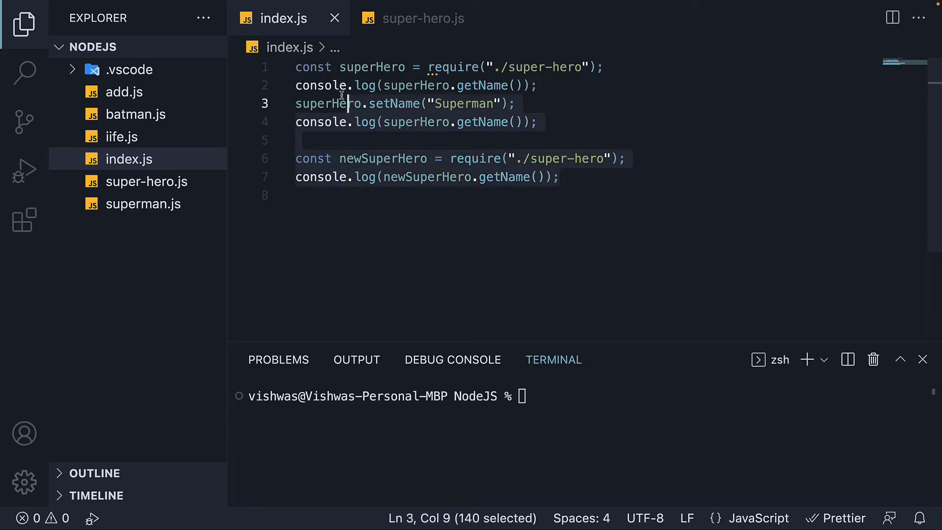
{"action": "type", "text": "const SuperG"}
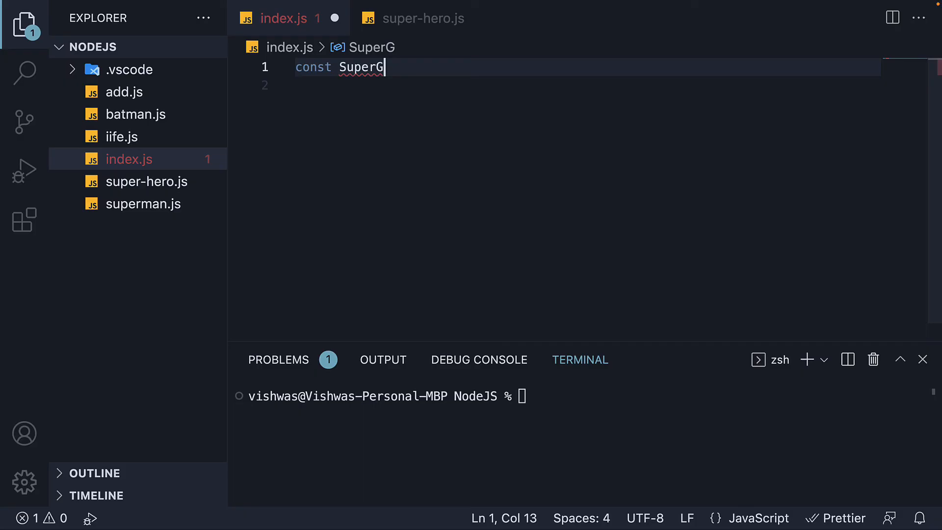
{"action": "type", "text": "Hero"}
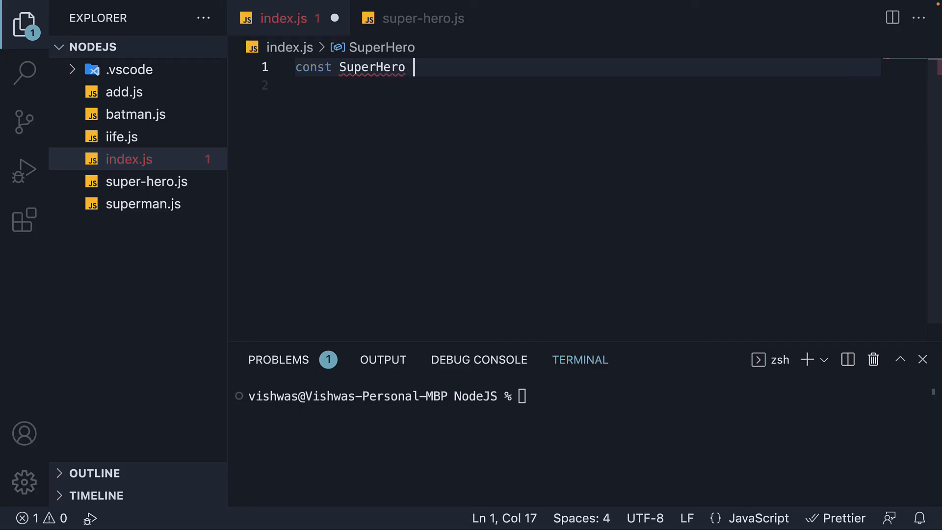
{"action": "type", "text": "= require(\"./super-hero"}
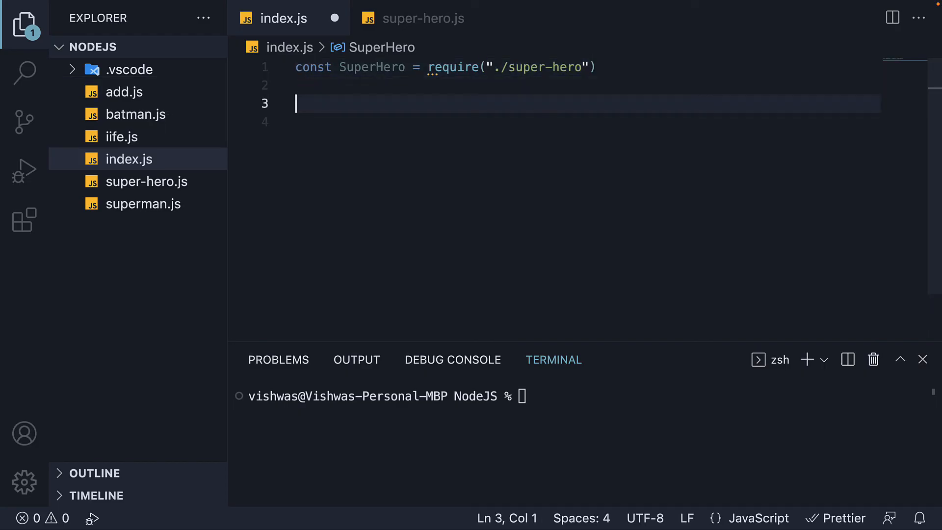
{"action": "type", "text": "const batman"}
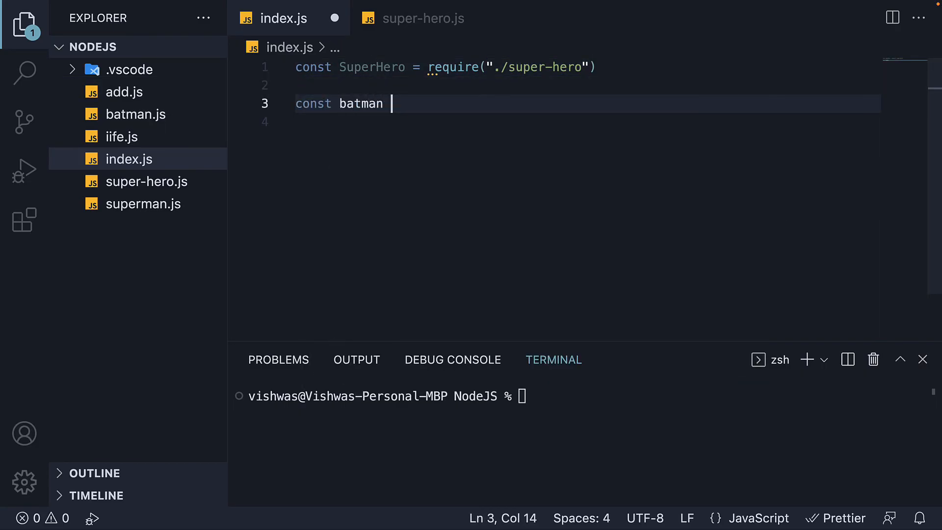
{"action": "type", "text": "= new SuperHero("}
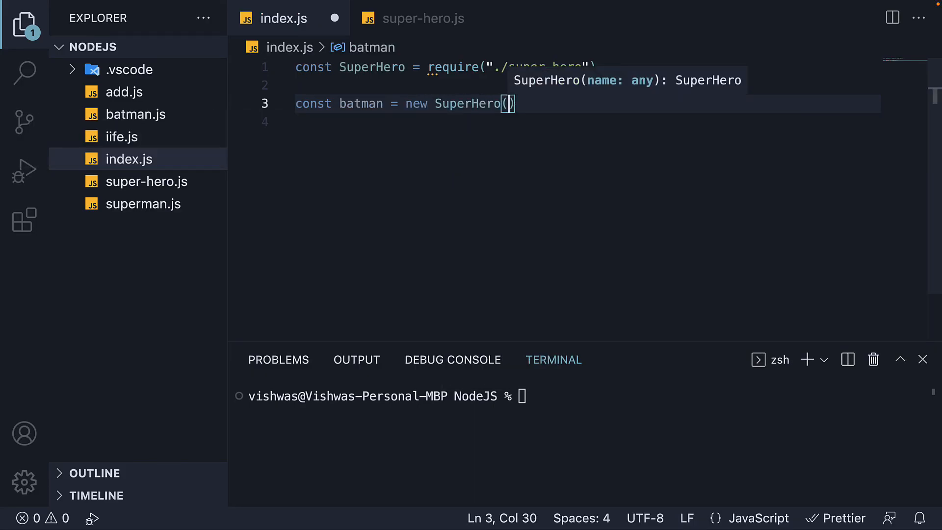
{"action": "type", "text": "\"Batman\""}
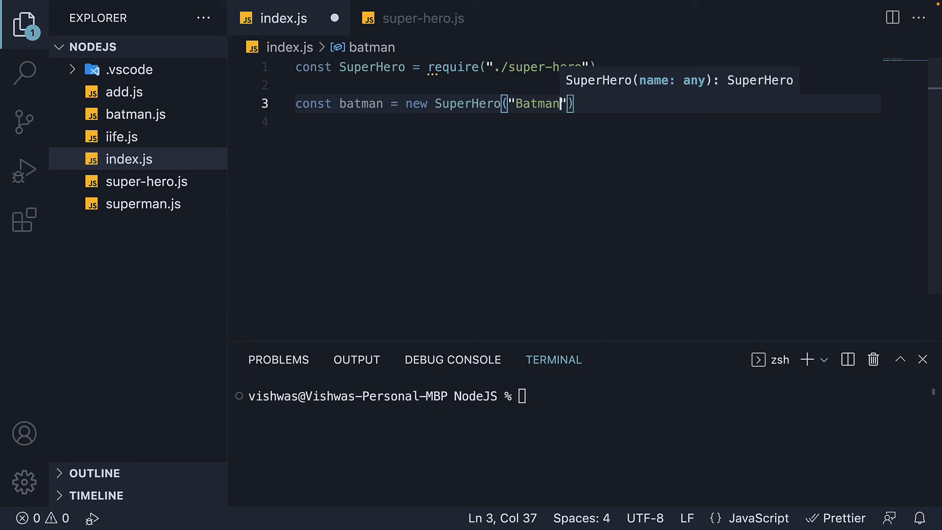
Log batman.getName(), call setName("Bruce Wayne"), and log the name again.
{"action": "type", "text": "console.log("}
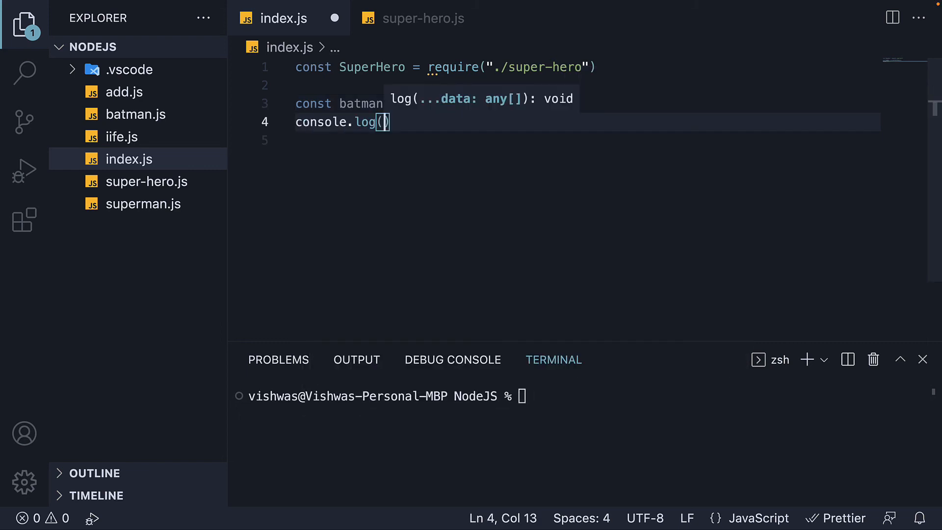
{"action": "type", "text": "batman.getName("}
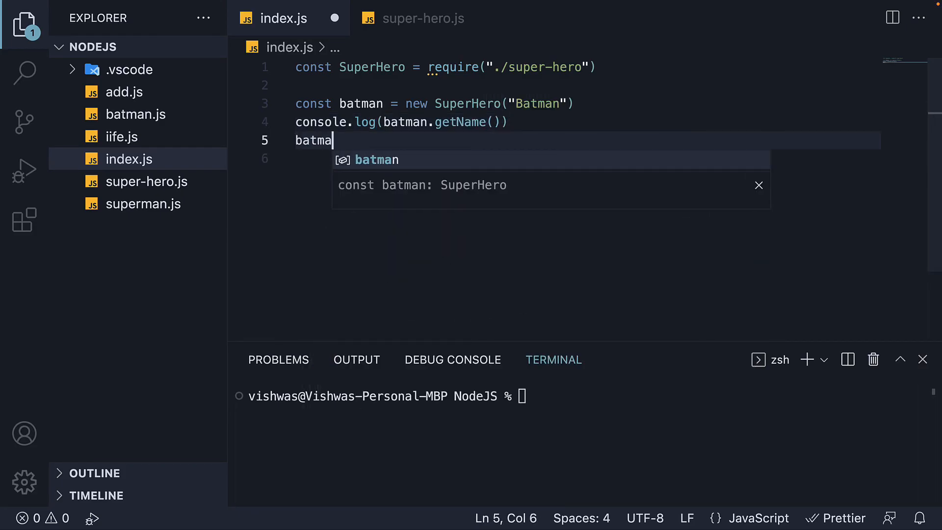
{"action": "type", "text": ".setName(\""}
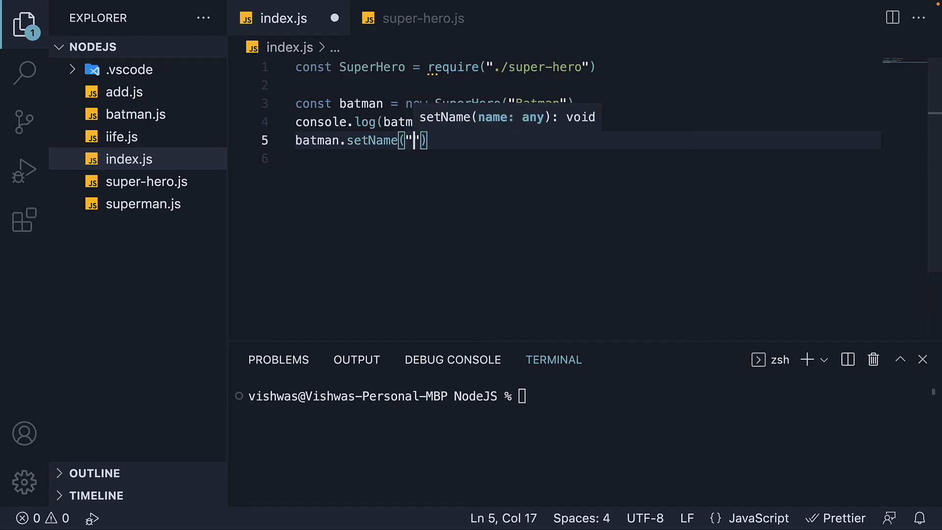
{"action": "type", "text": "Bruce Wayne"}
{"action": "left_click", "coordinate": [585, 159]}
{"action": "type", "text": "console.l"}
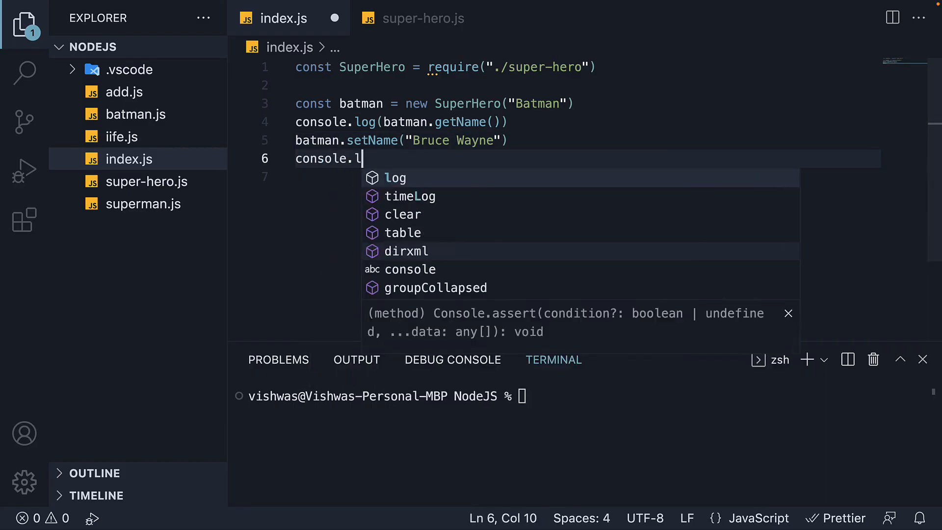
{"action": "type", "text": "og(batman.getName("}
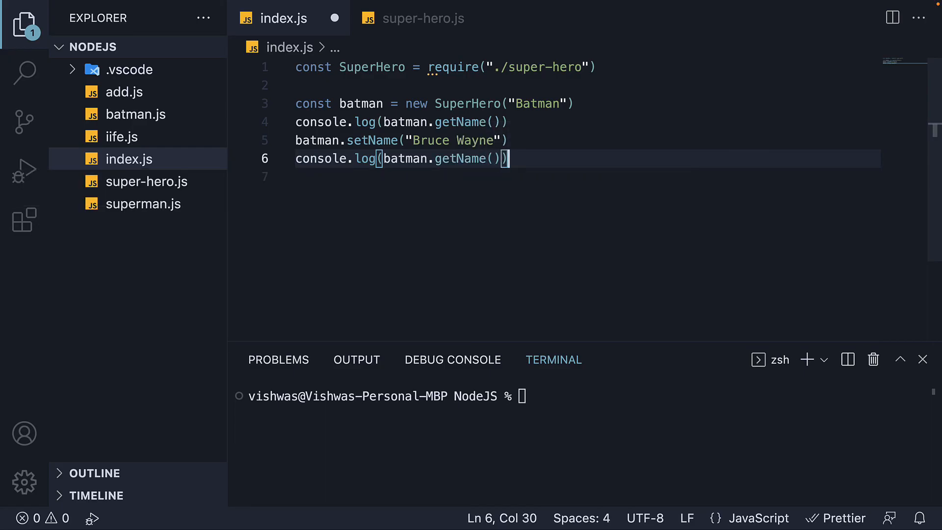
{"action": "type", "text": "c"}
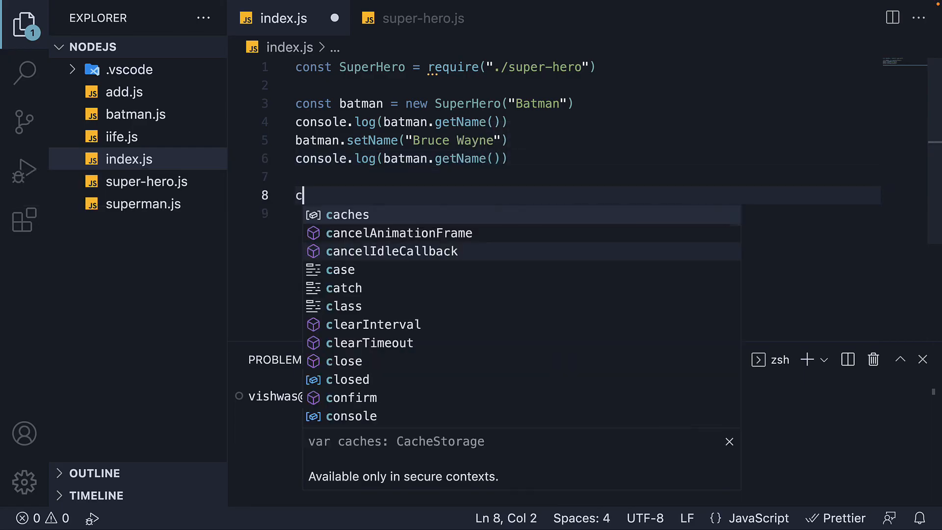
Add const superman = new SuperHero("Superman") and log superman.getName(), then save.
{"action": "type", "text": "onst super"}
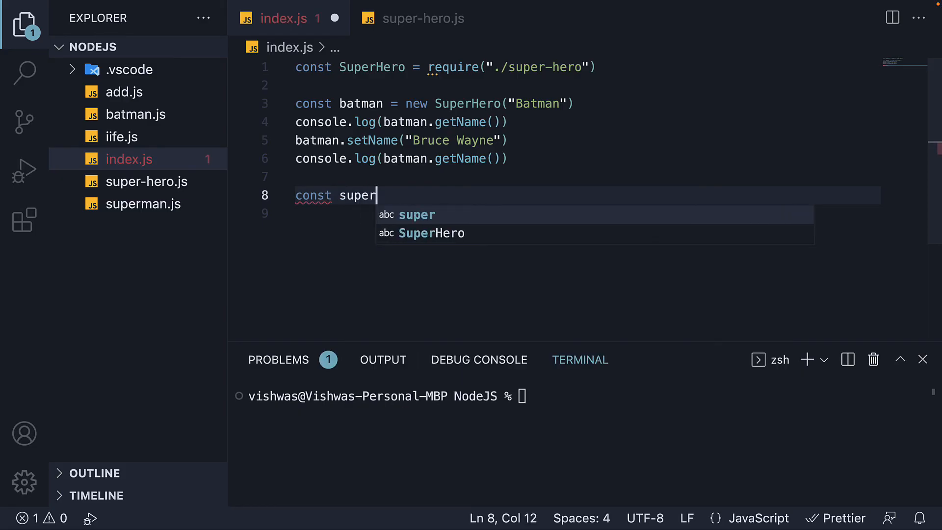
{"action": "type", "text": "man"}
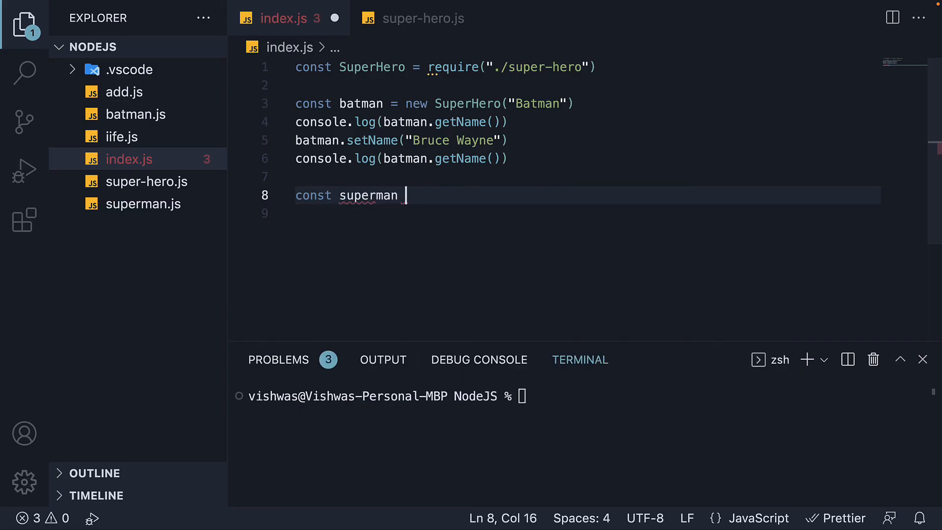
{"action": "type", "text": "= new SuperHero("}
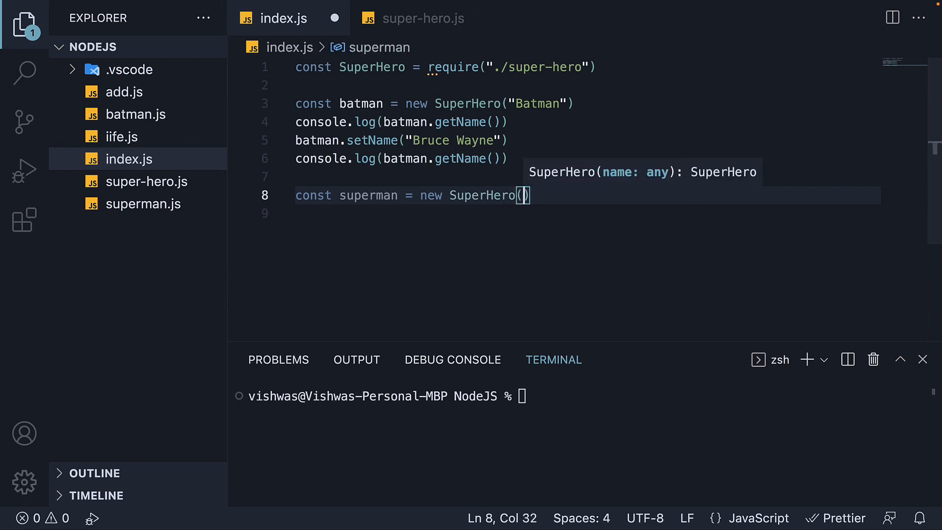
{"action": "type", "text": "\"Superman\""}
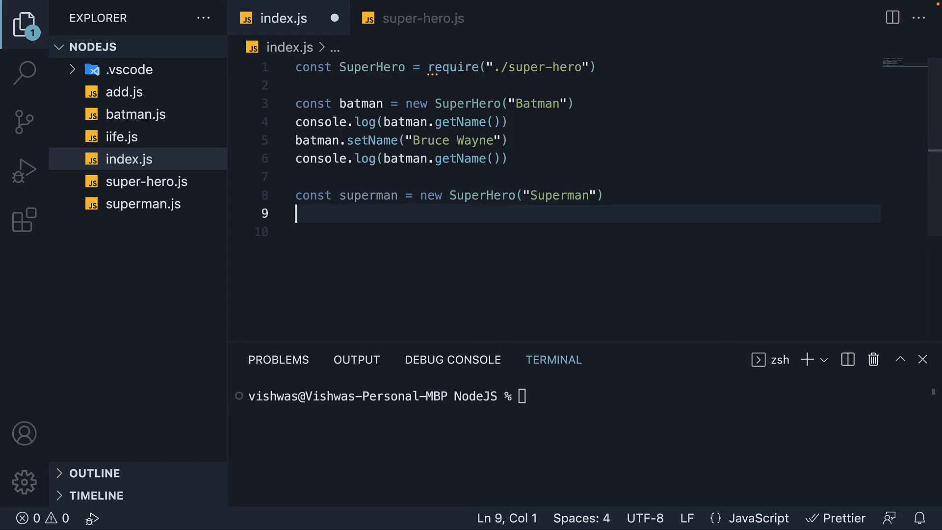
{"action": "type", "text": "console.log(first)"}
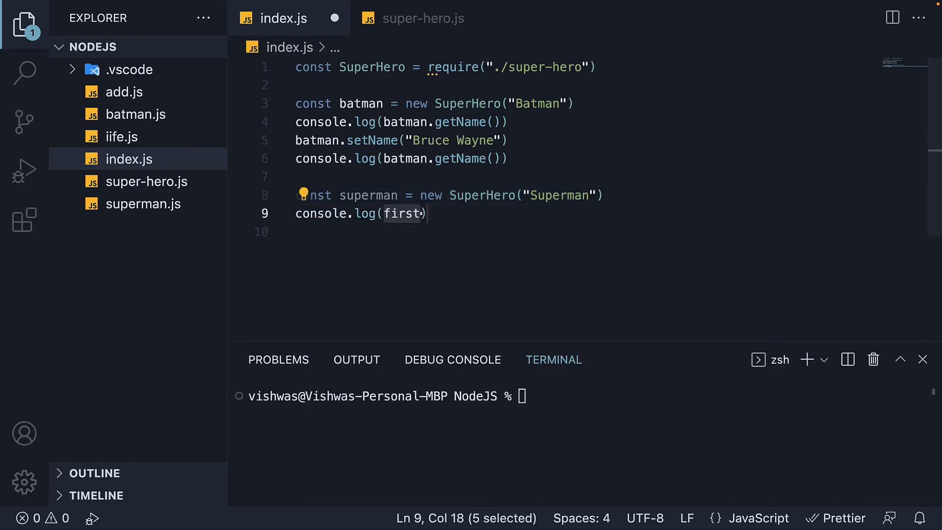
{"action": "type", "text": "superman.getName("}
{"action": "left_click", "coordinate": [582, 396]}
{"action": "type", "text": "node"}
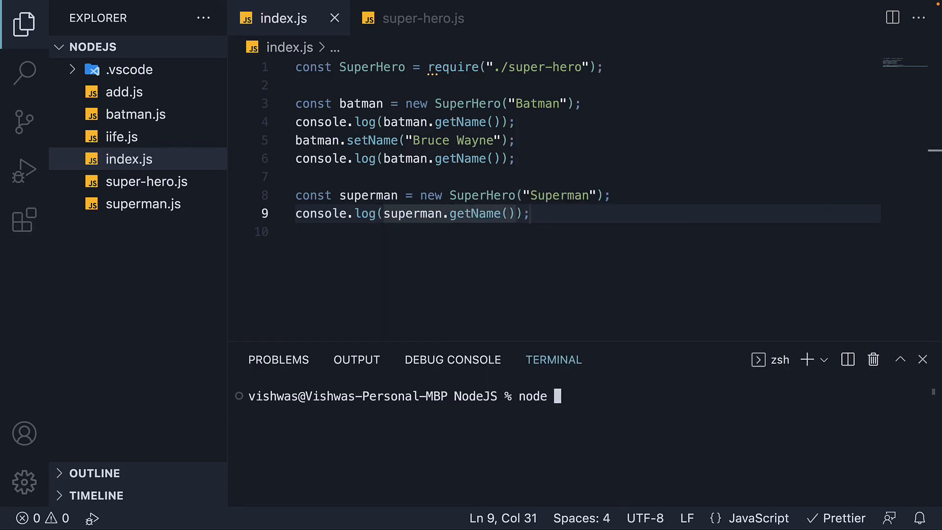
Run node index to print Batman, Bruce Wayne, Superman, then return to super-hero.js.
{"action": "type", "text": "index"}
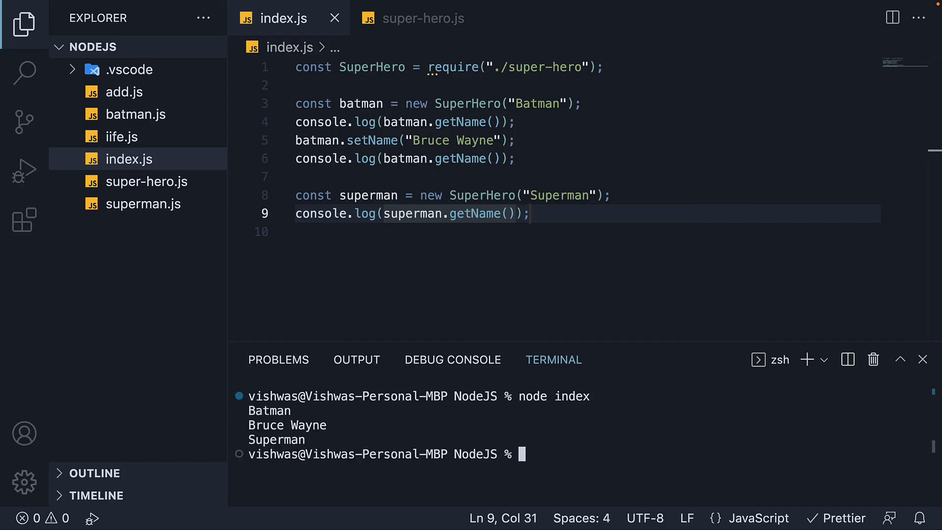
{"action": "mouse_move", "coordinate": [320, 416]}
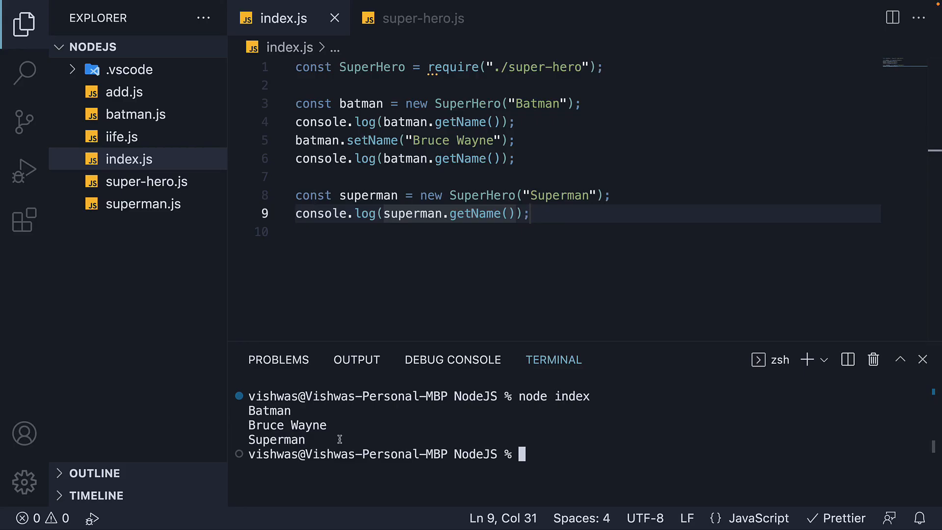
{"action": "mouse_move", "coordinate": [394, 440]}
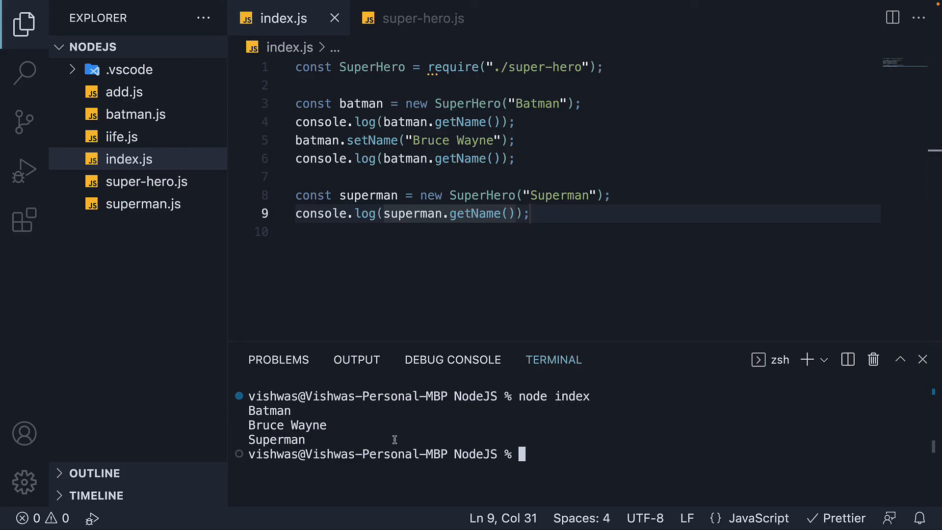
{"action": "left_click", "coordinate": [422, 17]}
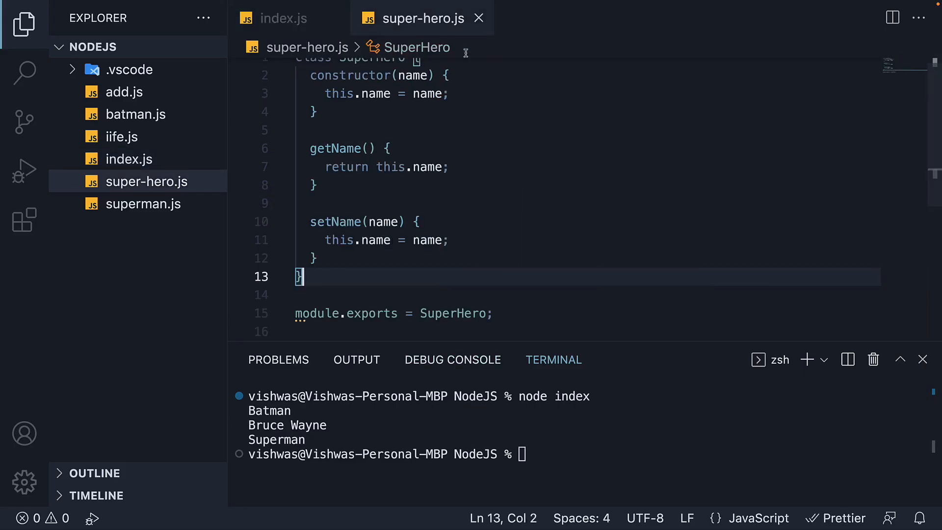
{"action": "mouse_move", "coordinate": [639, 210]}
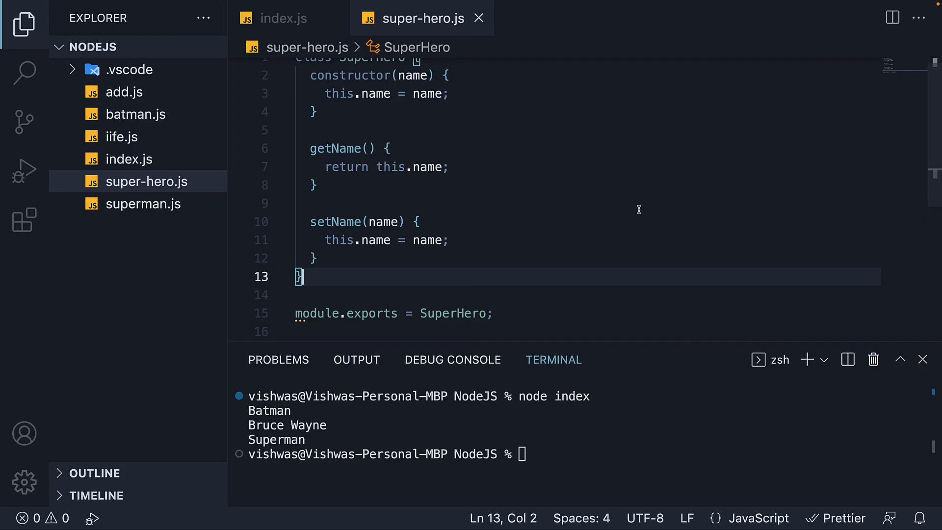